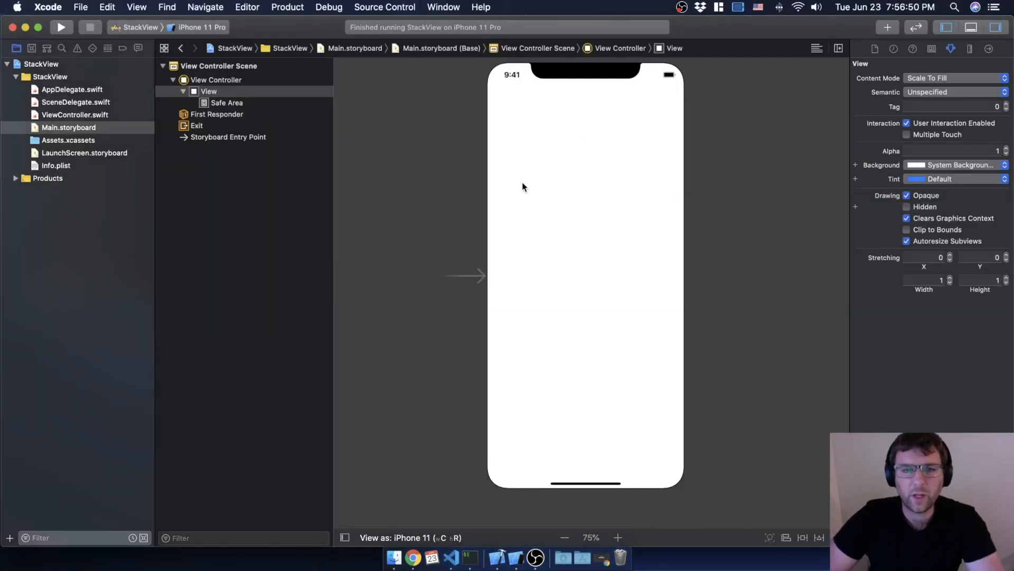
mouse_move(331, 224)
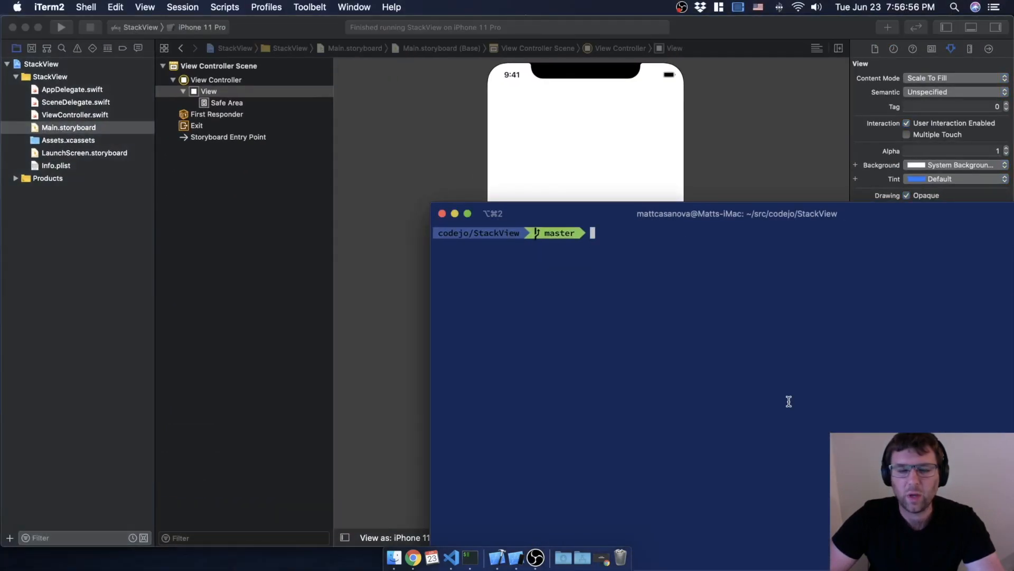
mouse_move(548, 244)
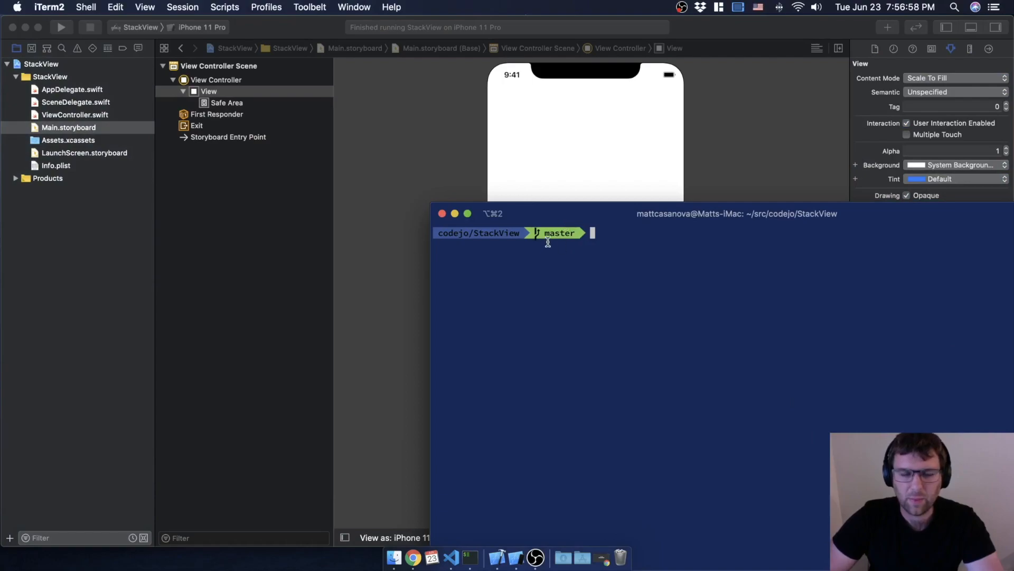
mouse_move(729, 224)
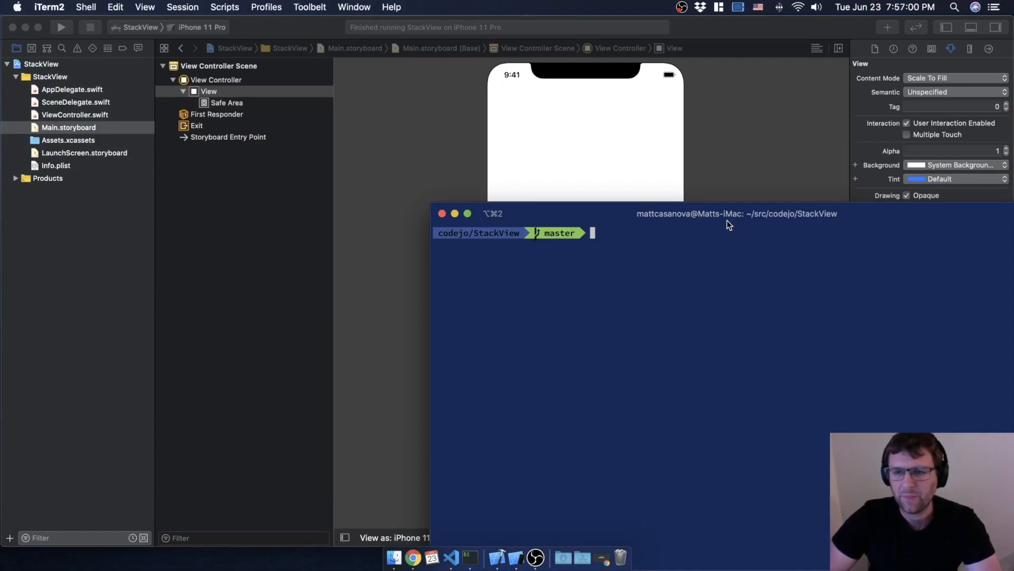
mouse_move(756, 218)
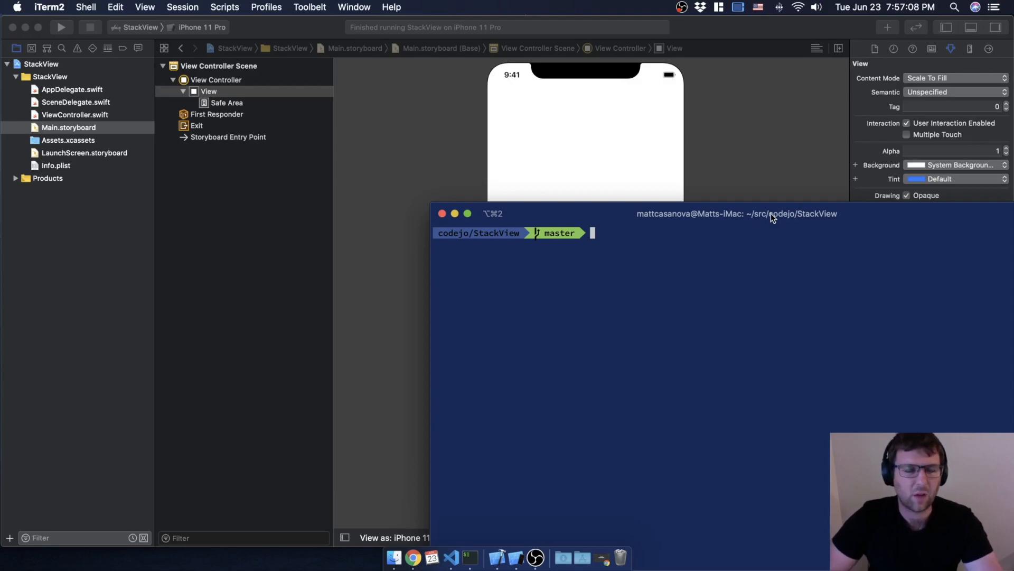
mouse_move(783, 224)
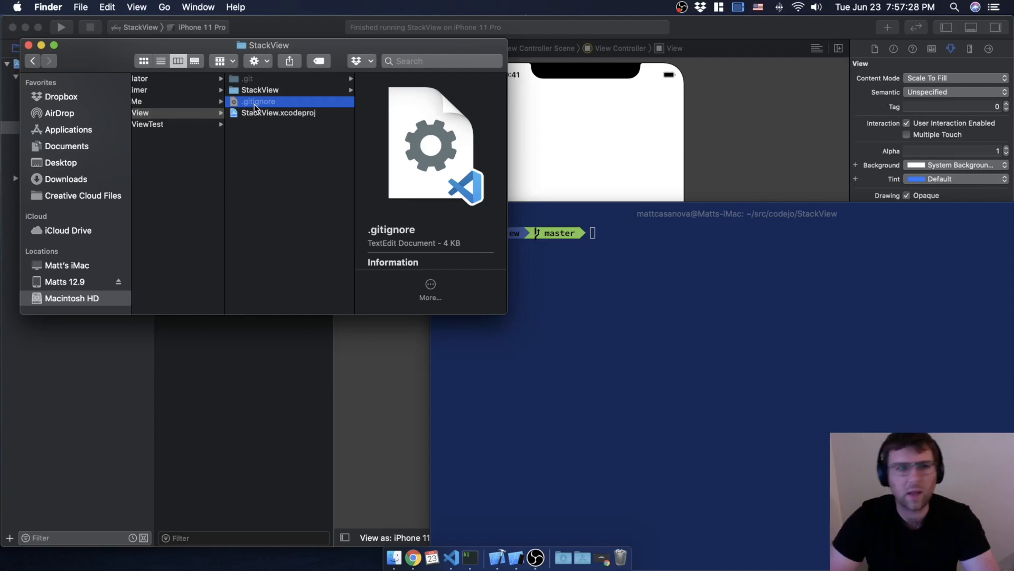
Open the project's .gitignore file in Visual Studio Code from Finder's Open With menu
right_click(256, 102)
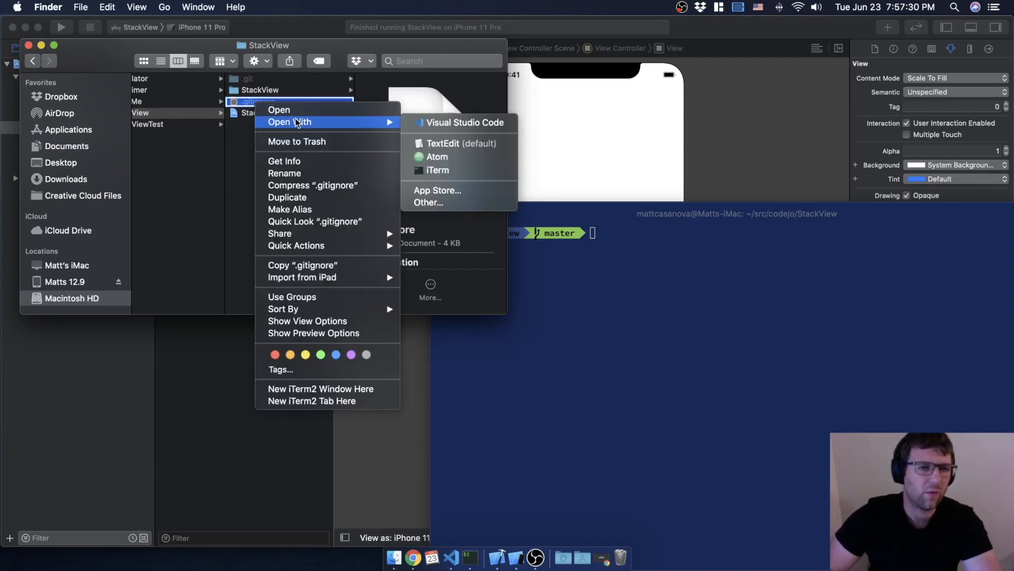
mouse_move(438, 125)
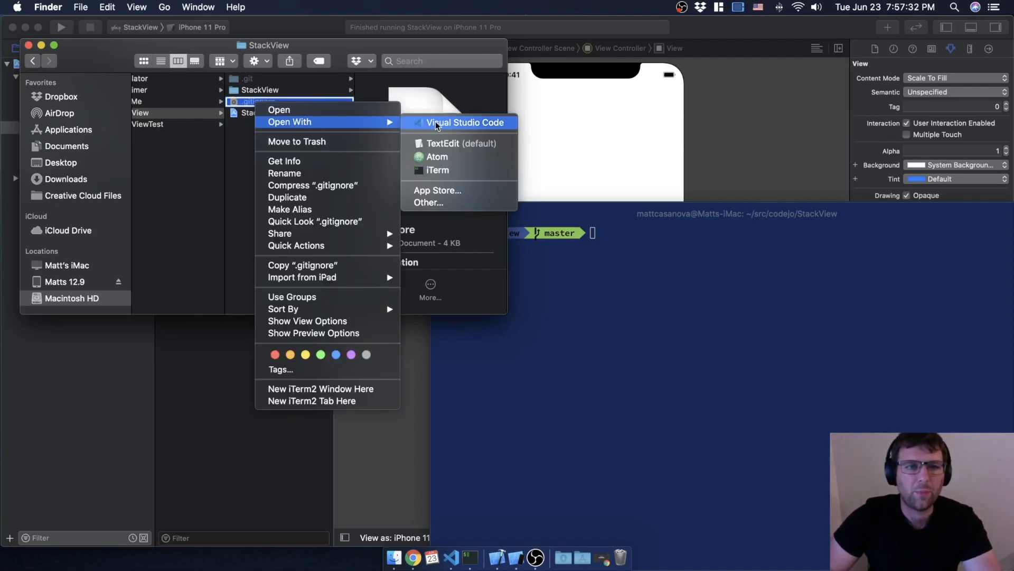
left_click(460, 122)
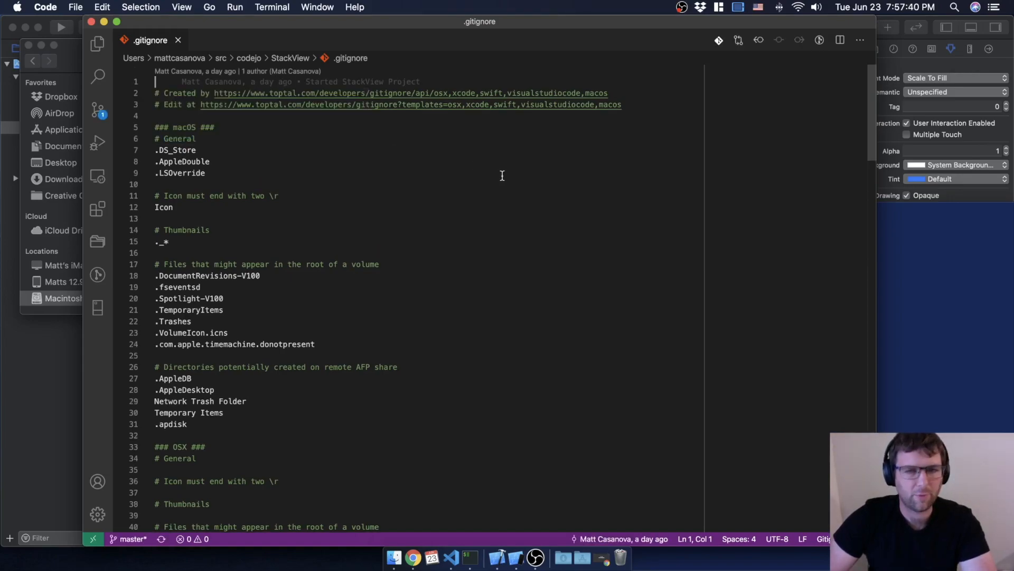
mouse_move(313, 96)
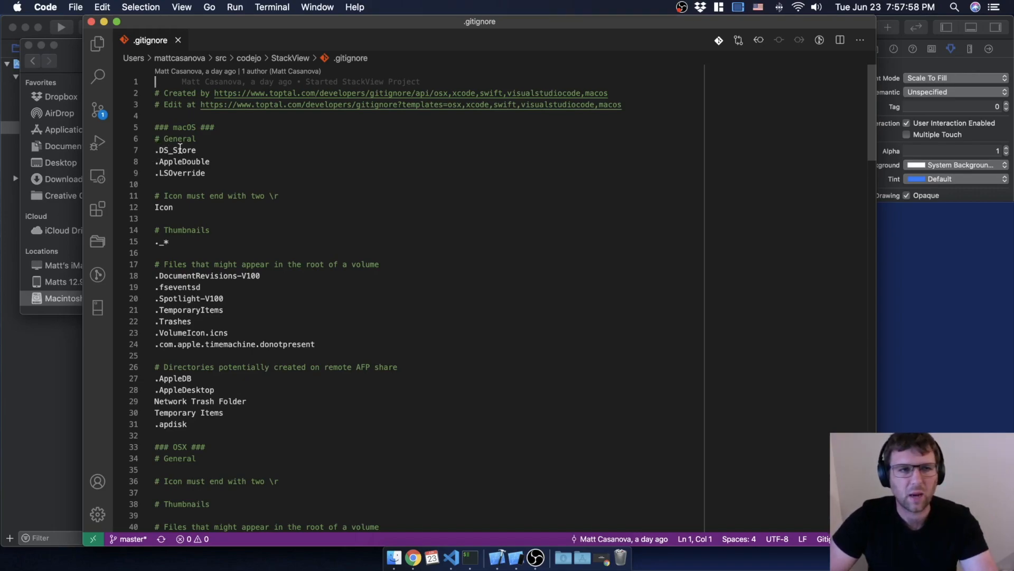
Scroll through .gitignore to review its Swift and Xcode rules
scroll("down", 3)
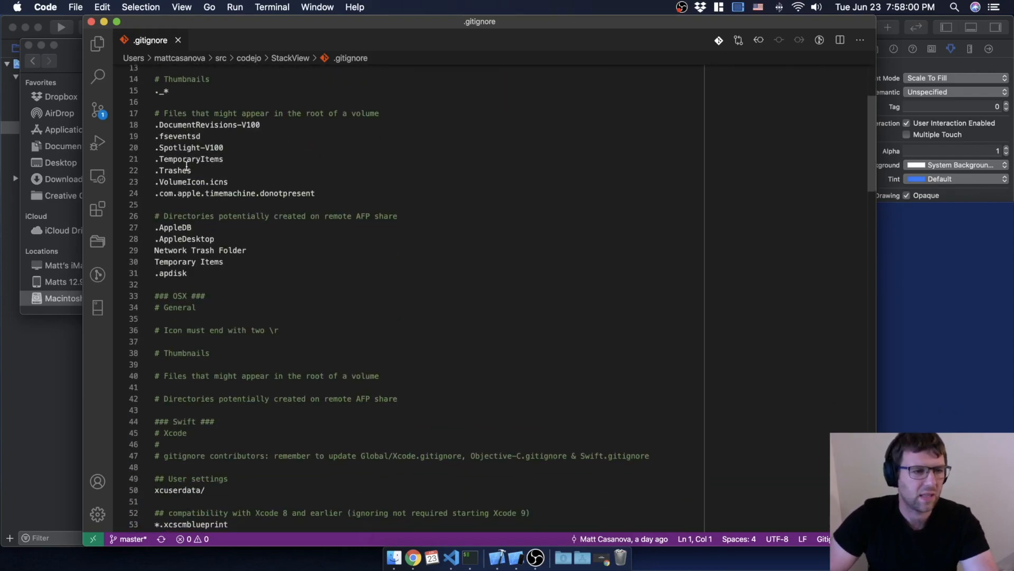
scroll("down", 3)
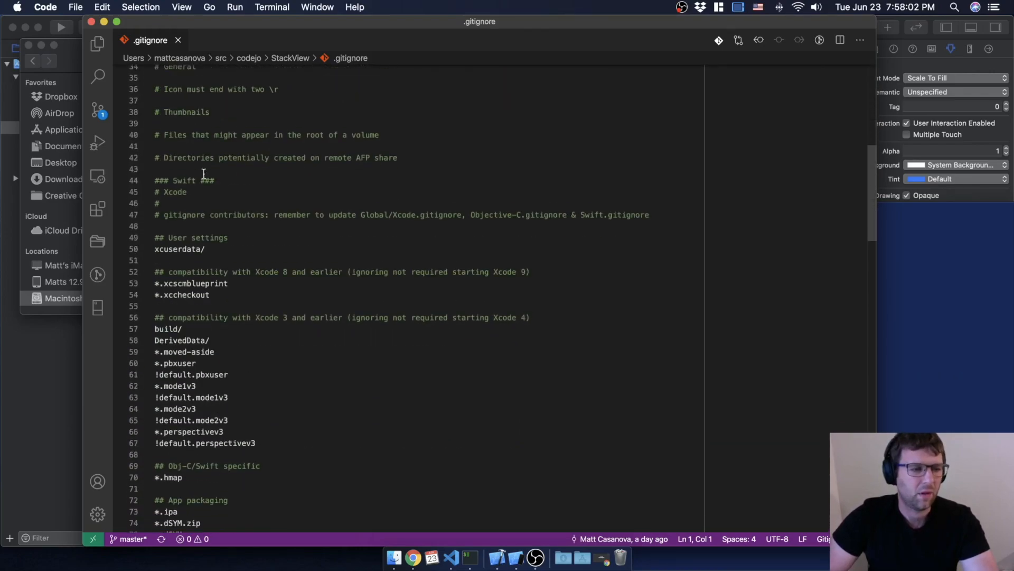
scroll("down", 3)
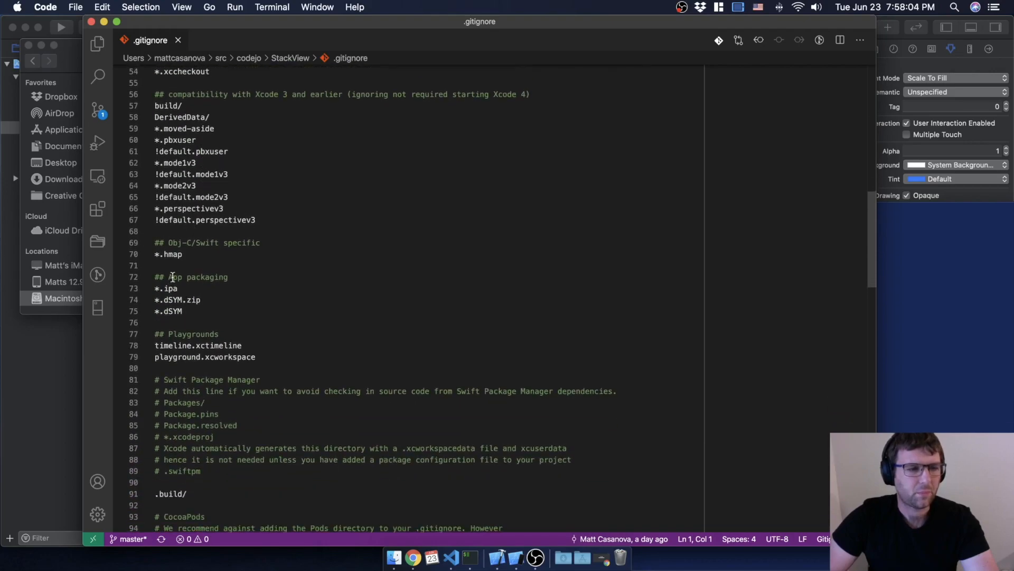
mouse_move(227, 248)
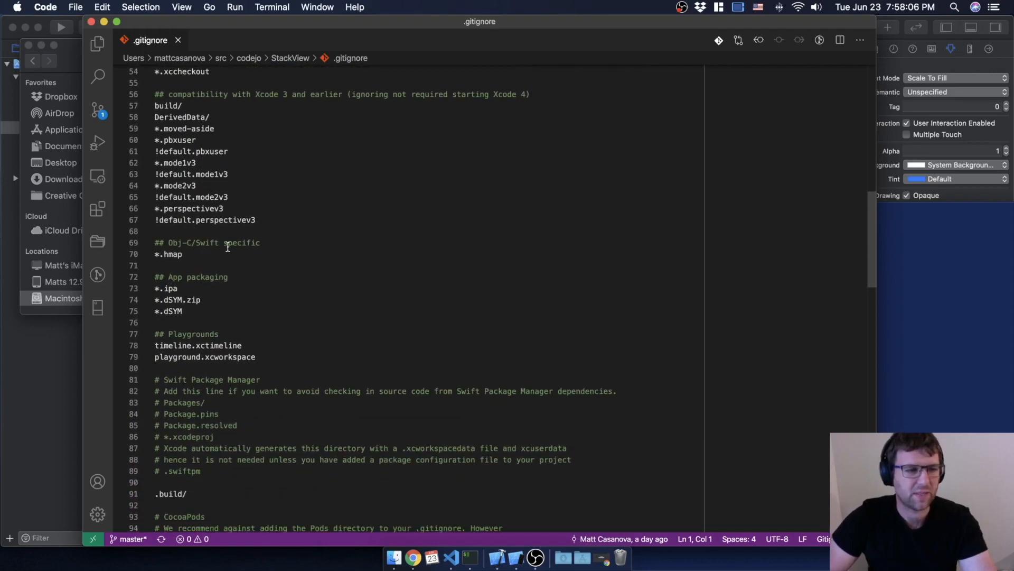
scroll("down", 3)
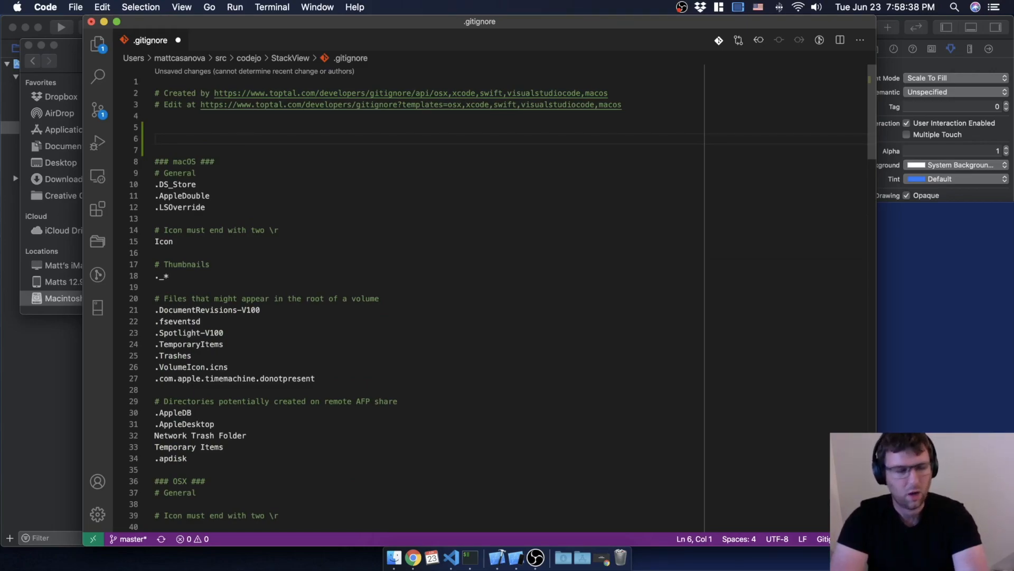
Add a passwords.txt entry to .gitignore and save
type("passw")
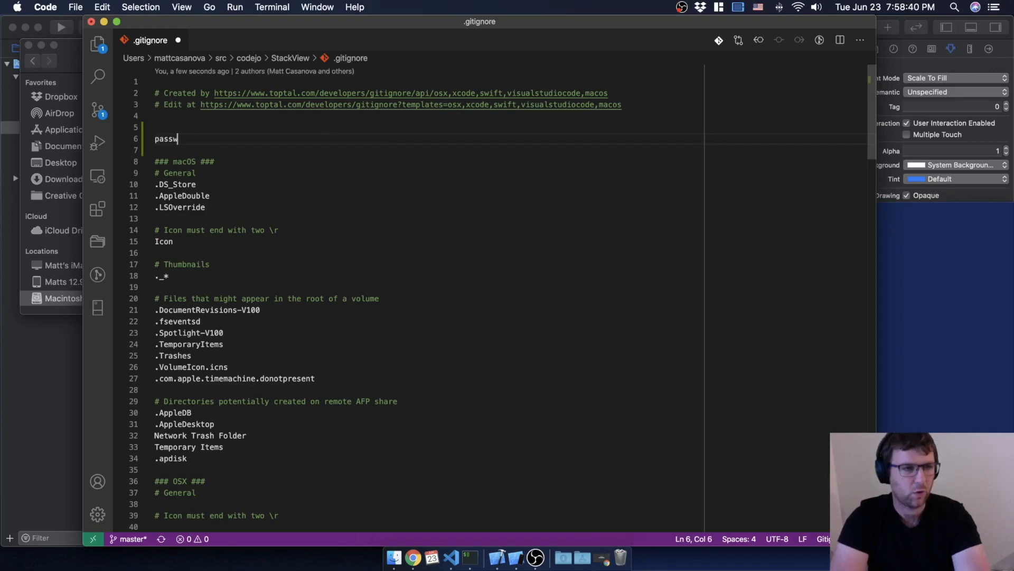
type("ords.t")
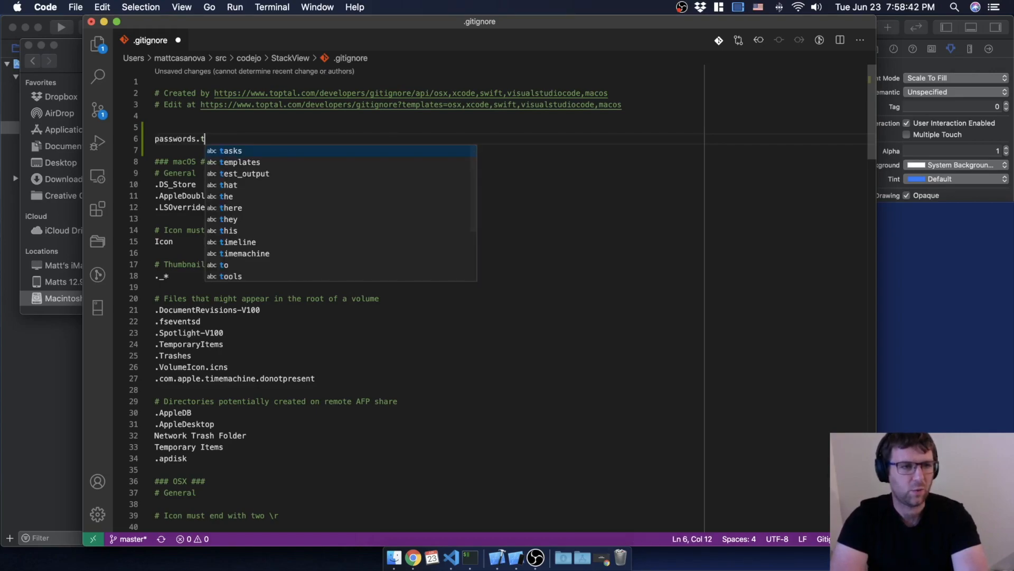
type("xt")
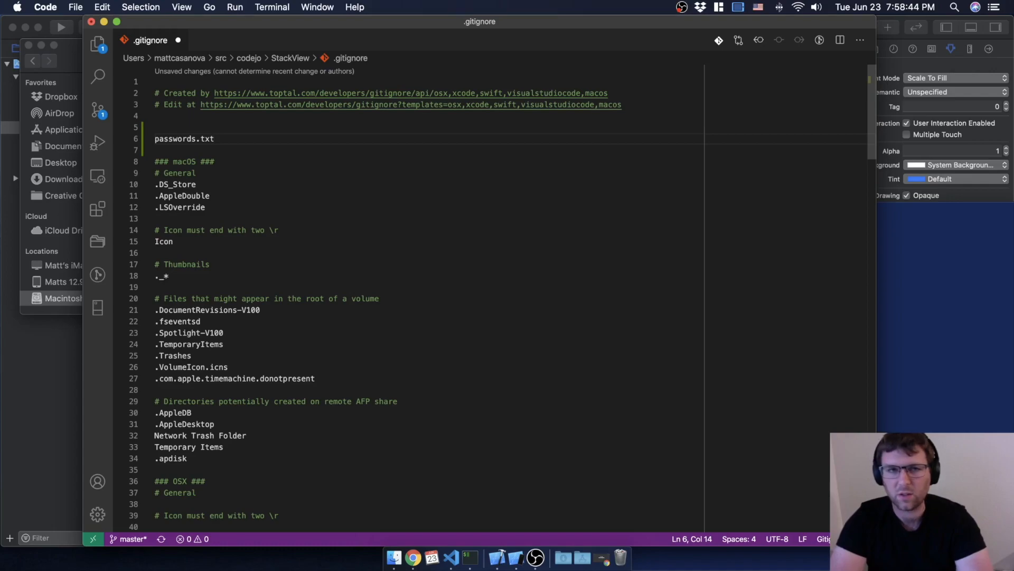
key("cmd+s")
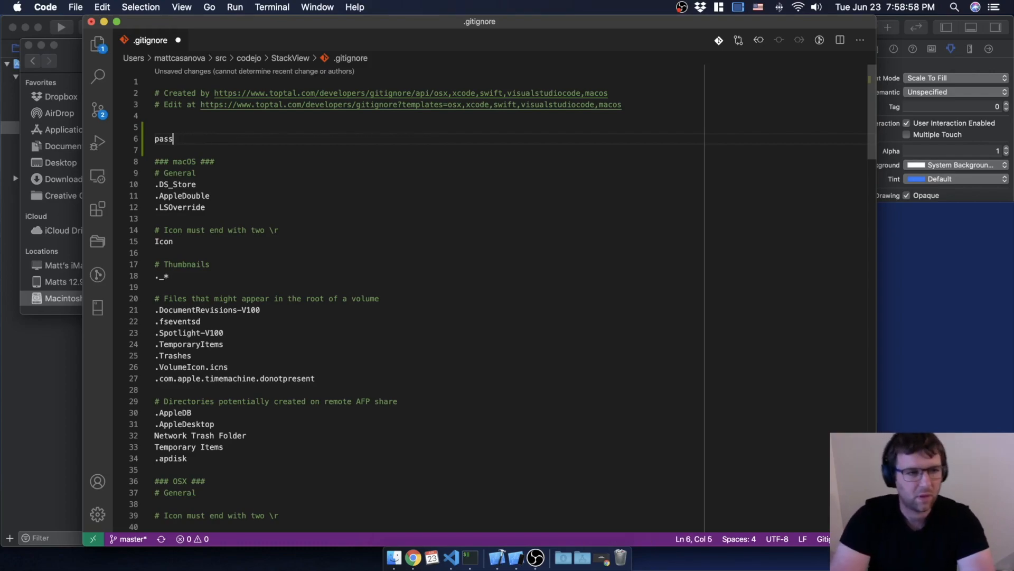
Remove the entry and close .gitignore without saving changes
key("Backspace")
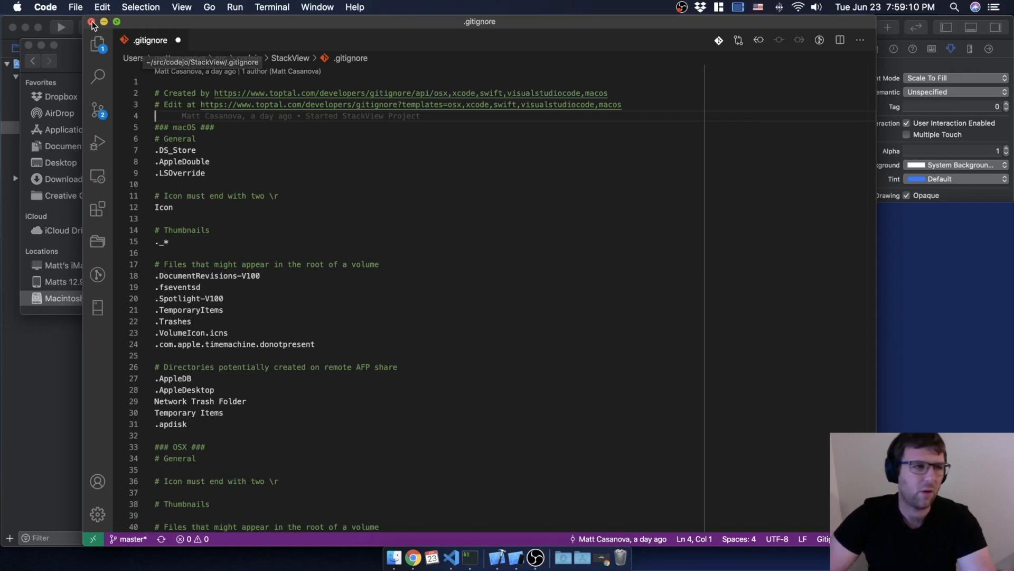
left_click(92, 23)
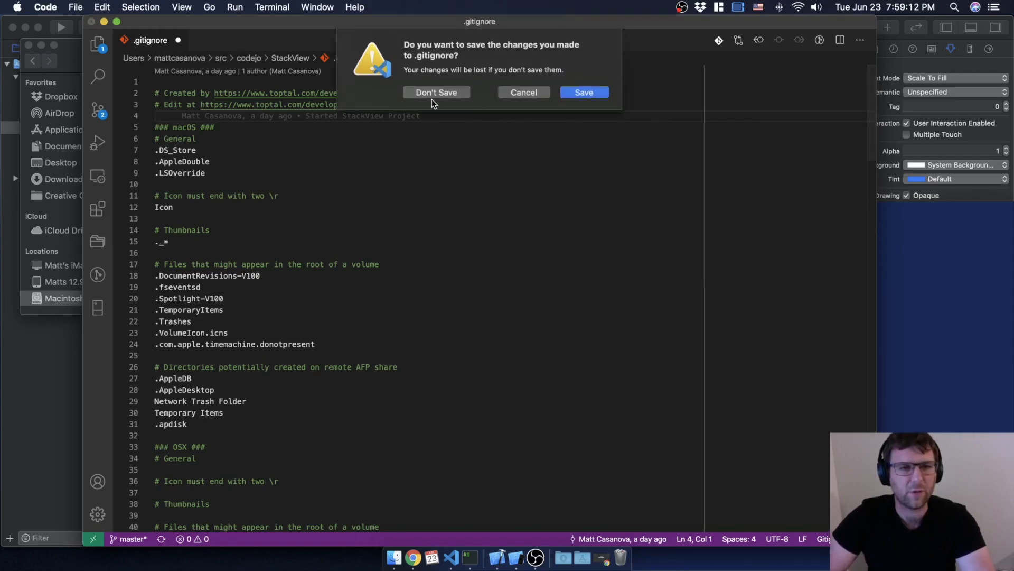
left_click(436, 92)
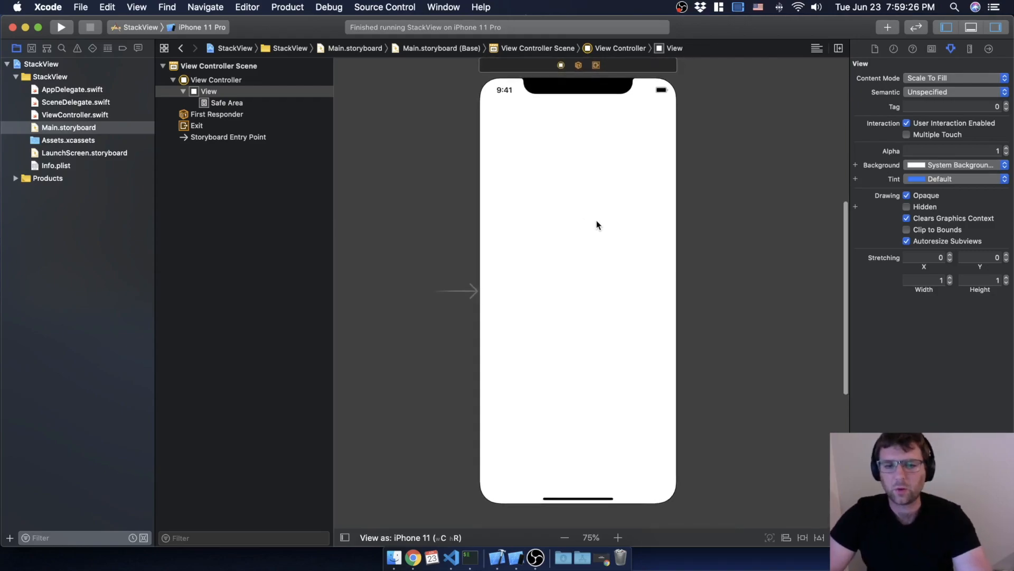
mouse_move(874, 36)
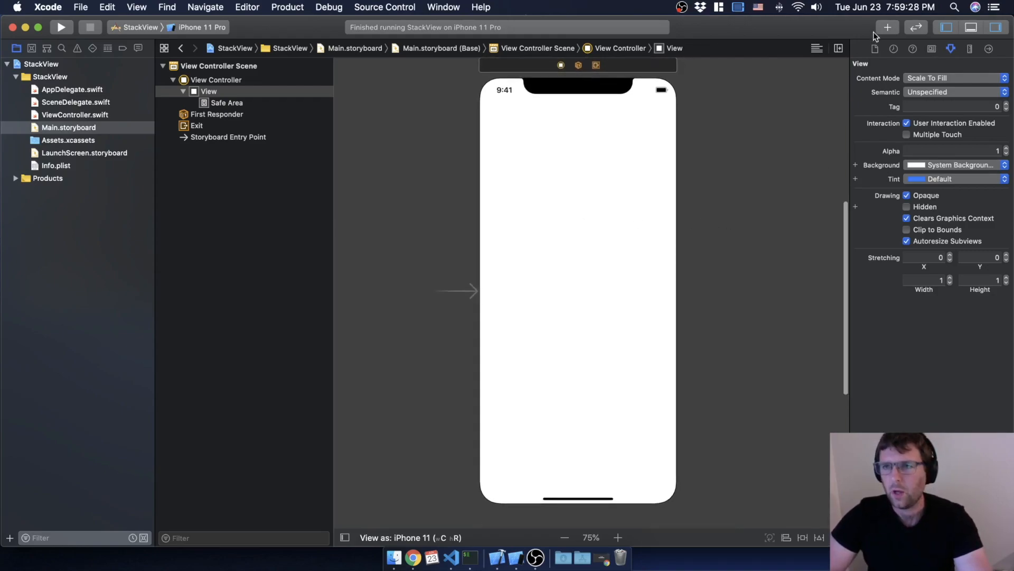
Drag two Buttons from the Object Library to the bottom of the view
left_click(888, 27)
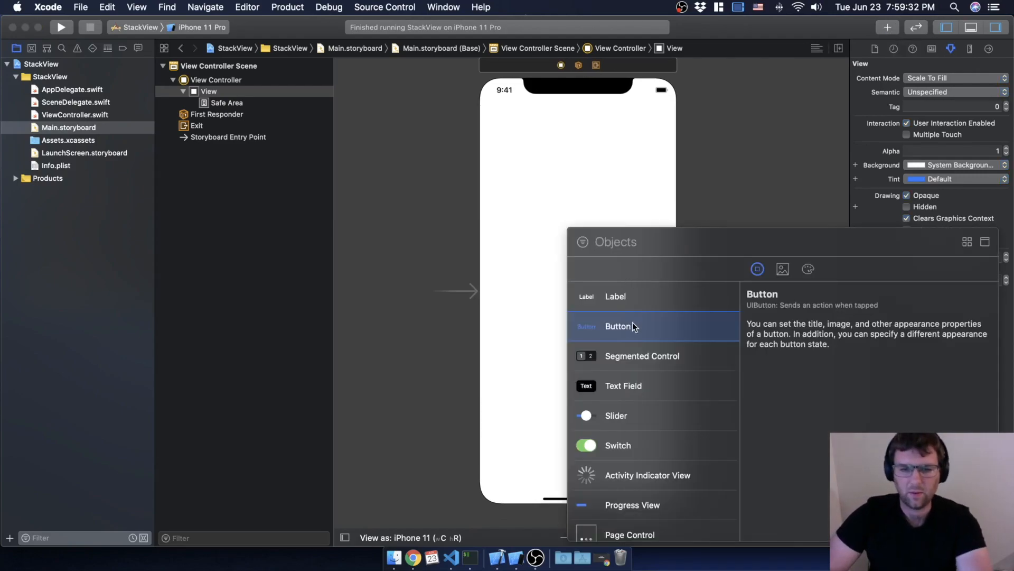
left_click_drag(618, 326, 535, 440)
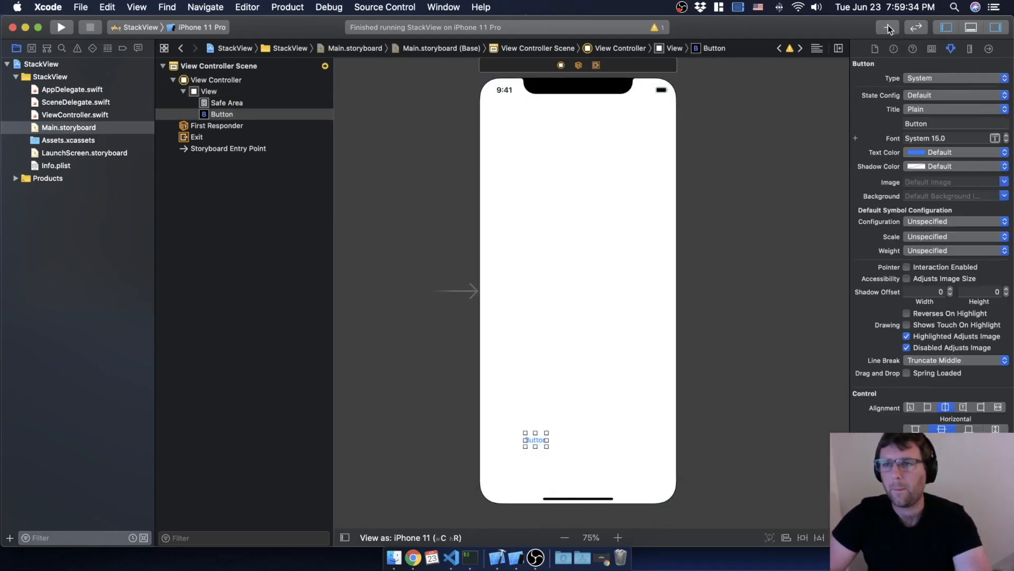
left_click_drag(536, 440, 605, 417)
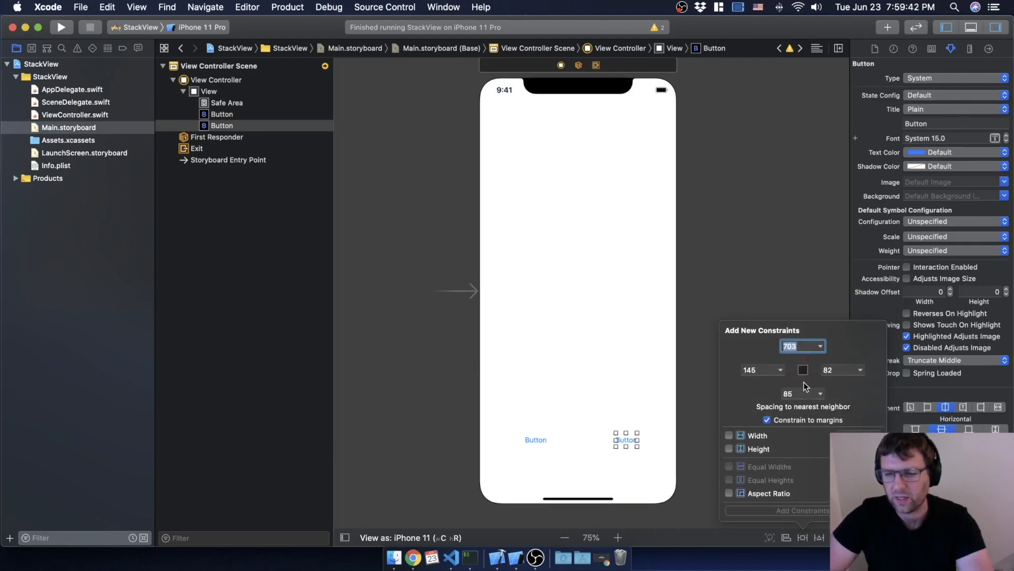
Pin the right button to the bottom right and the left button to the bottom left
left_click(797, 393)
type("16")
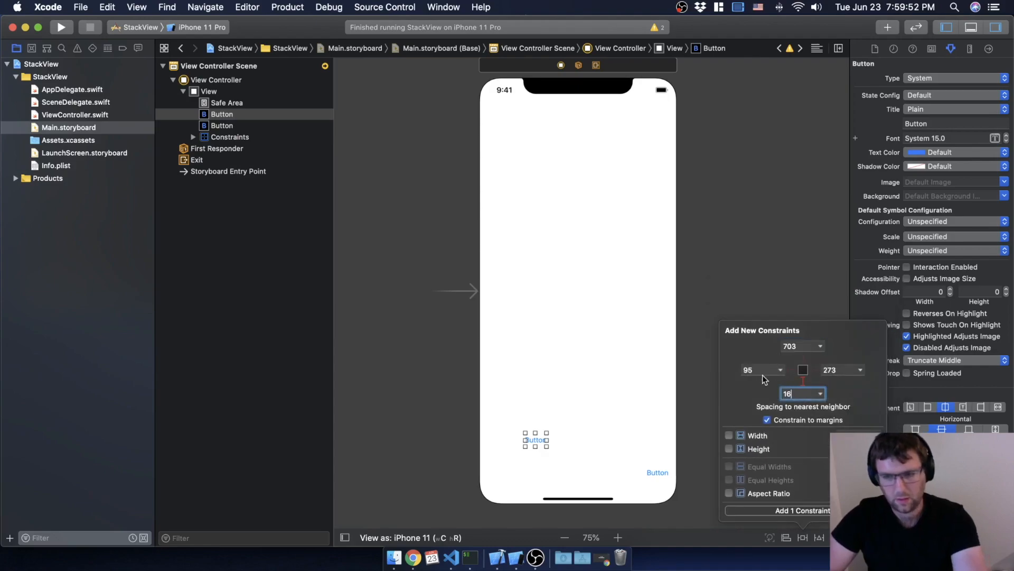
left_click(757, 370)
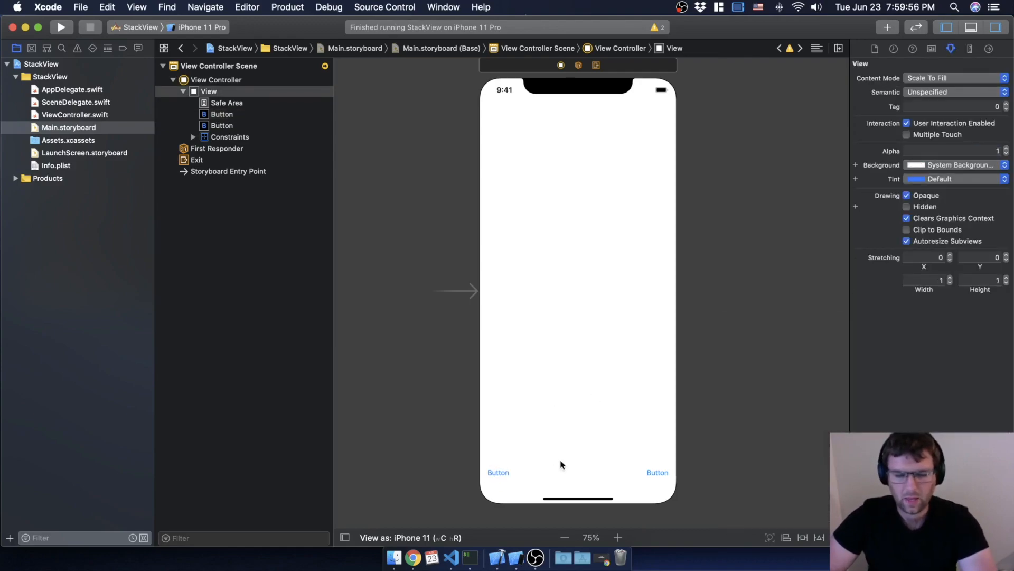
left_click(498, 472)
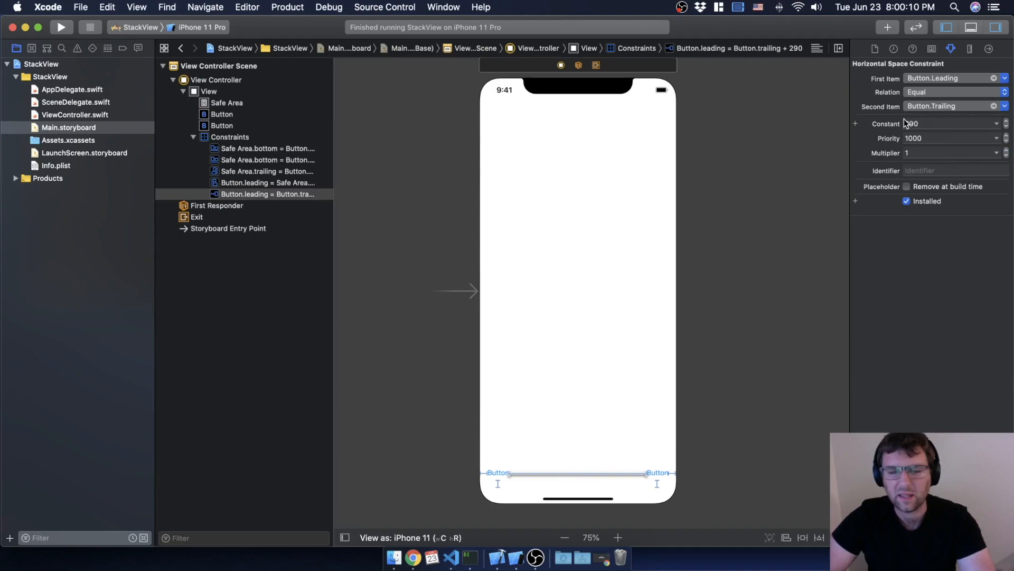
Change the Button.leading = Button.trailing constraint constant from 290 to 16
left_click(935, 123)
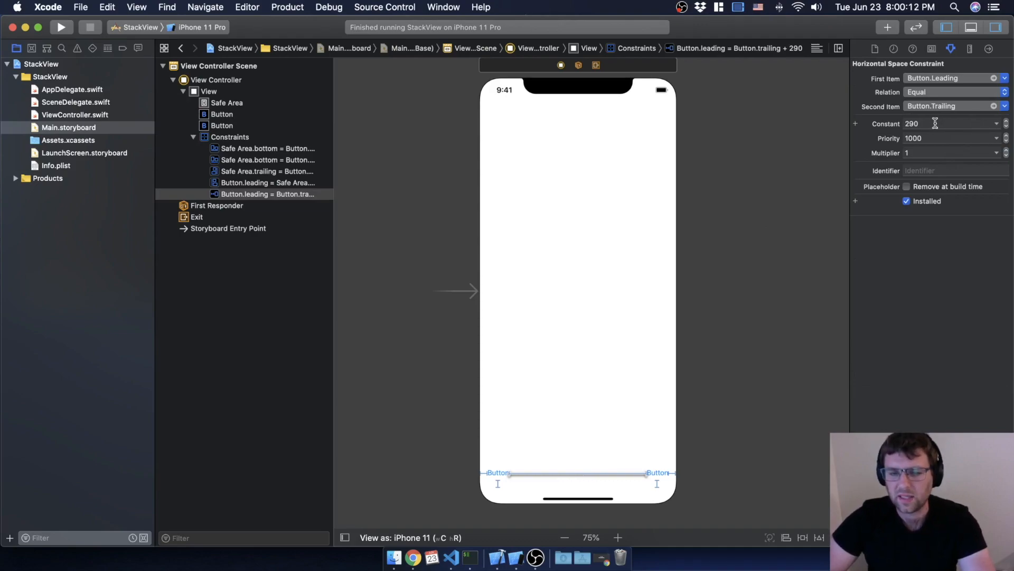
type("16")
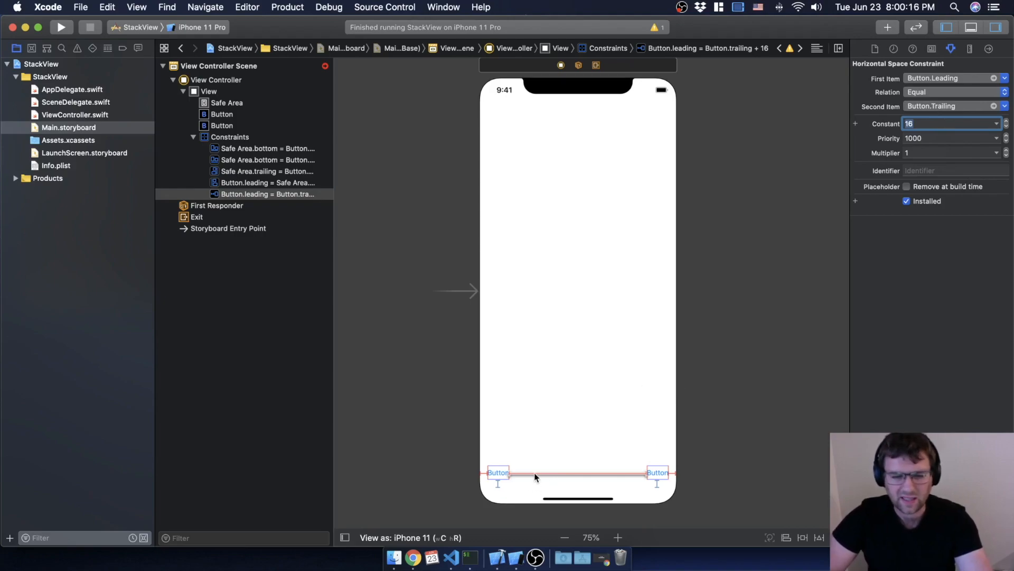
mouse_move(588, 419)
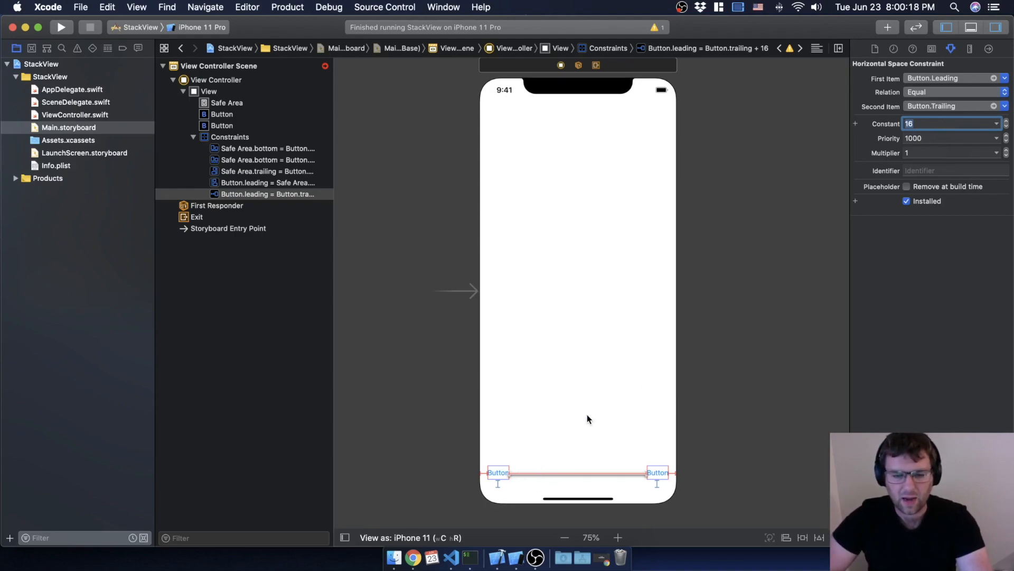
mouse_move(555, 426)
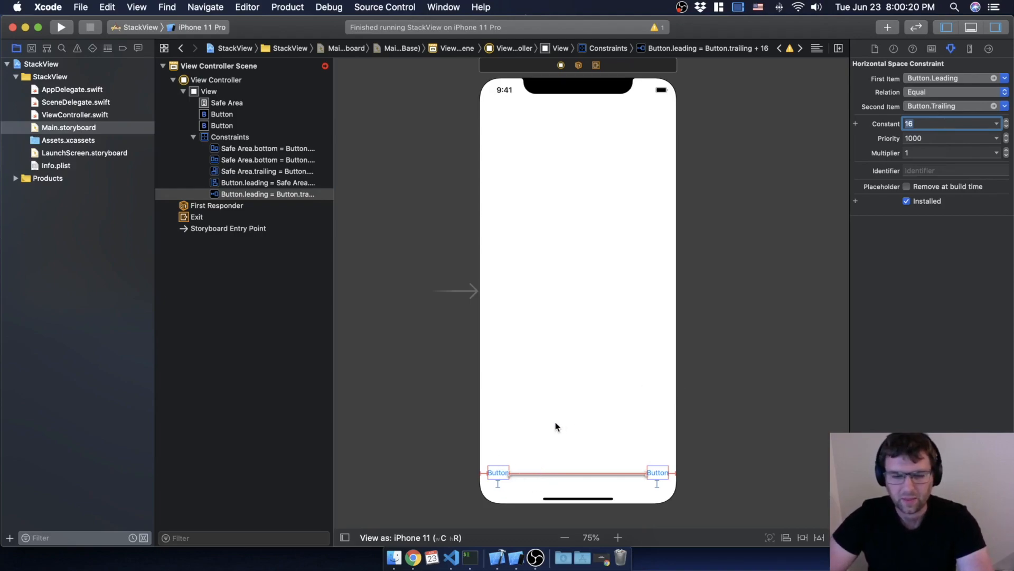
left_click(498, 473)
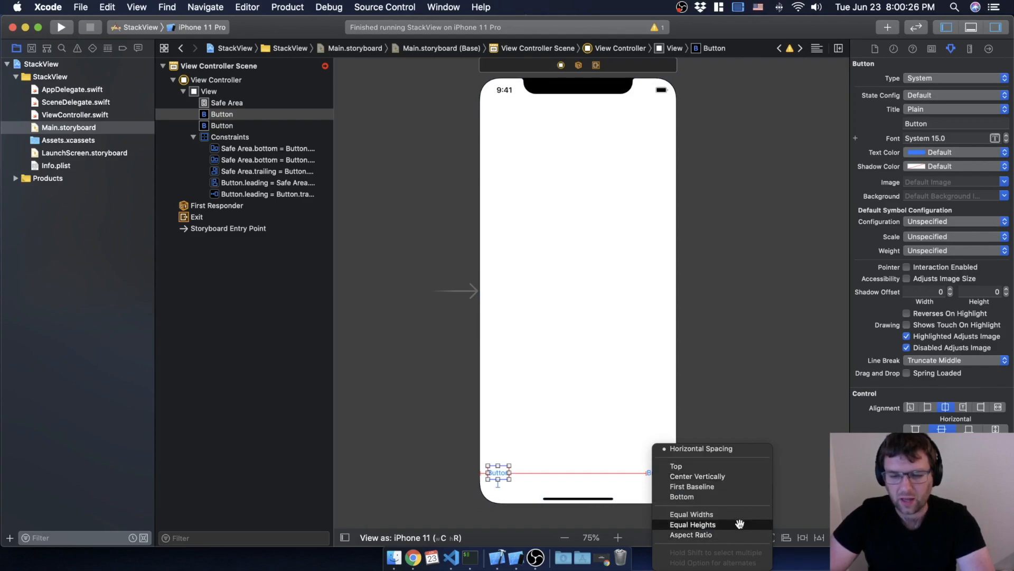
Give both bottom buttons Equal Widths, red backgrounds and white title text
left_click(691, 513)
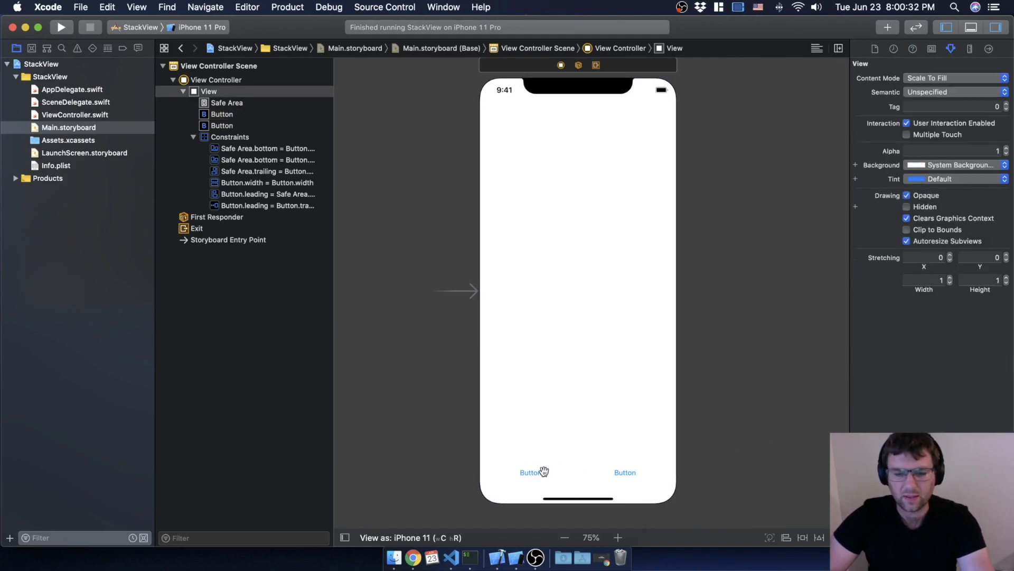
left_click(531, 472)
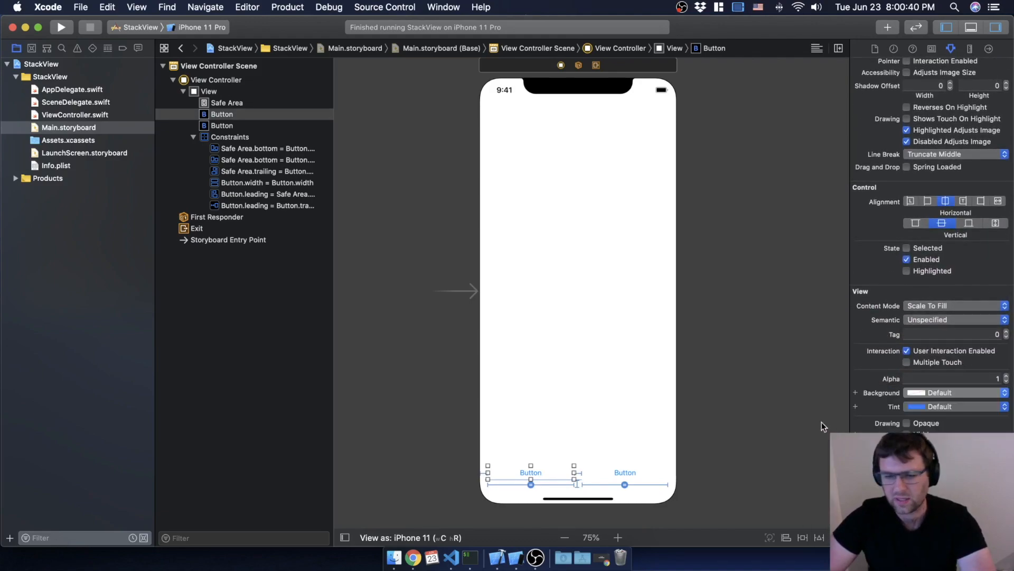
left_click(954, 392)
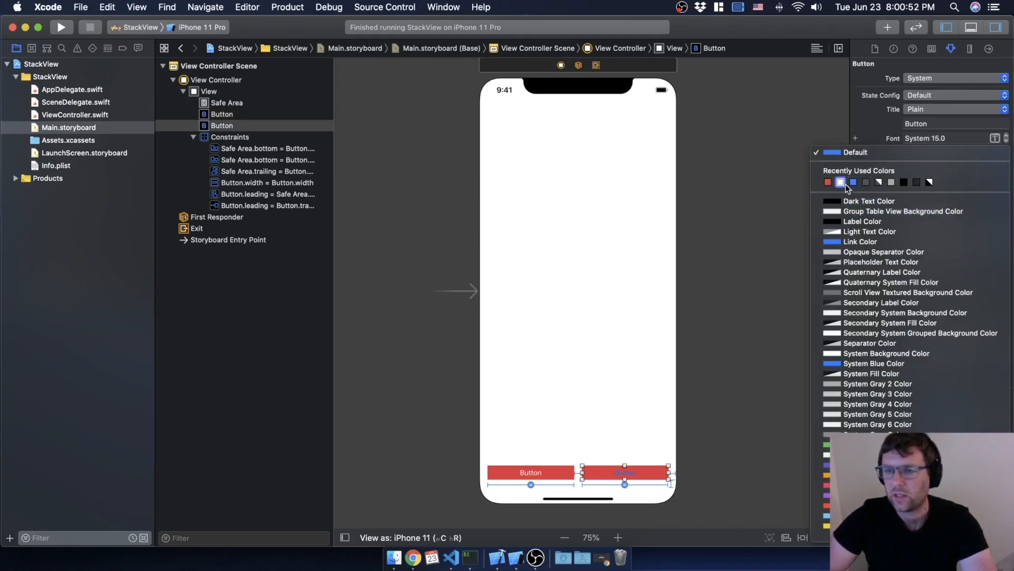
left_click(840, 182)
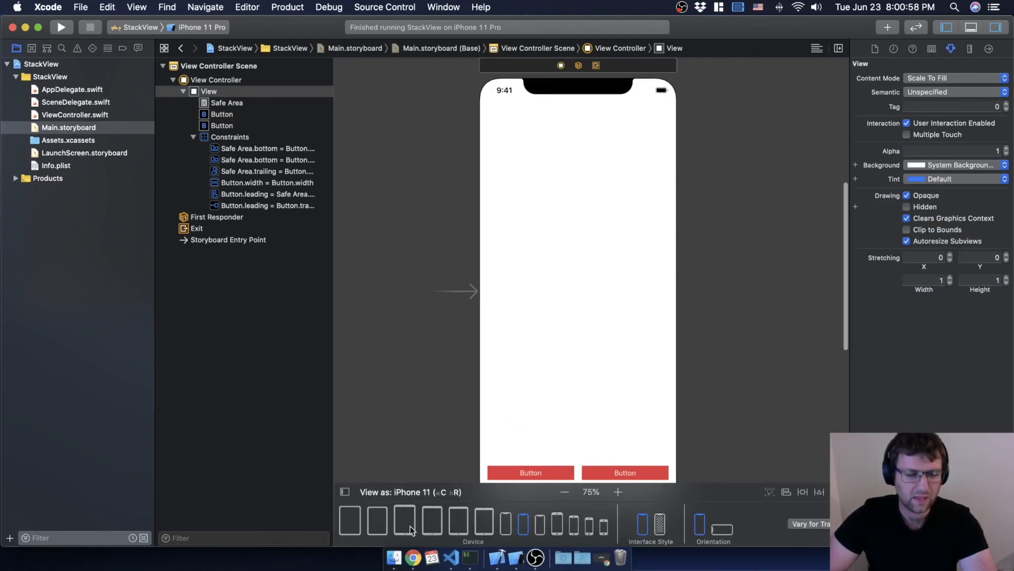
mouse_move(483, 536)
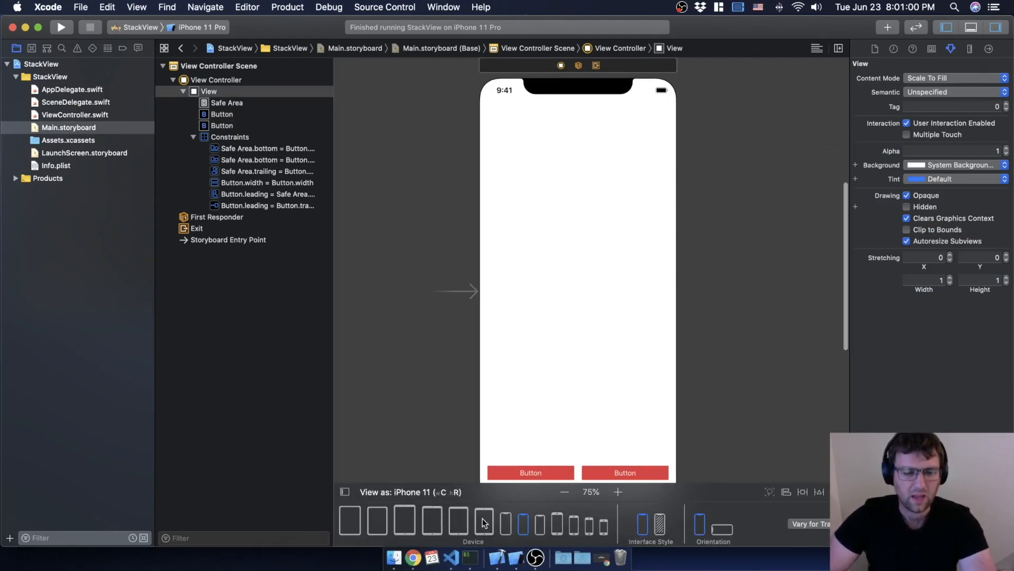
Preview the storyboard on iPad 9.7", then bring up the device picker again
left_click(482, 520)
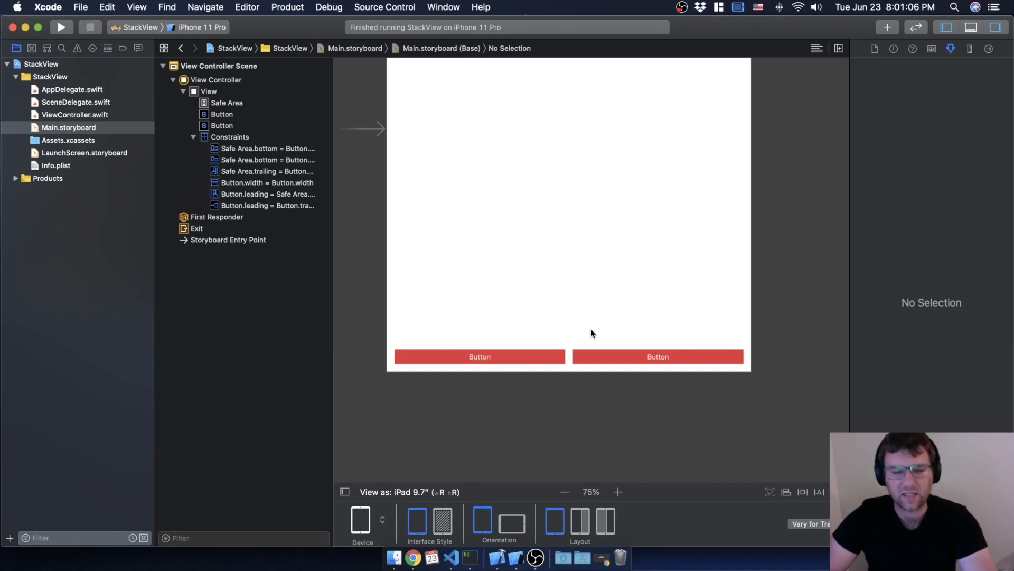
scroll("down", 3)
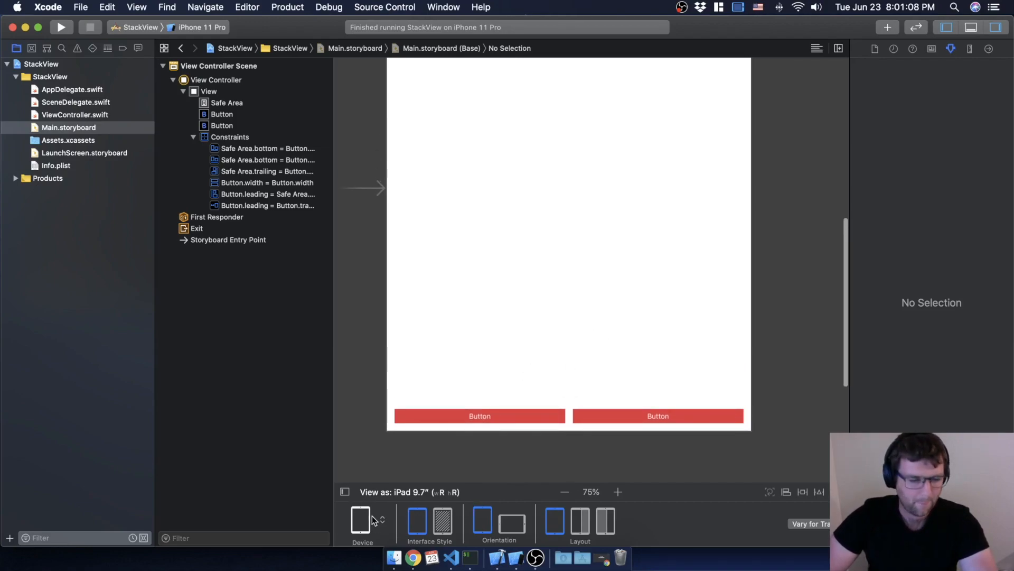
left_click(355, 521)
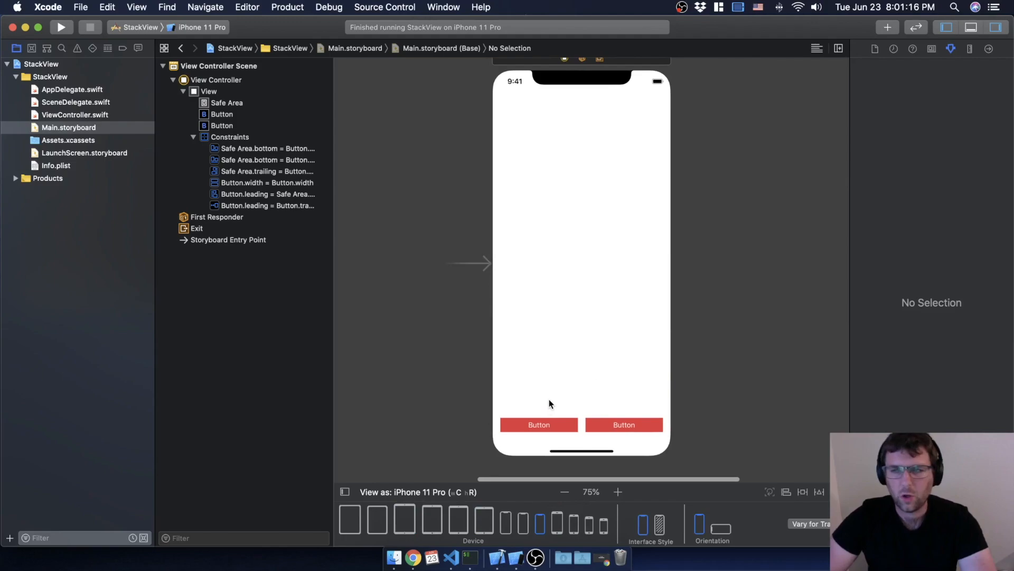
mouse_move(794, 240)
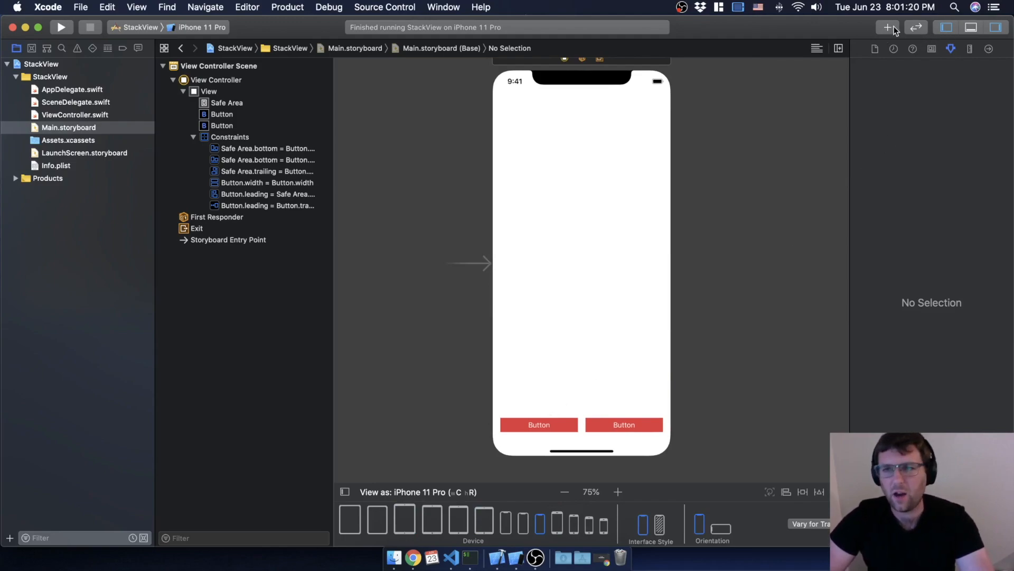
Drag a third Button from the Object Library to just above the red buttons
left_click_drag(887, 27, 589, 366)
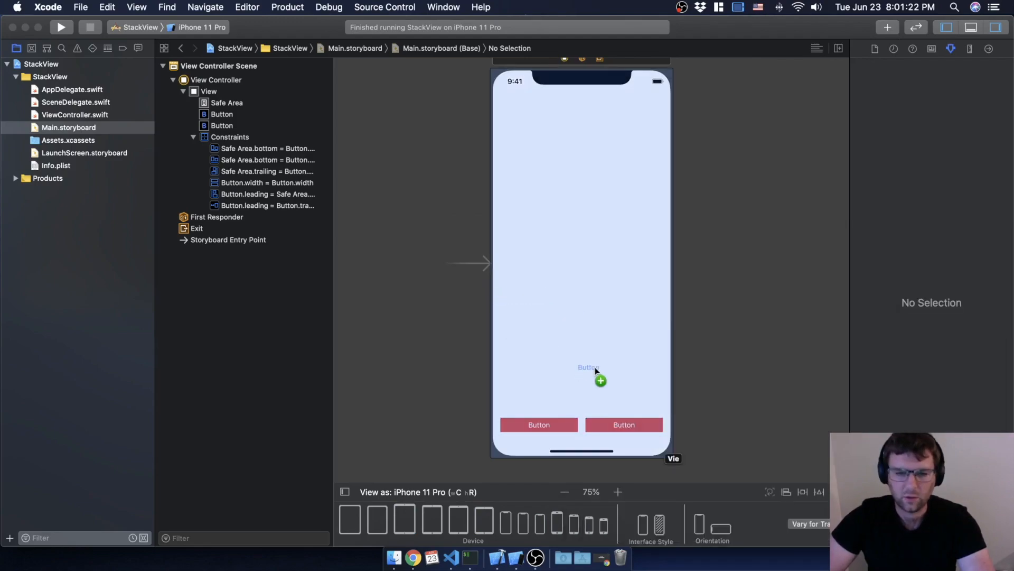
left_click_drag(588, 367, 580, 390)
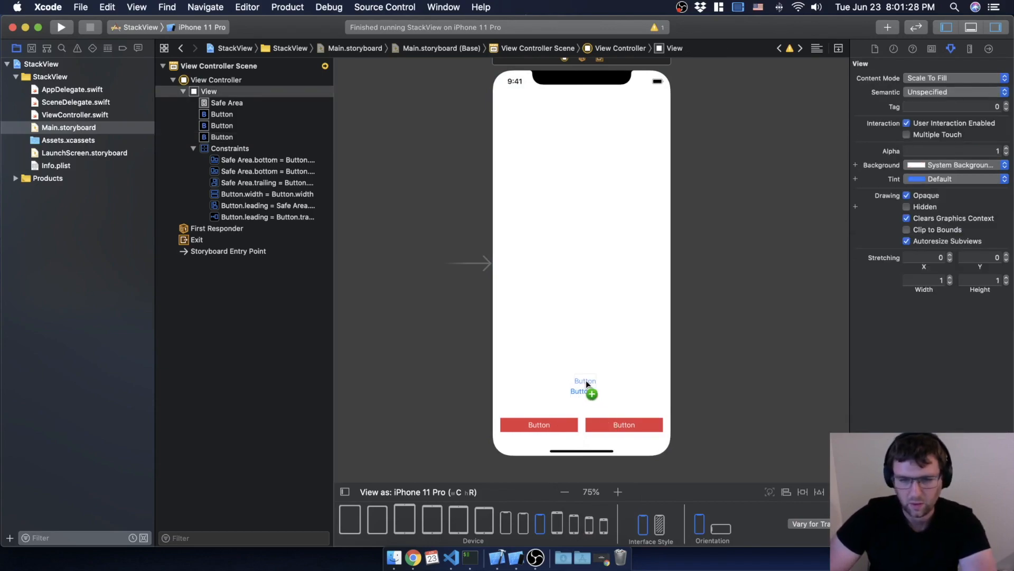
left_click(581, 384)
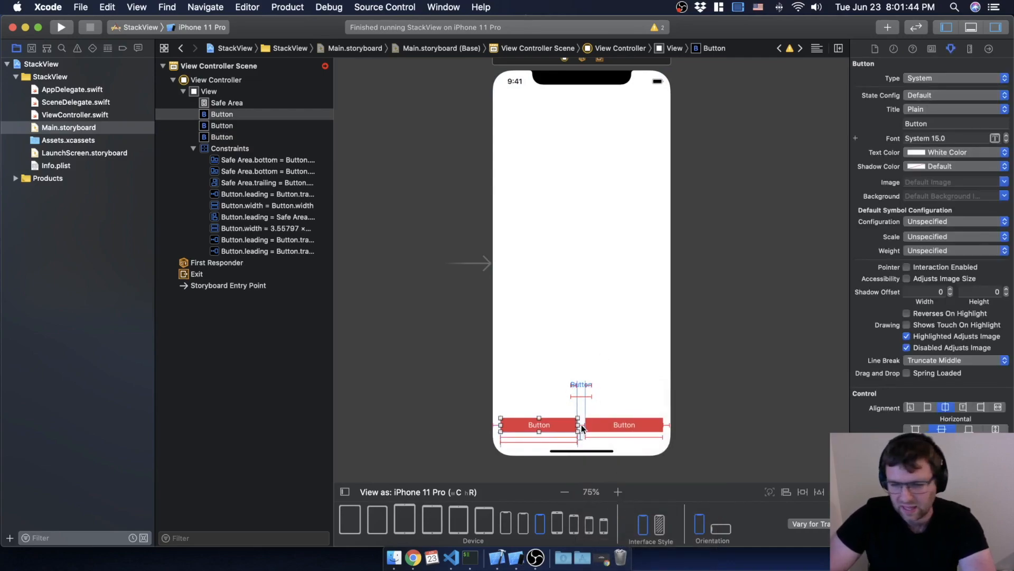
mouse_move(523, 410)
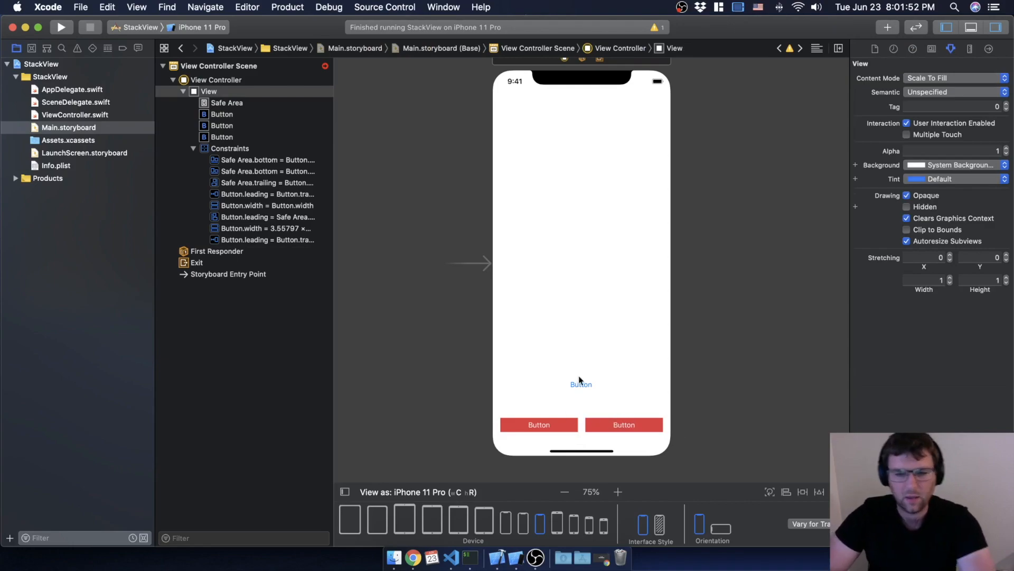
Select the third button sitting above the red buttons
left_click(581, 384)
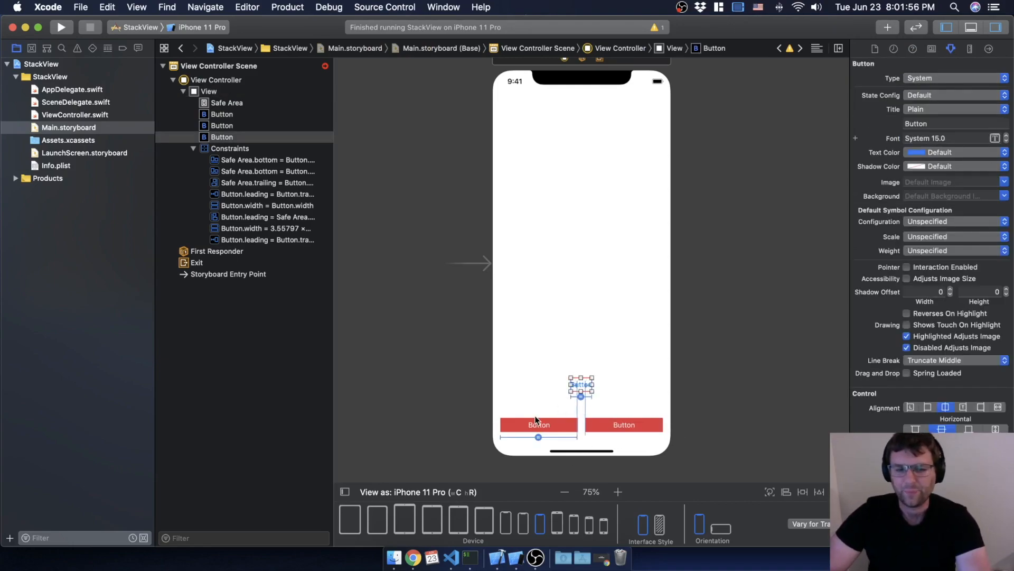
mouse_move(551, 422)
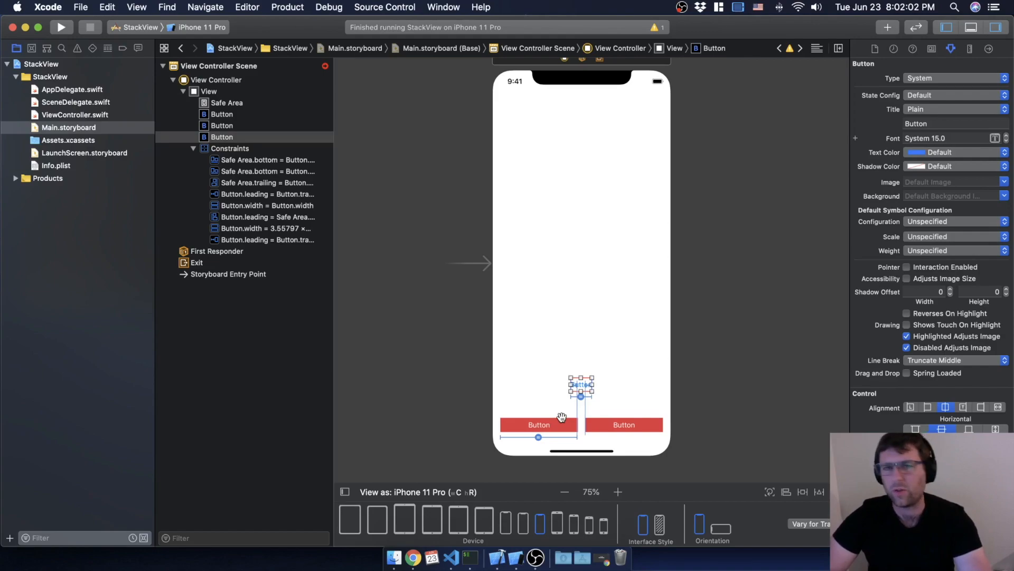
mouse_move(530, 389)
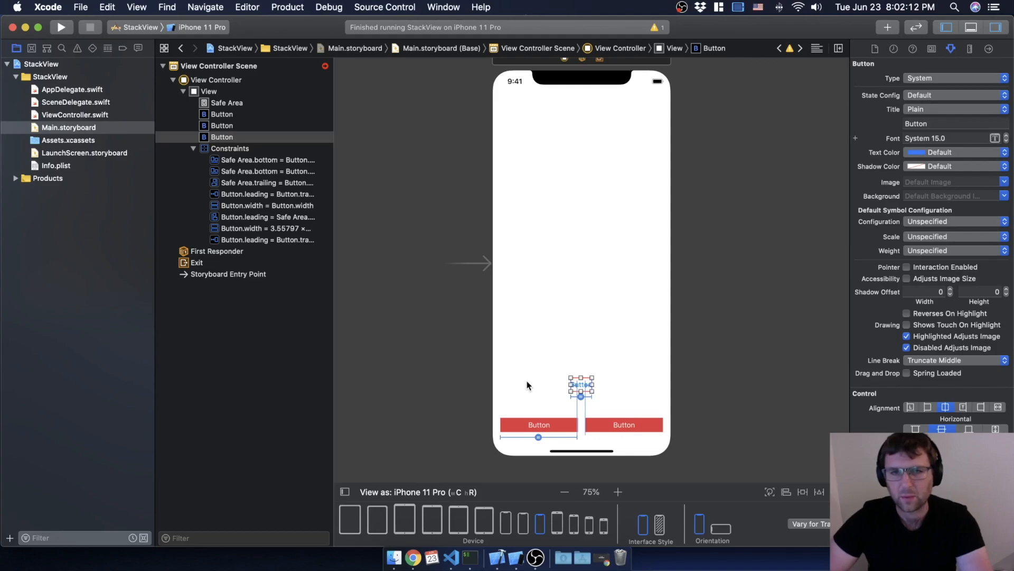
mouse_move(529, 386)
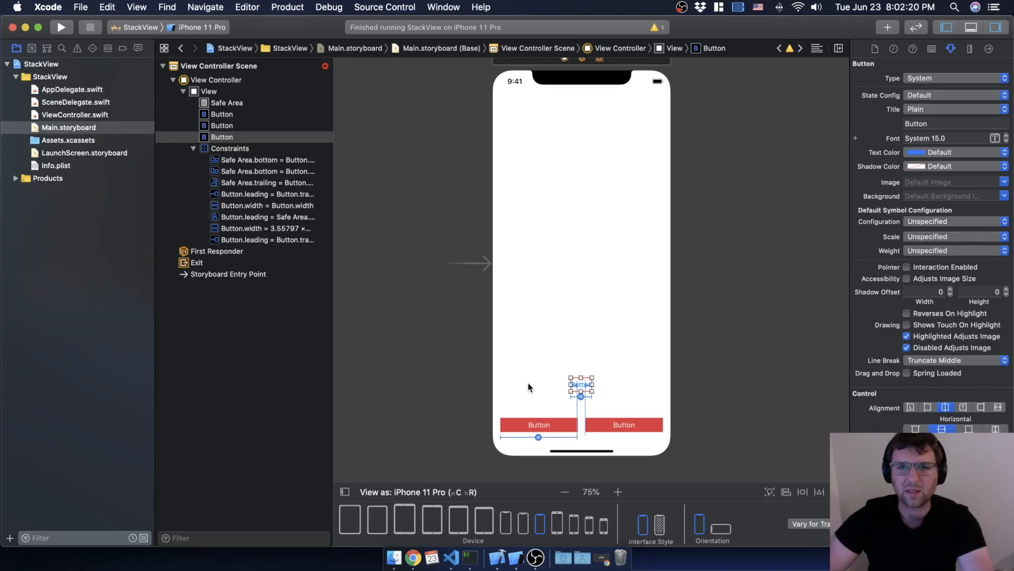
mouse_move(563, 368)
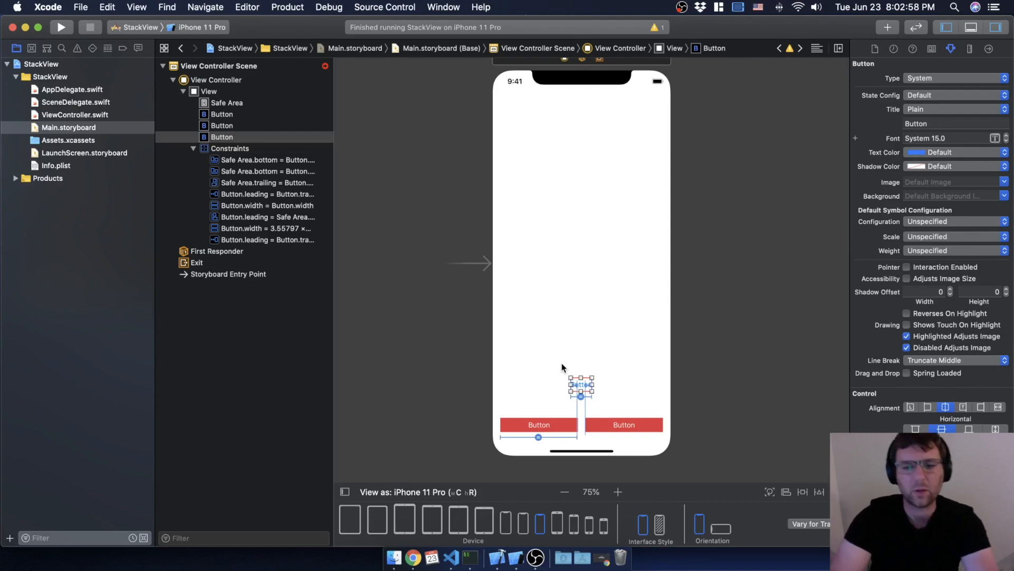
mouse_move(600, 367)
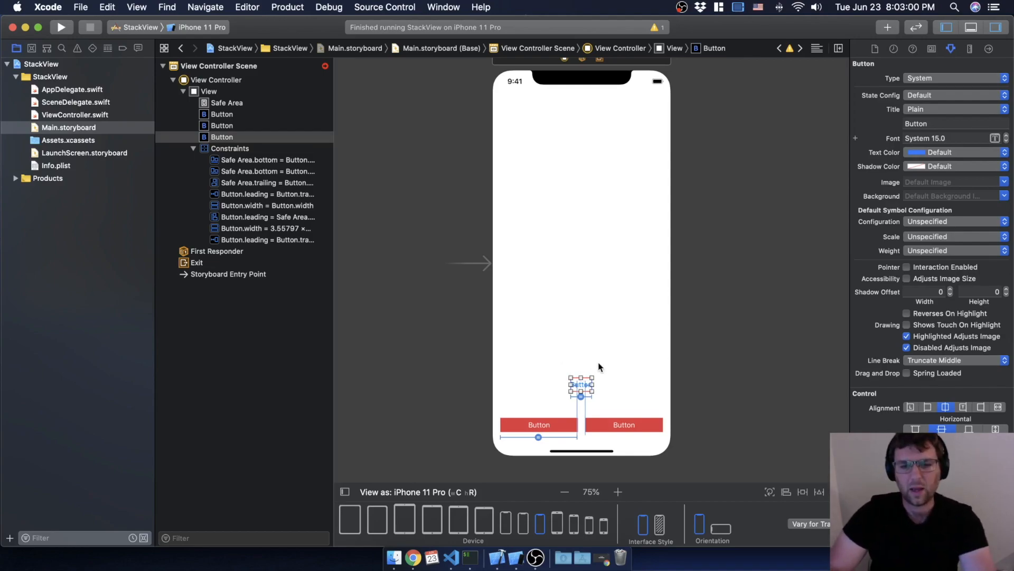
mouse_move(599, 356)
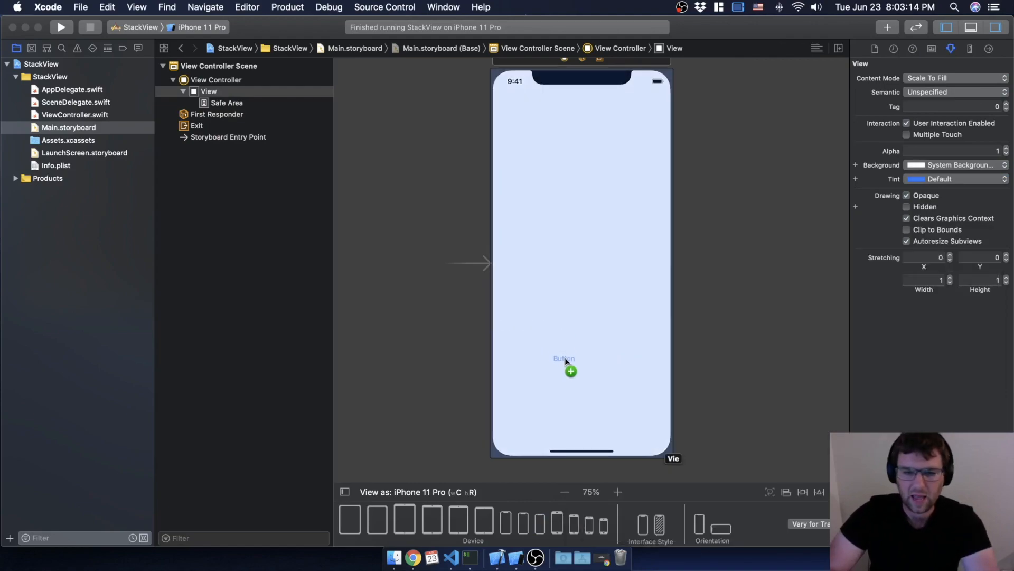
Drop another new button, select all three buttons, and set their backgrounds to red
left_click(563, 361)
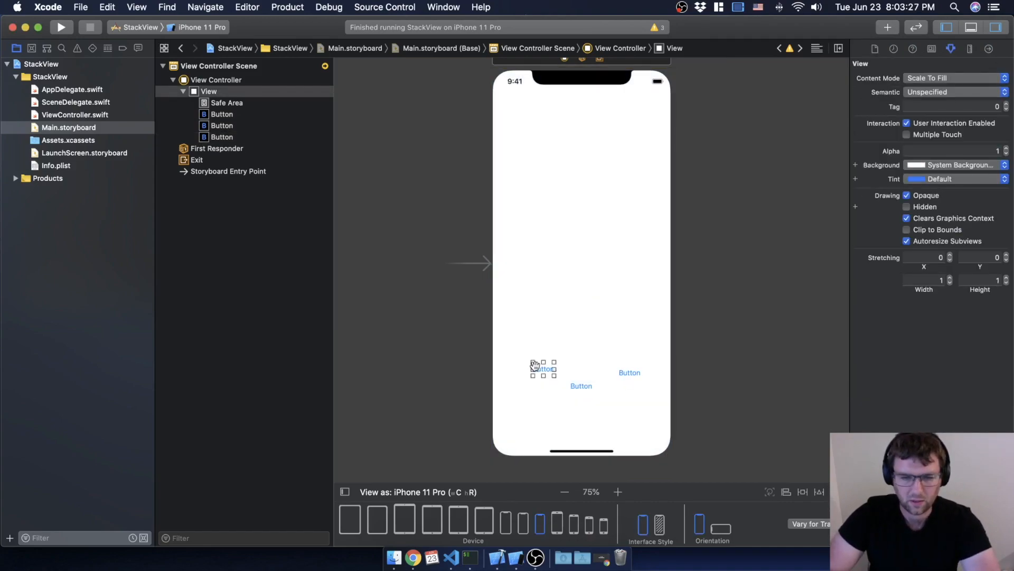
left_click(542, 368)
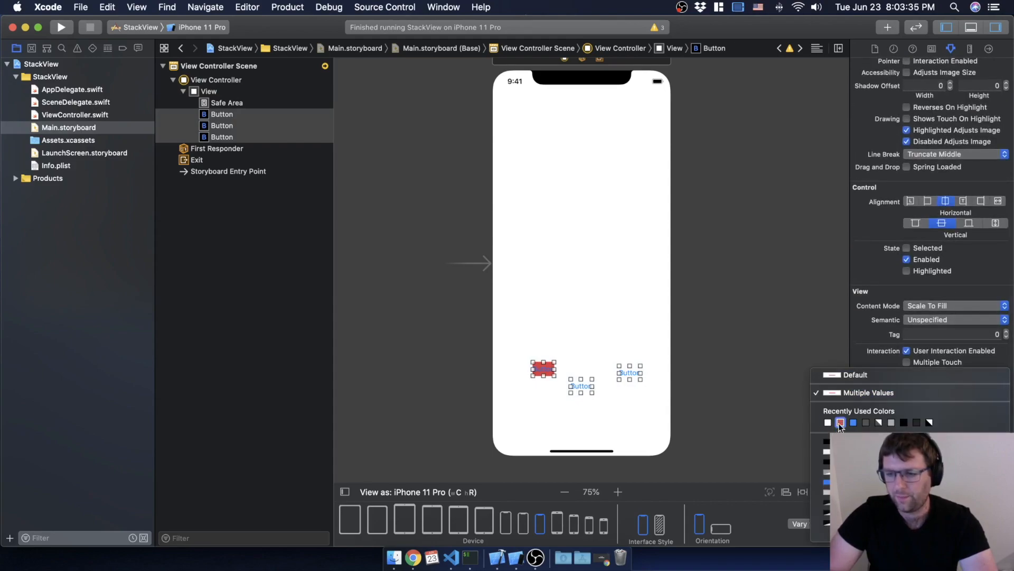
left_click(840, 423)
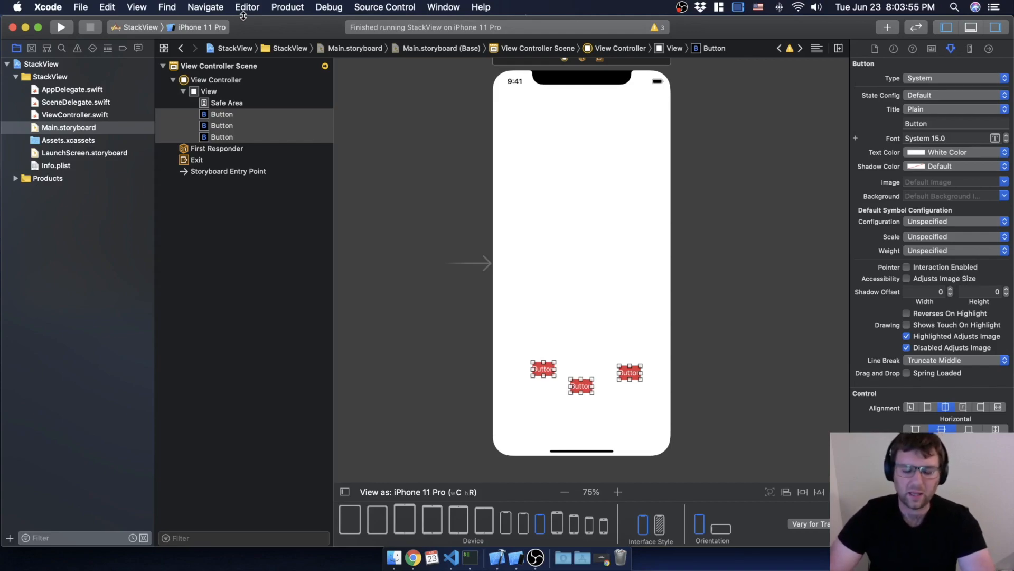
mouse_move(183, 9)
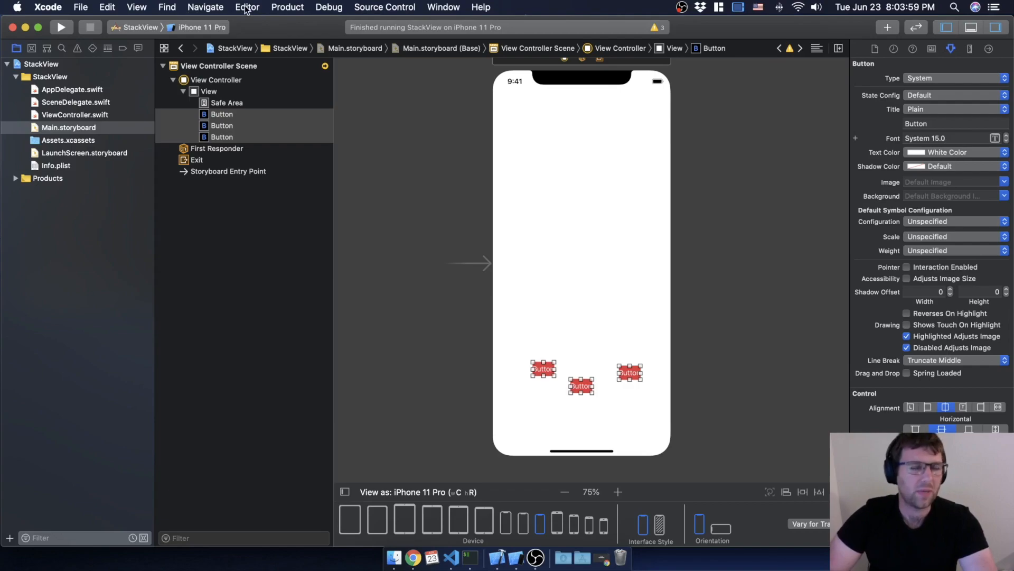
Embed the three buttons in a stack view and expand it in the outline
left_click(247, 7)
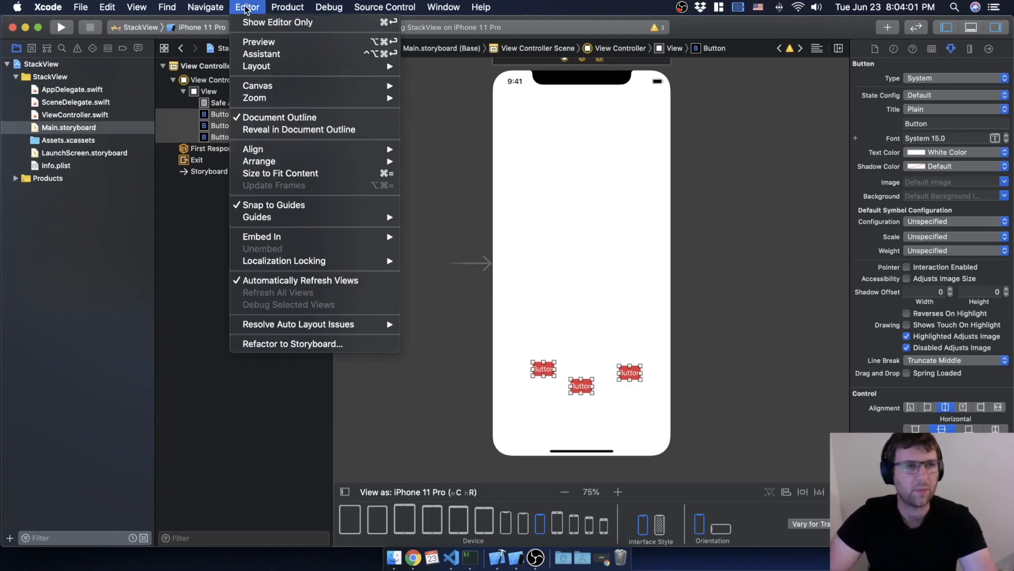
mouse_move(252, 165)
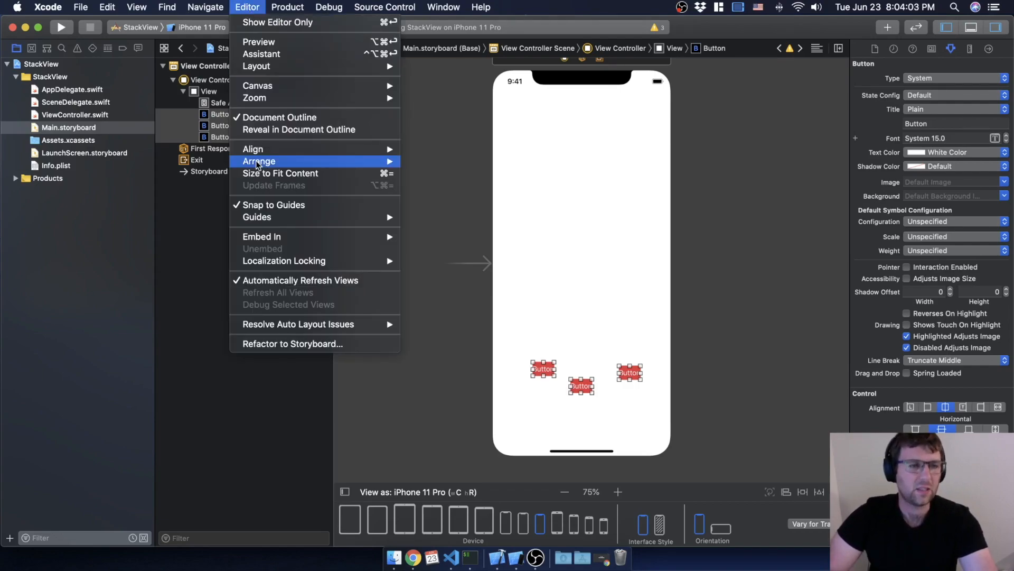
mouse_move(274, 237)
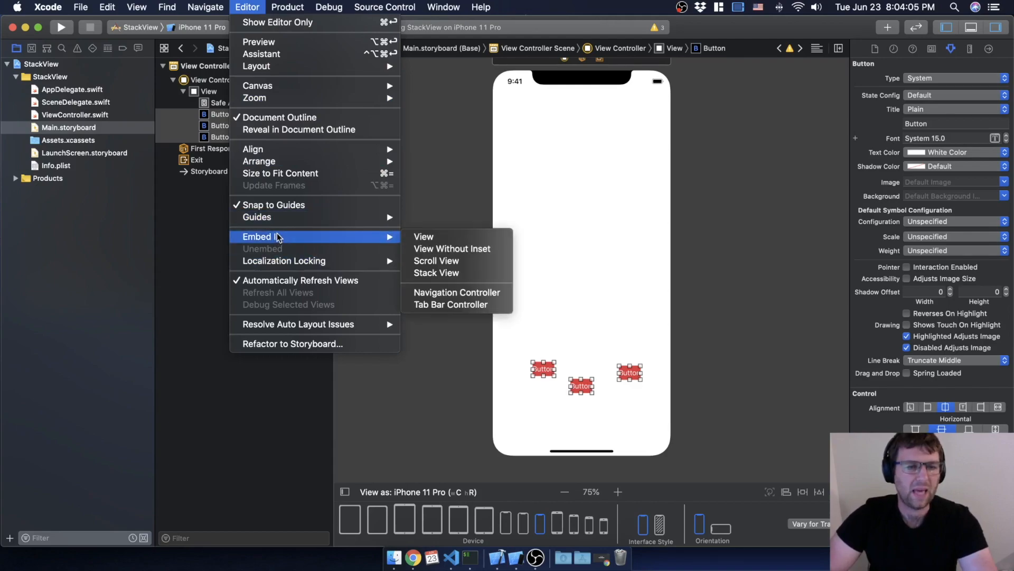
left_click(436, 272)
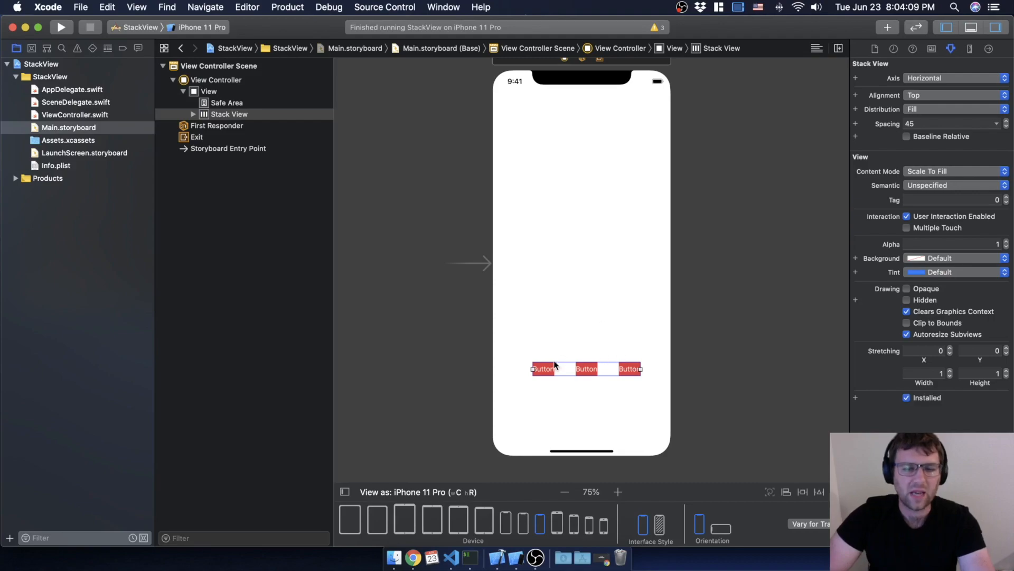
mouse_move(644, 381)
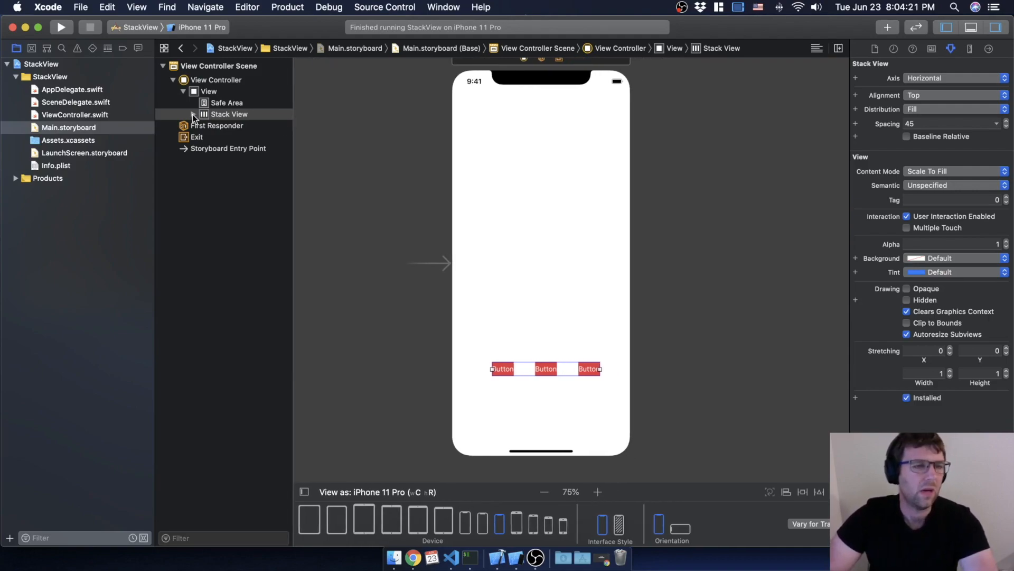
left_click(193, 114)
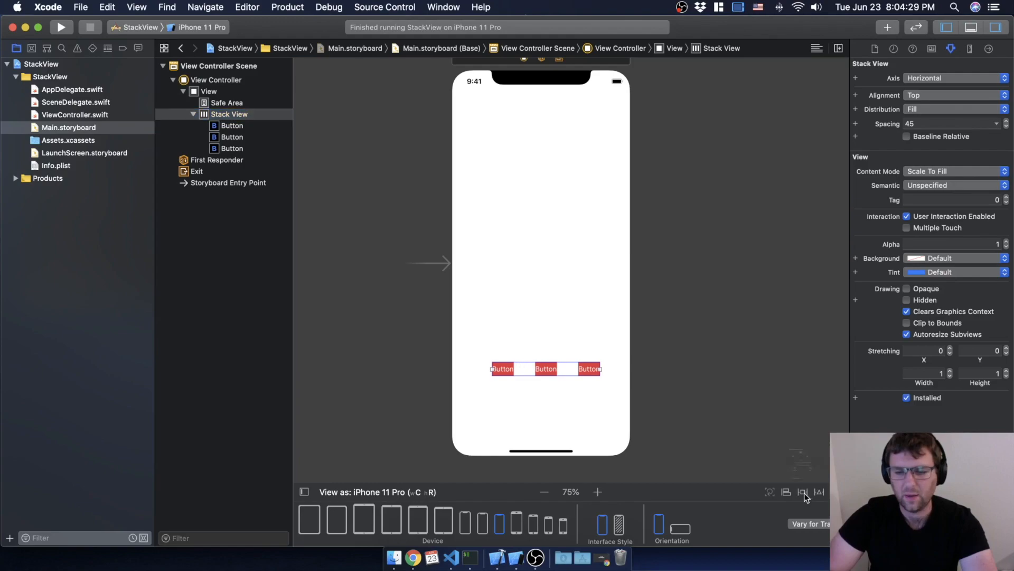
Add 16-point leading, trailing and bottom constraints to the stack view
left_click(802, 491)
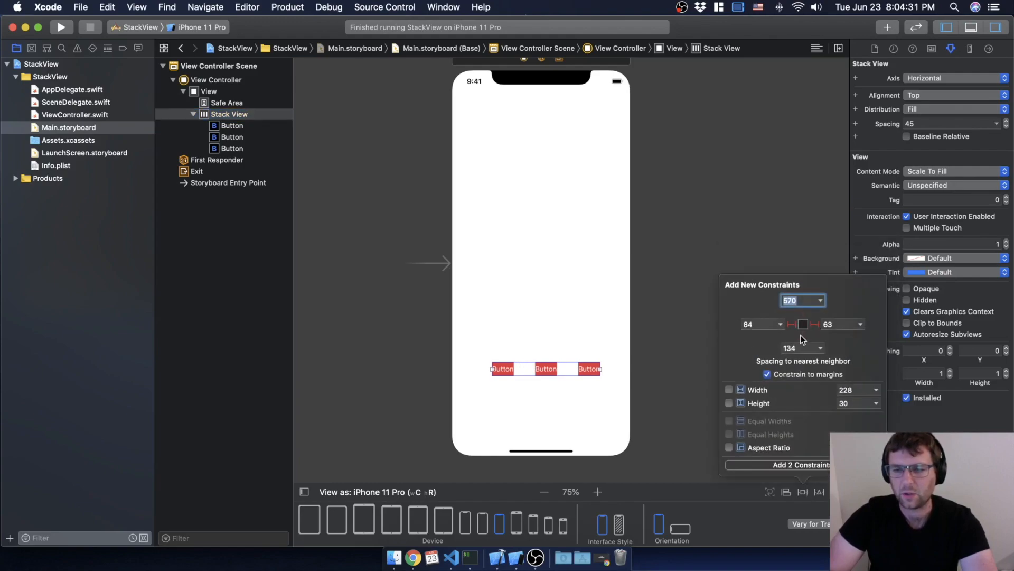
left_click(758, 324)
type("1")
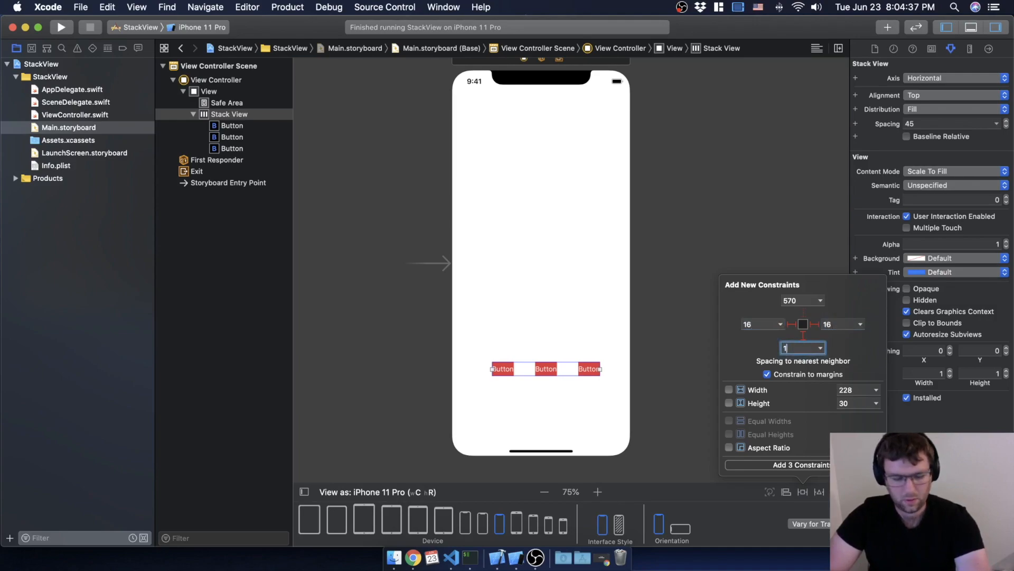
left_click(784, 465)
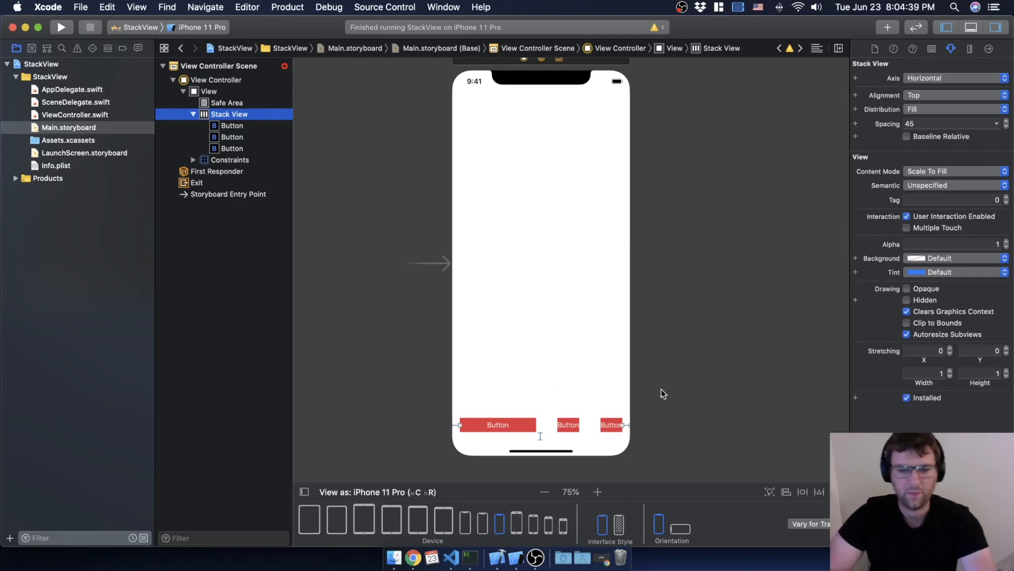
mouse_move(549, 391)
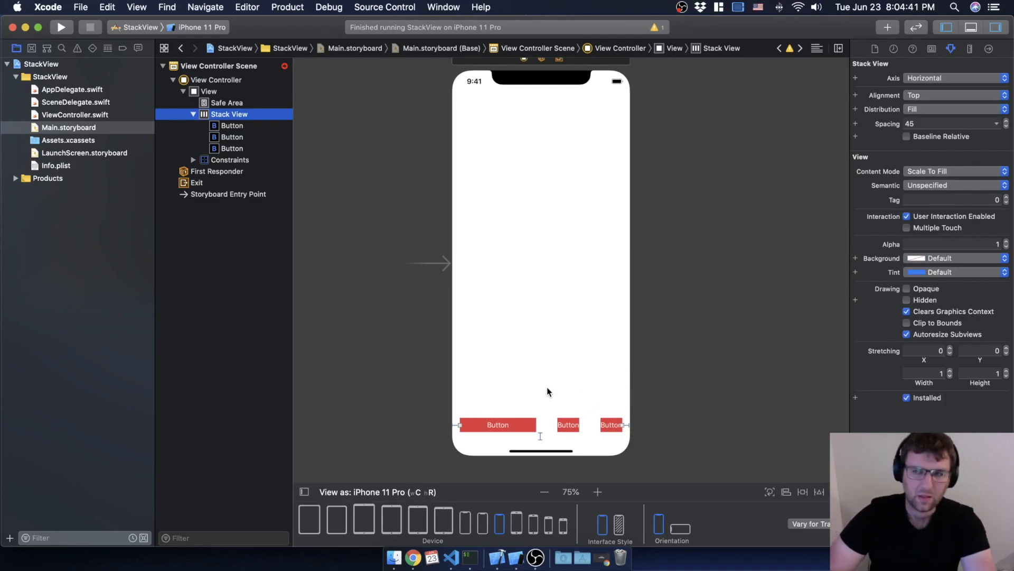
mouse_move(525, 400)
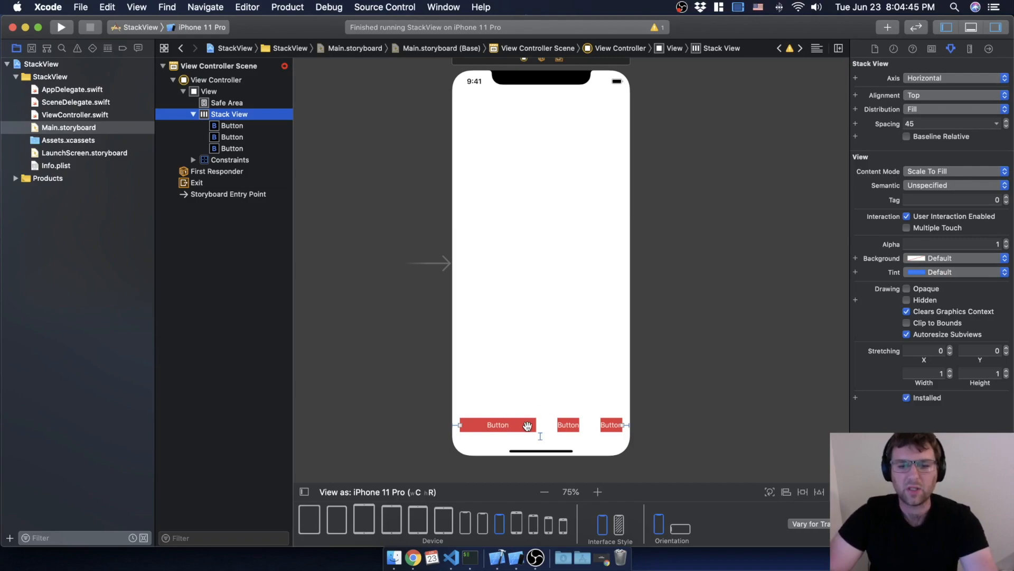
mouse_move(429, 335)
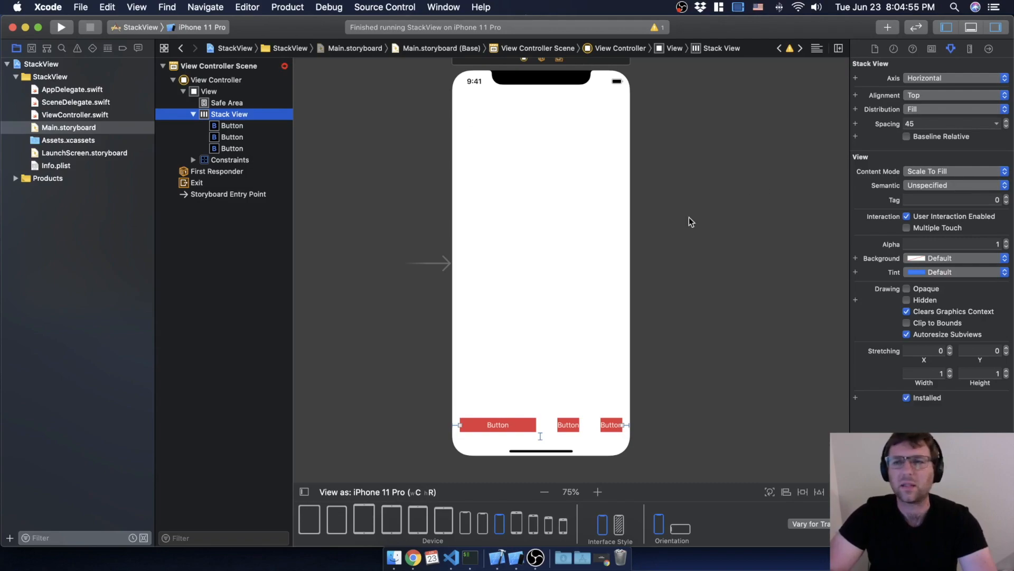
scroll("down", 3)
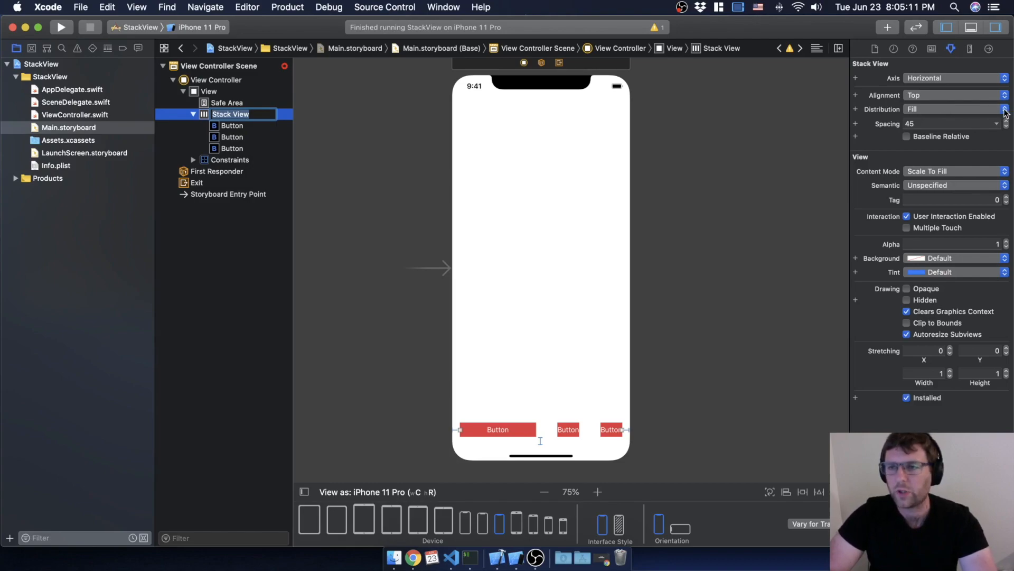
Set the stack's Distribution to Fill Equally and Spacing to 16
left_click(1004, 109)
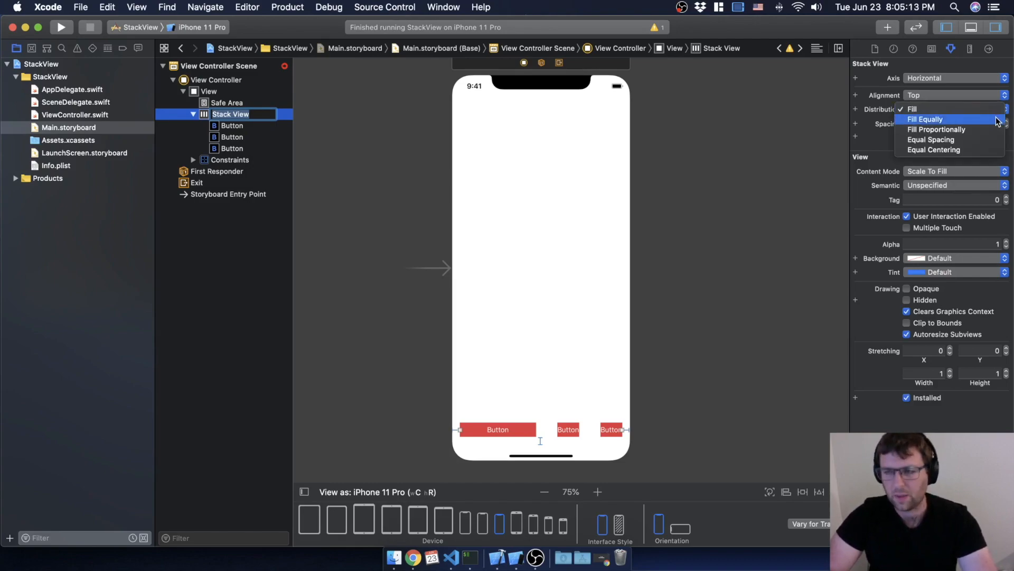
left_click(925, 119)
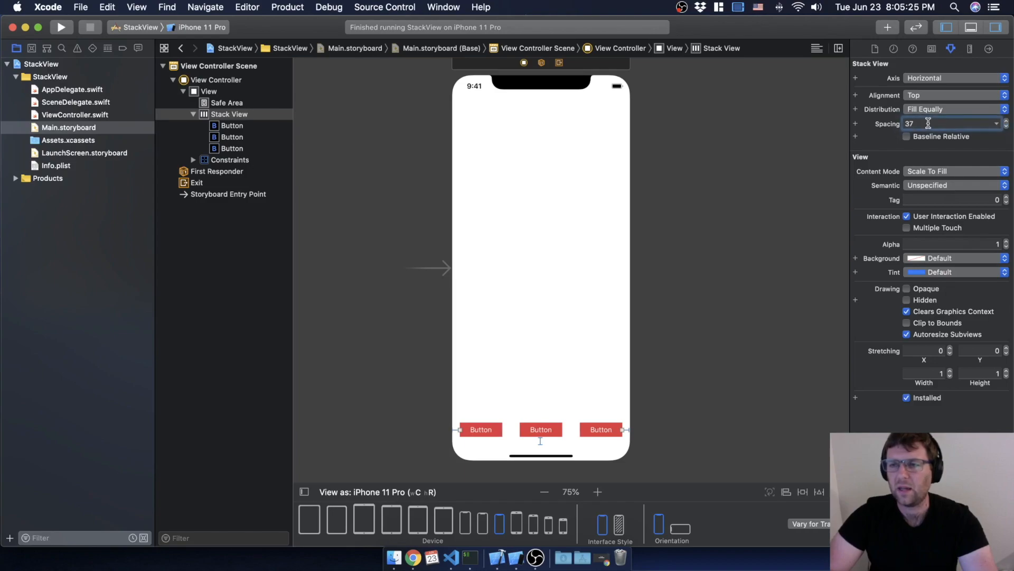
type("16")
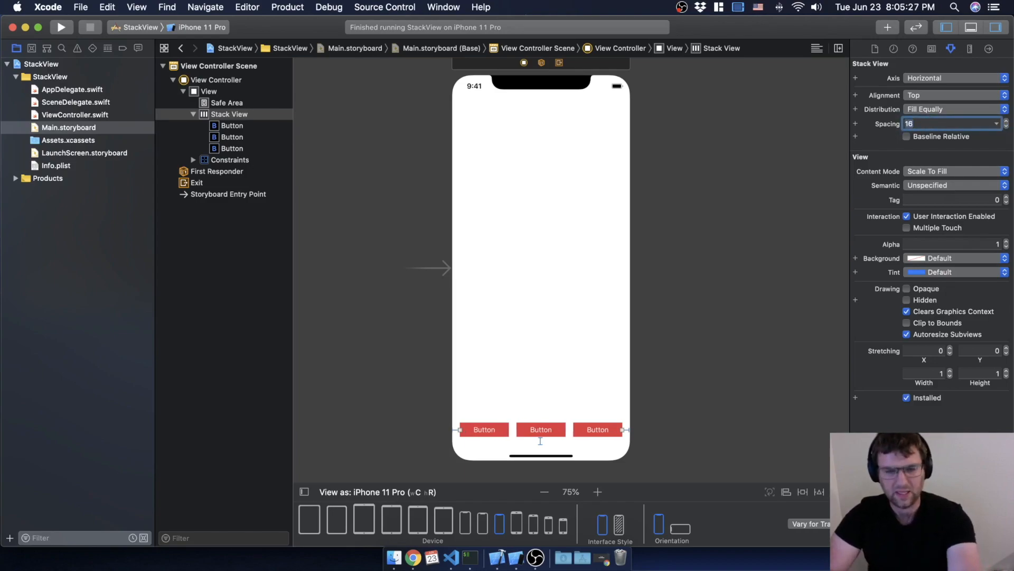
mouse_move(725, 270)
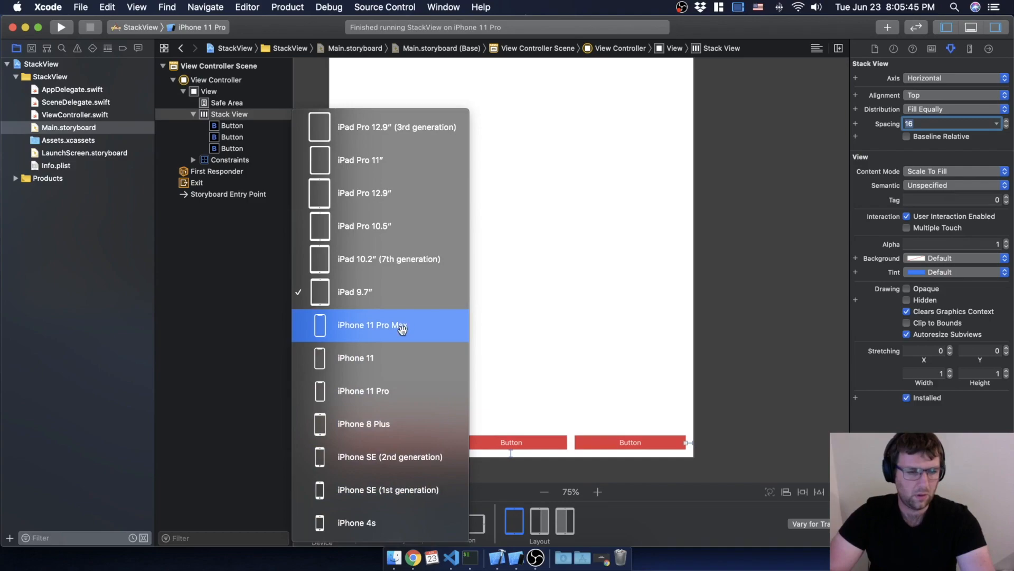
Preview as iPhone 11 Pro and title the buttons Add, Remove and Orientation
left_click(380, 325)
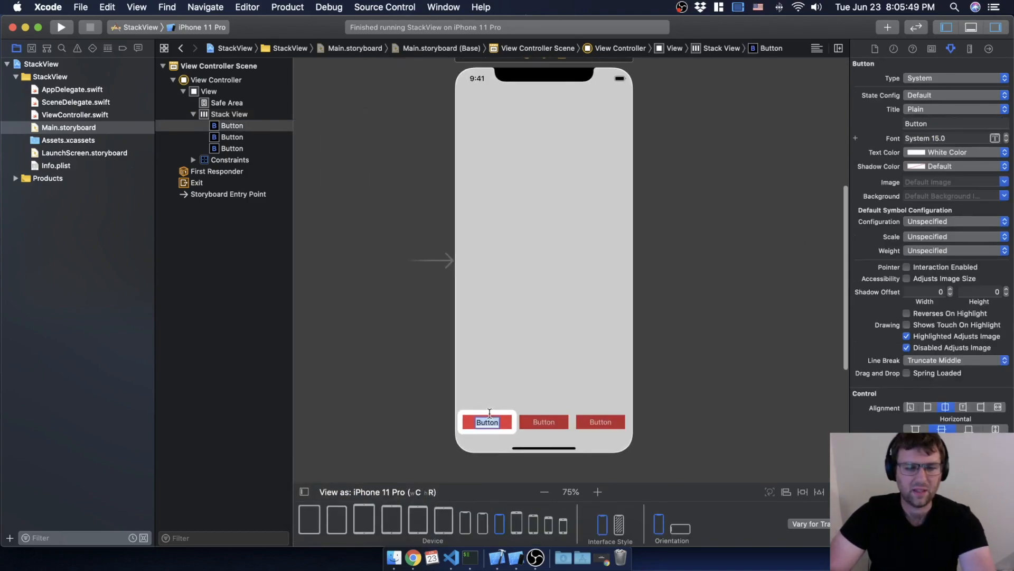
left_click(947, 123)
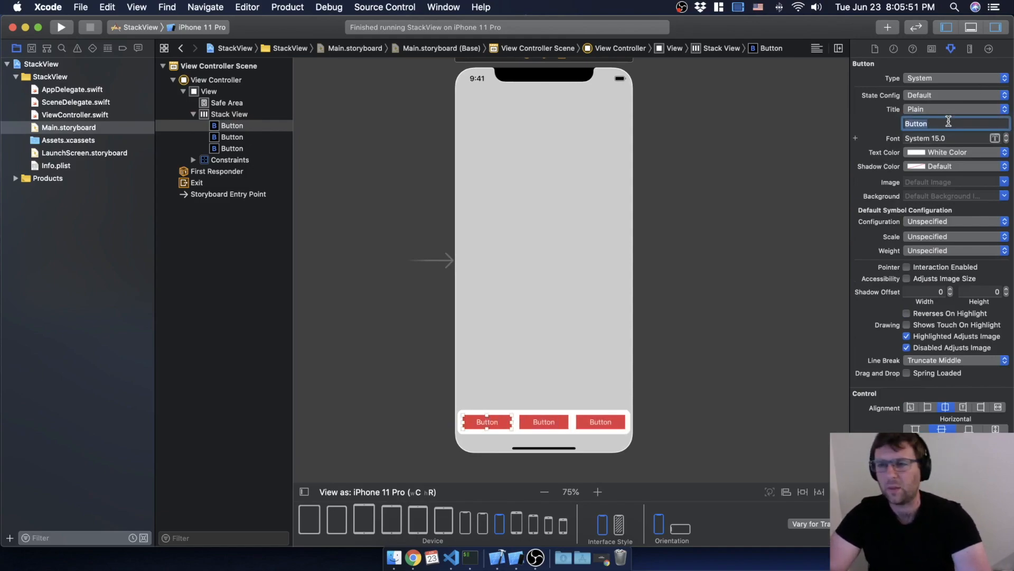
type("Add")
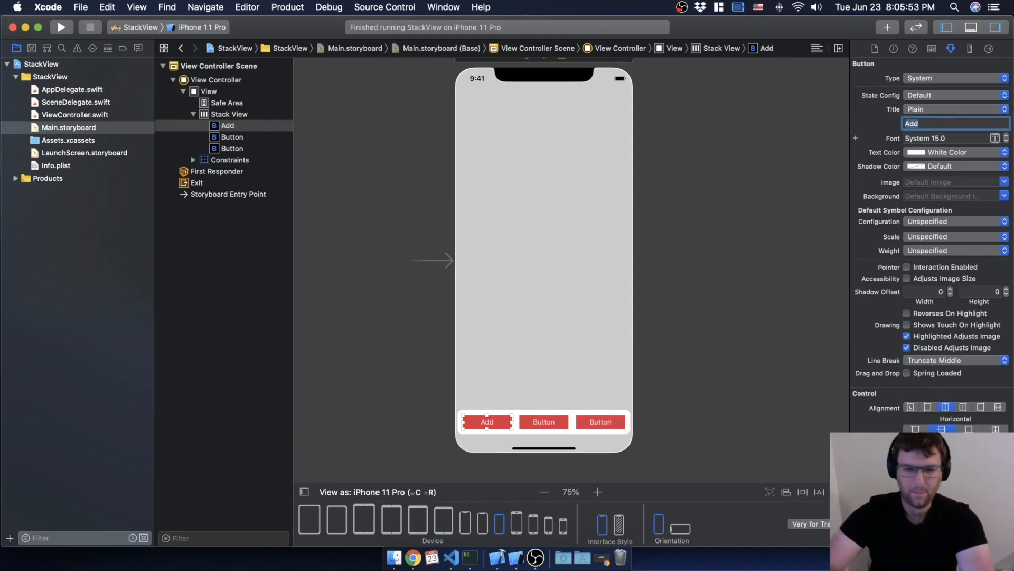
left_click(544, 422)
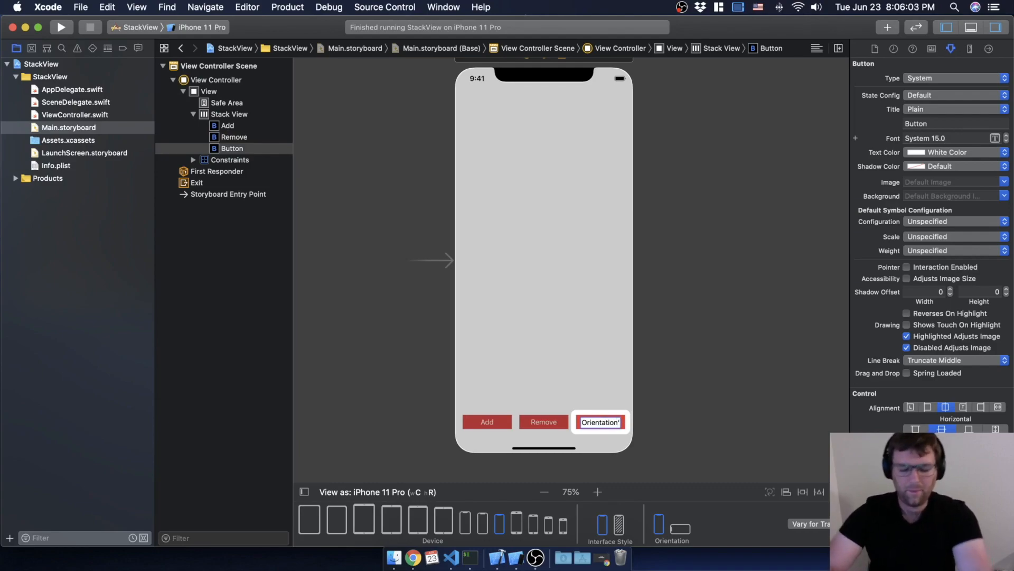
key("Return")
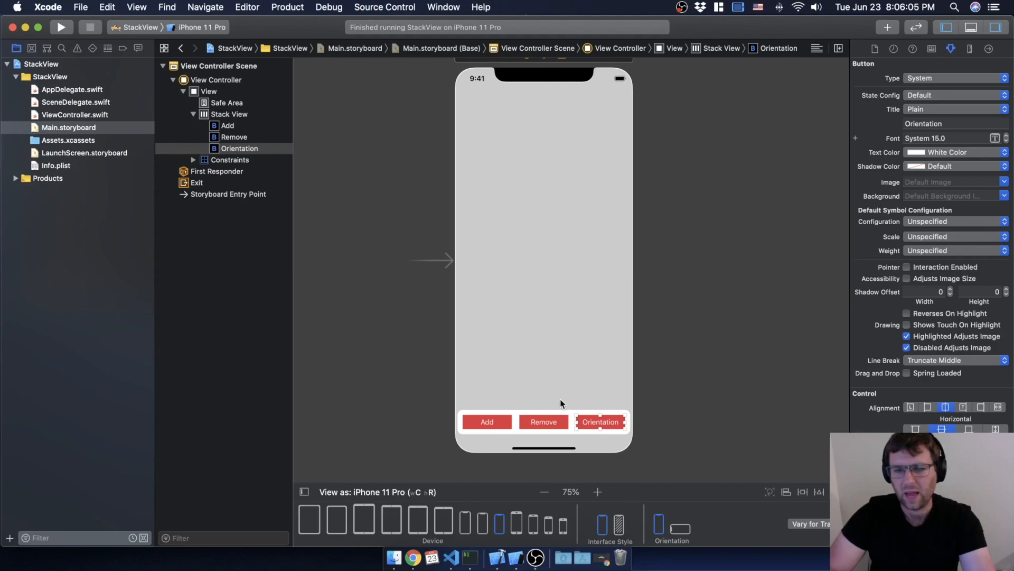
mouse_move(427, 309)
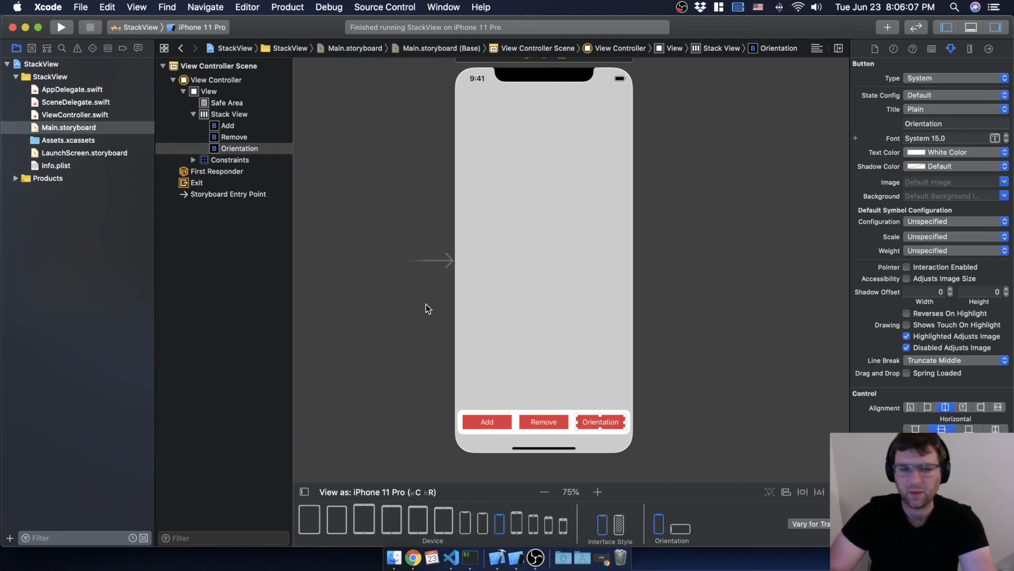
left_click(229, 114)
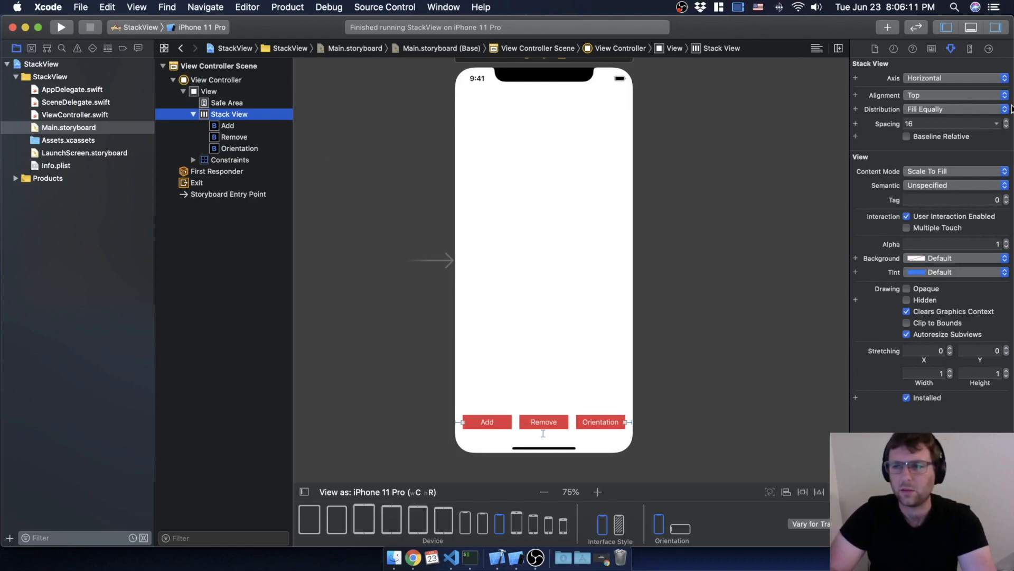
left_click(955, 109)
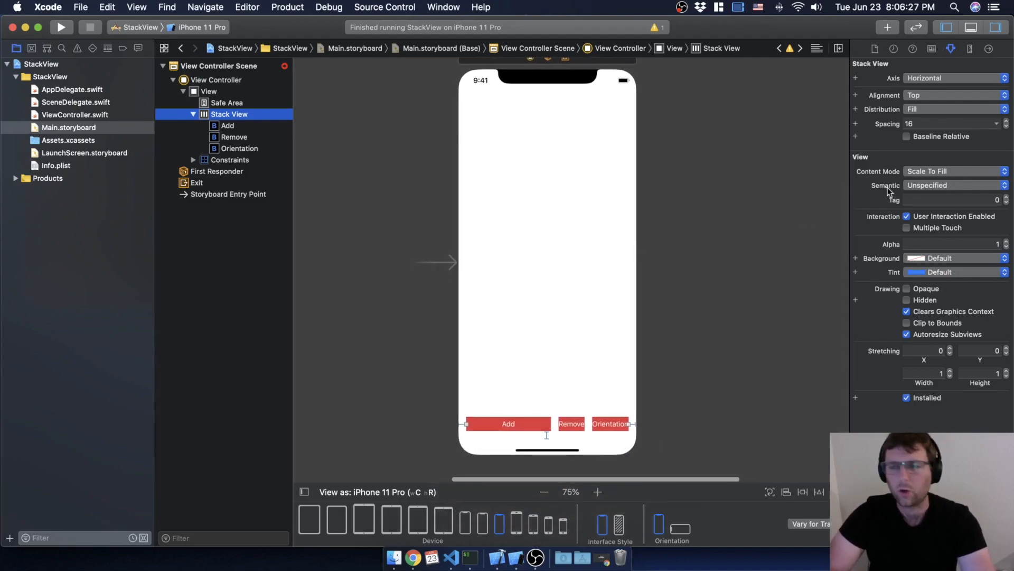
mouse_move(500, 454)
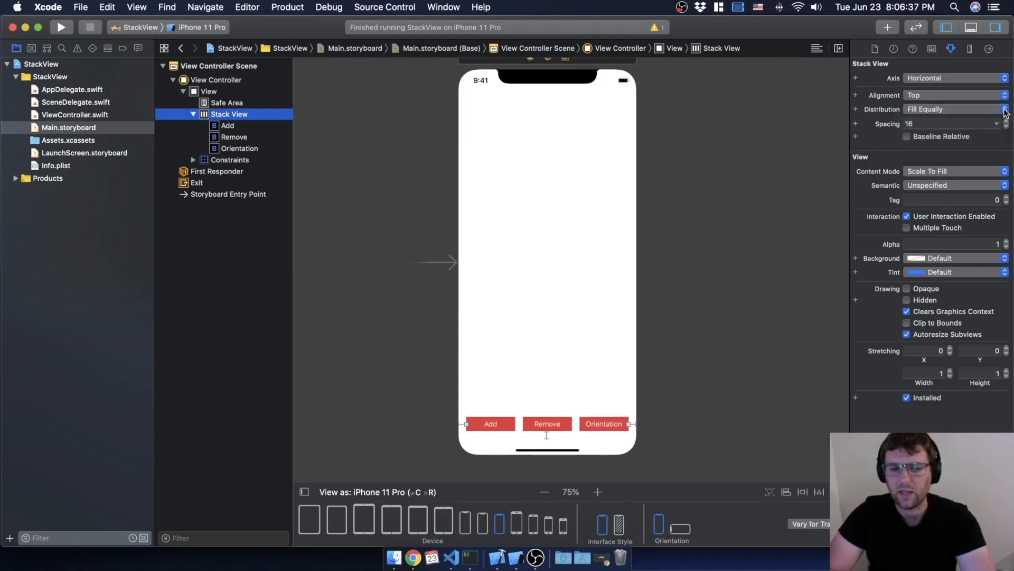
Switch the stack's distribution to Fill Proportionally, then to Equal Centering
left_click(1004, 109)
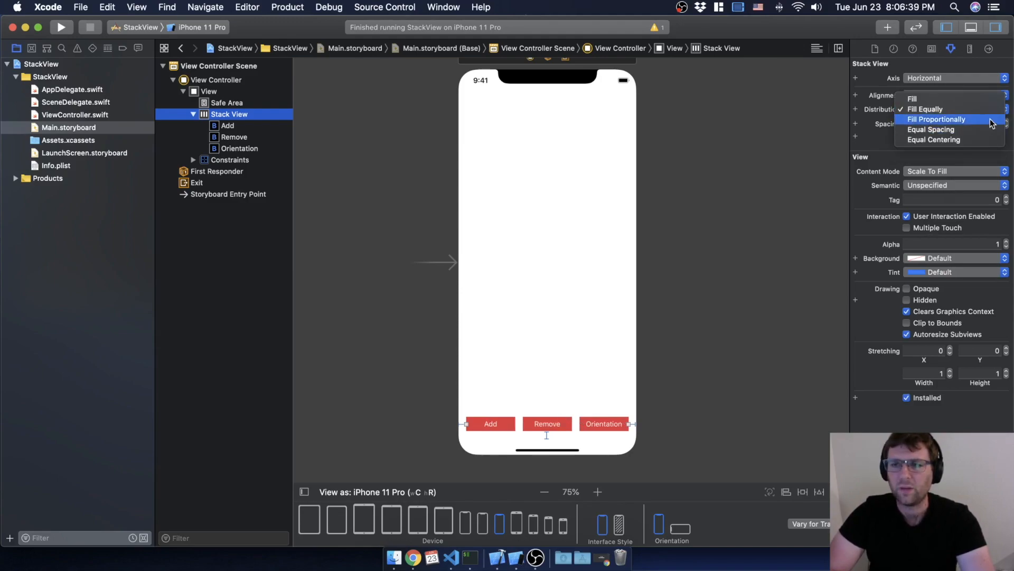
left_click(935, 119)
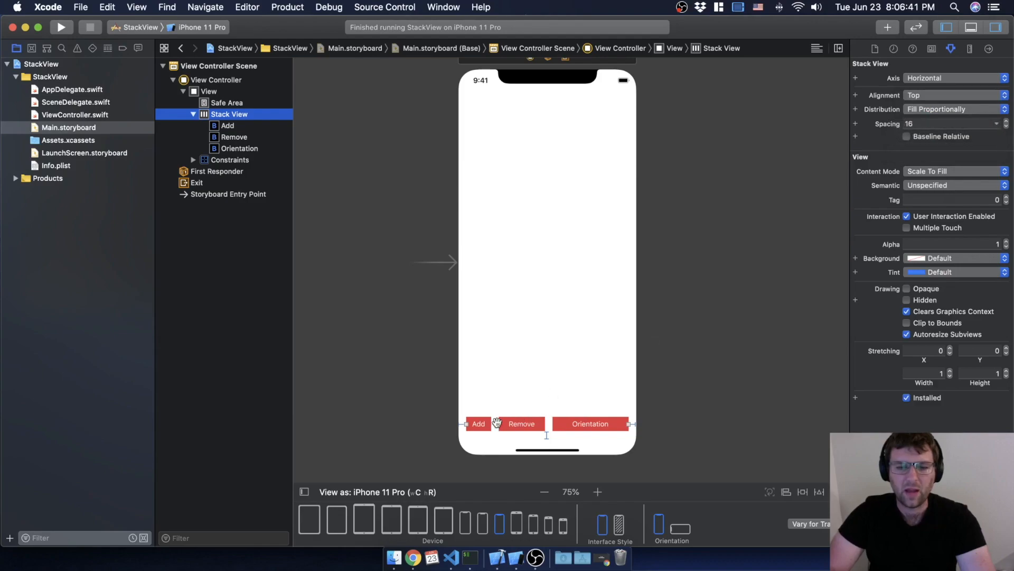
mouse_move(580, 416)
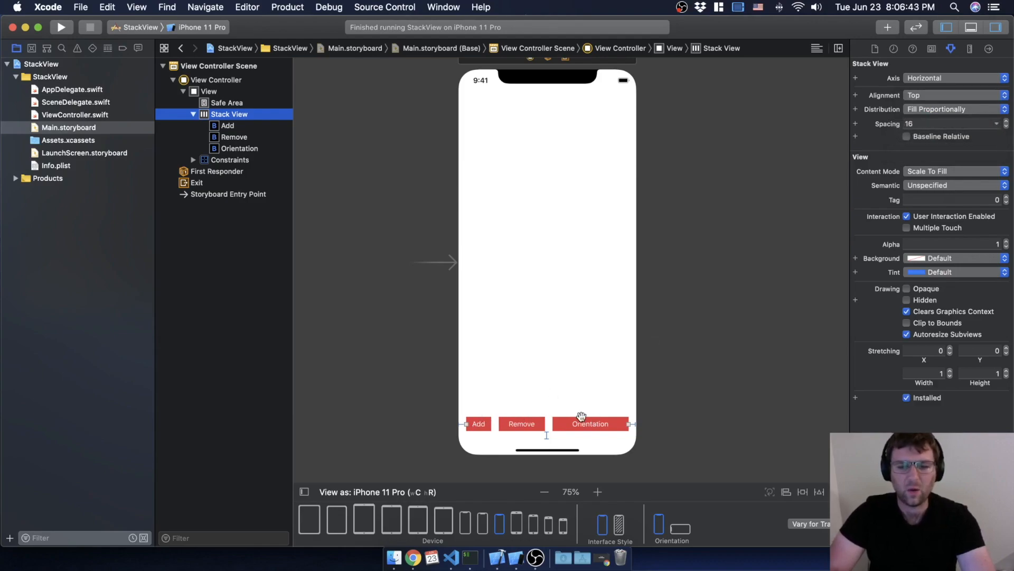
mouse_move(607, 417)
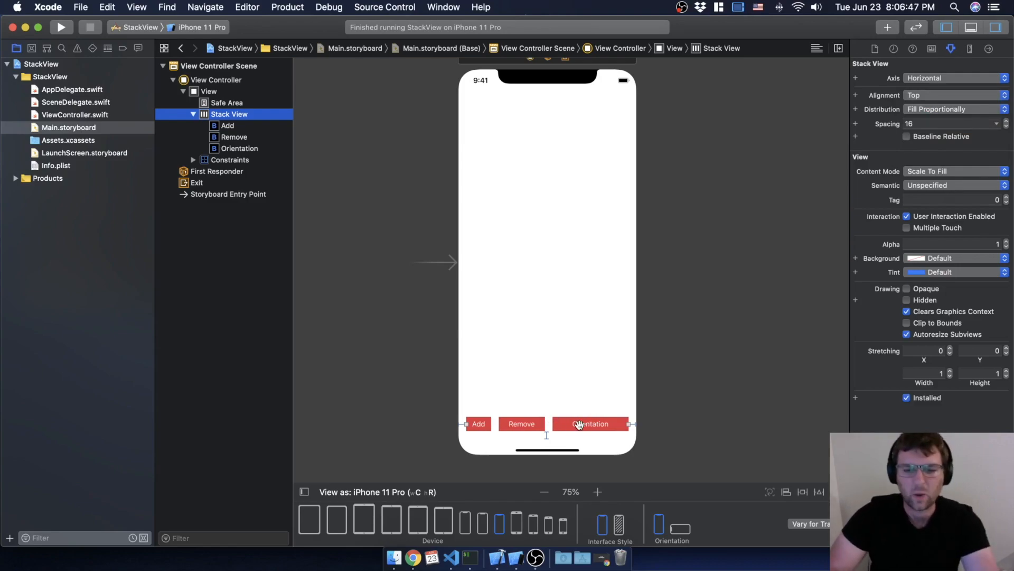
mouse_move(523, 424)
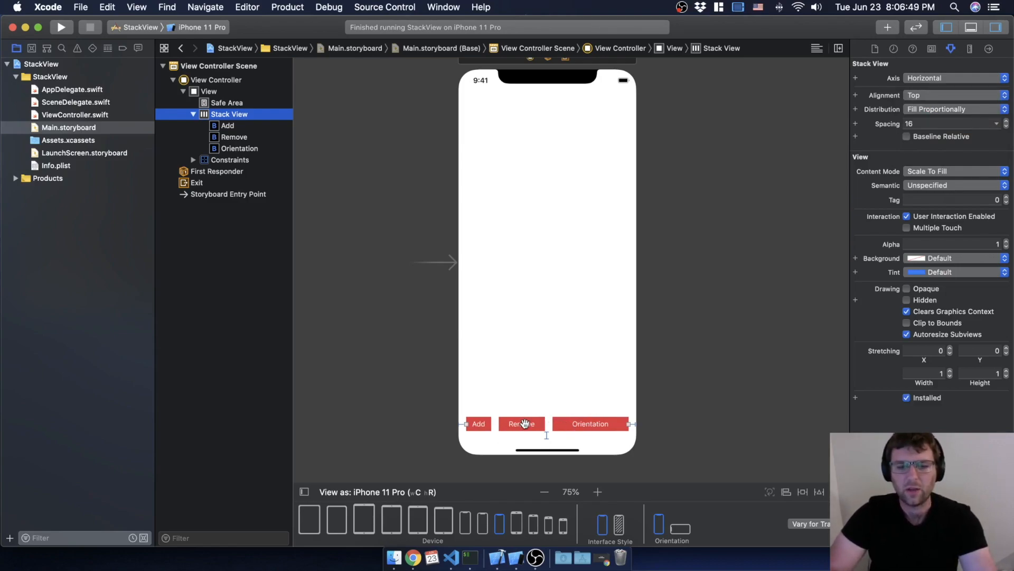
left_click(956, 109)
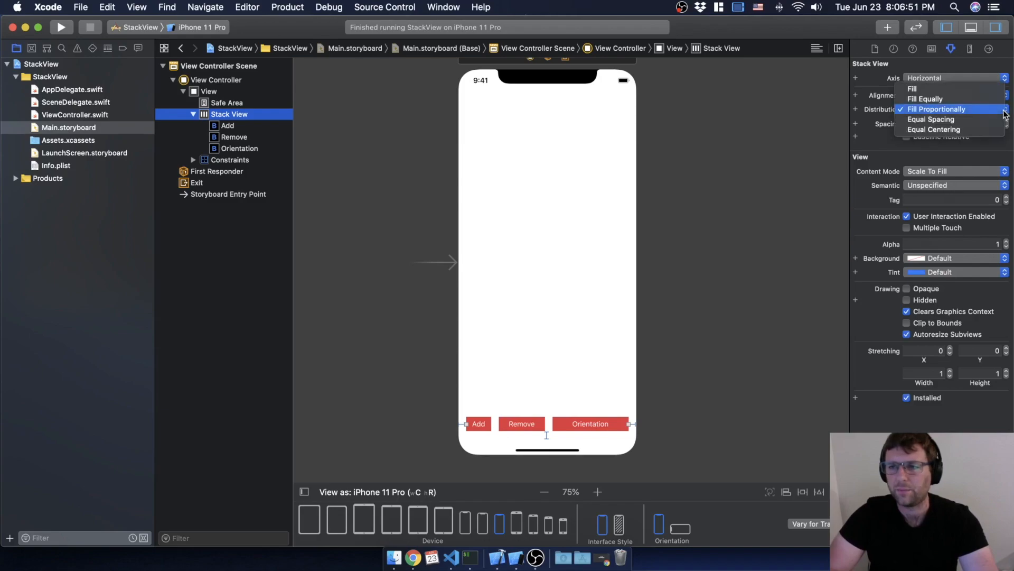
left_click(934, 119)
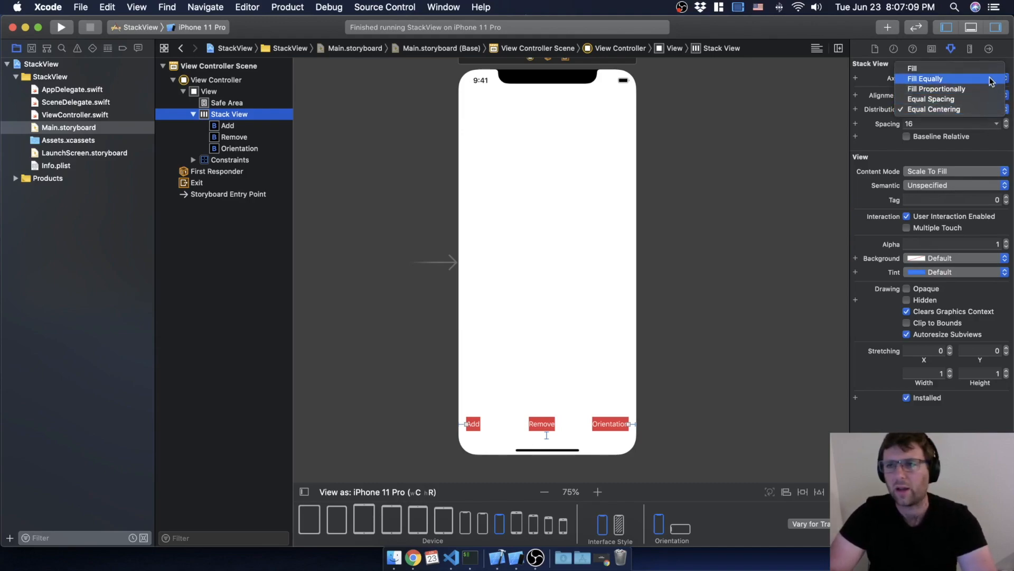
Restore Fill Equally, try a vertical axis with Center alignment, then revert to horizontal
left_click(925, 78)
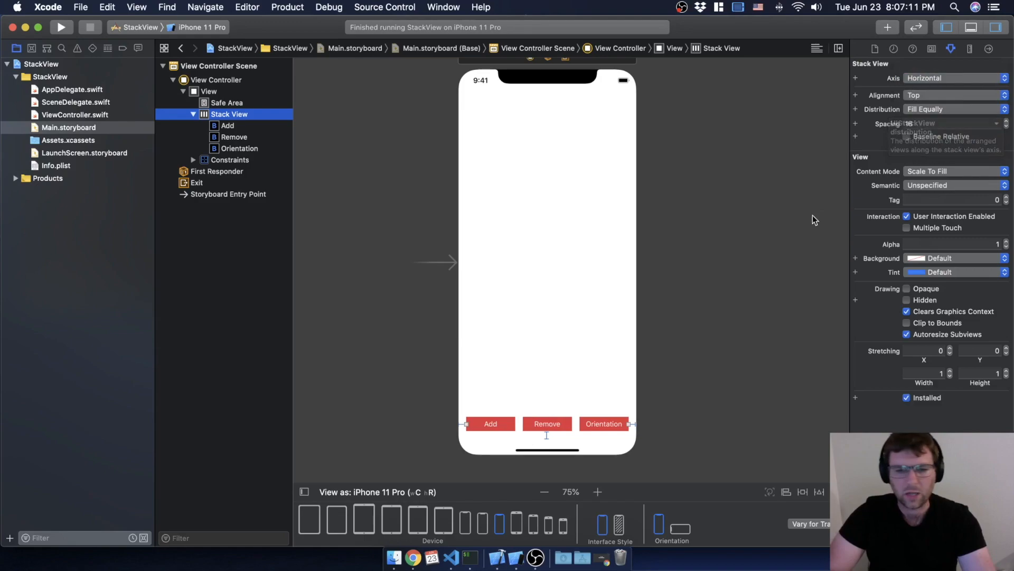
mouse_move(779, 227)
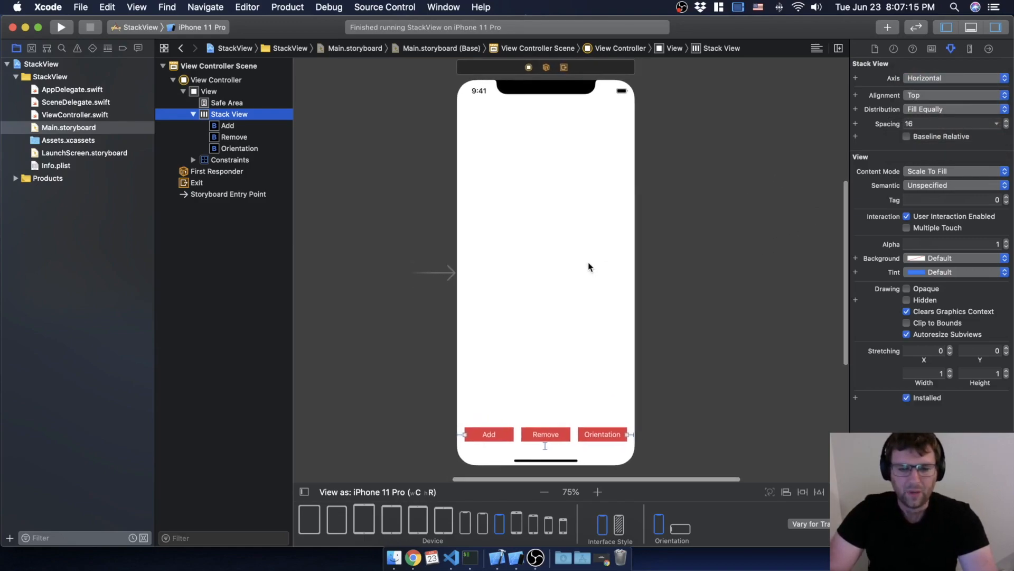
mouse_move(843, 84)
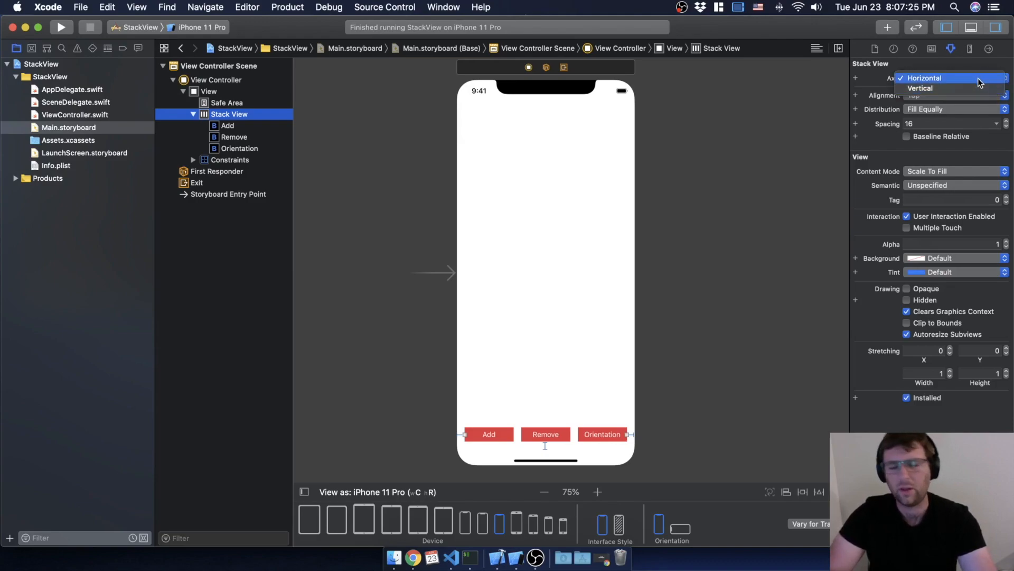
mouse_move(920, 89)
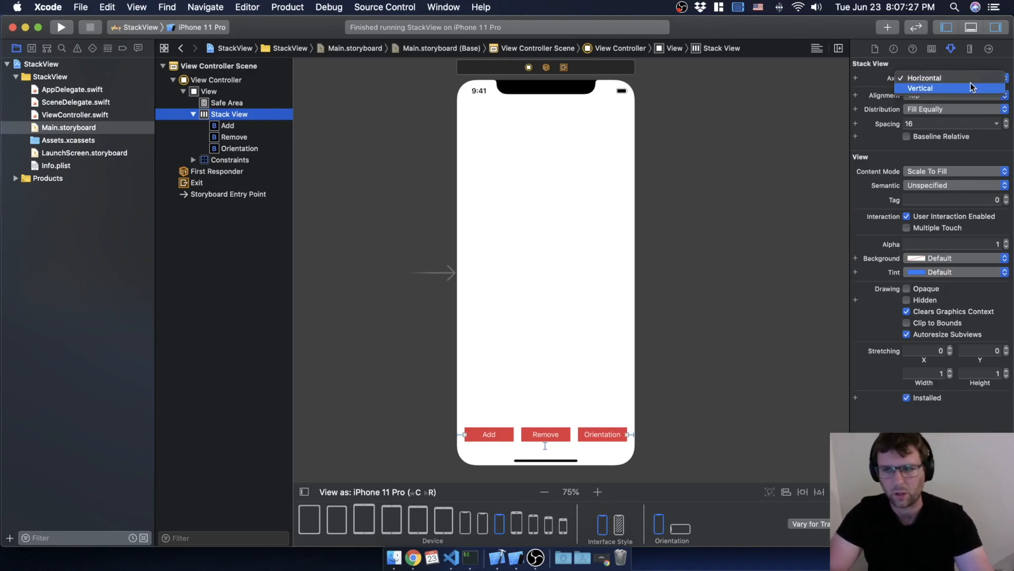
left_click(920, 88)
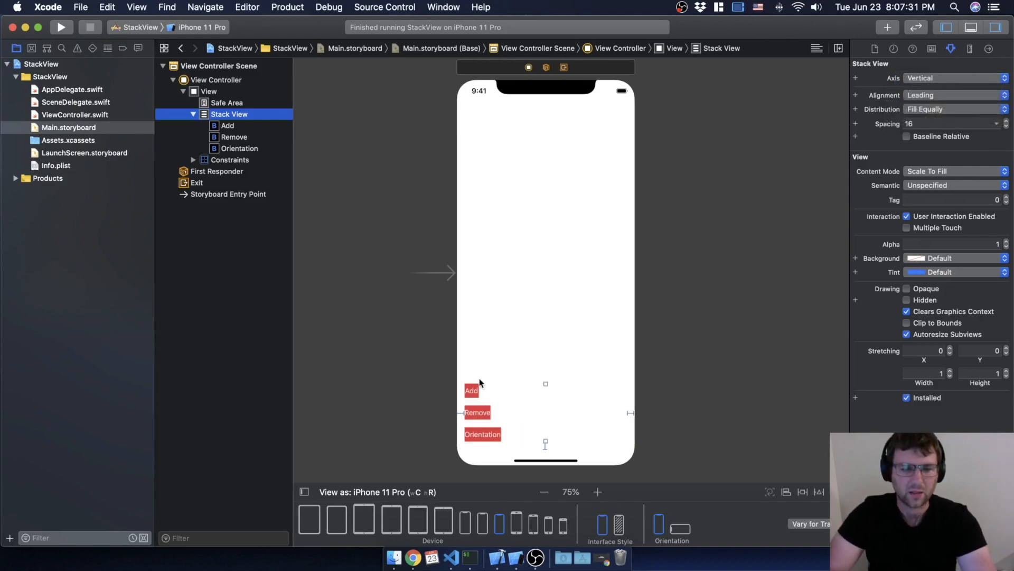
mouse_move(527, 375)
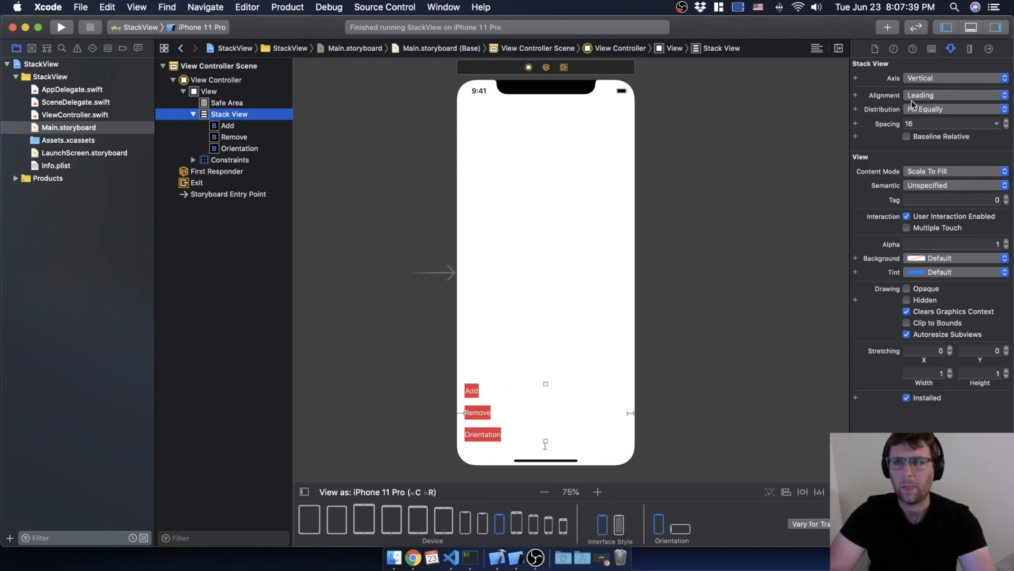
mouse_move(962, 107)
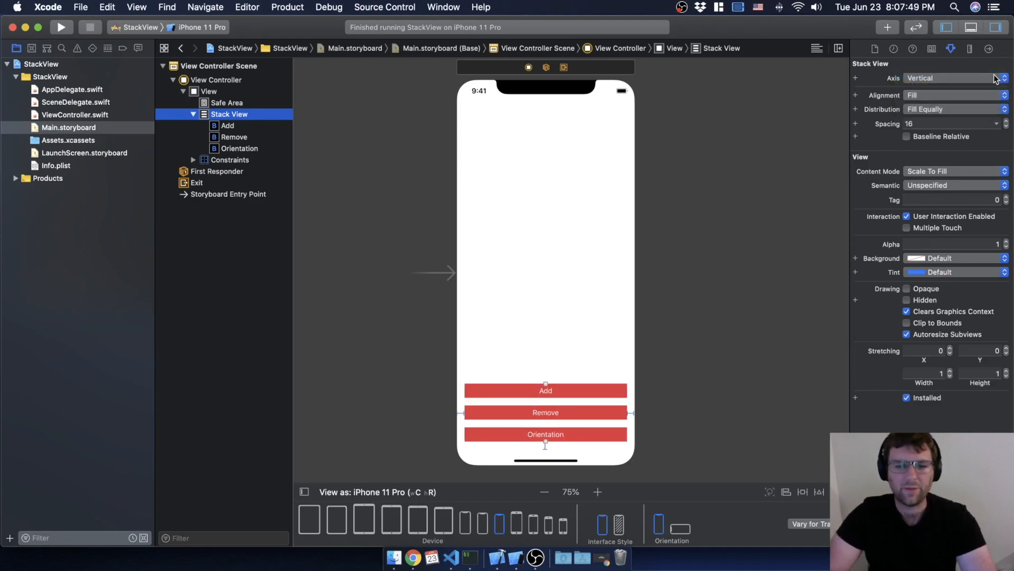
left_click(955, 95)
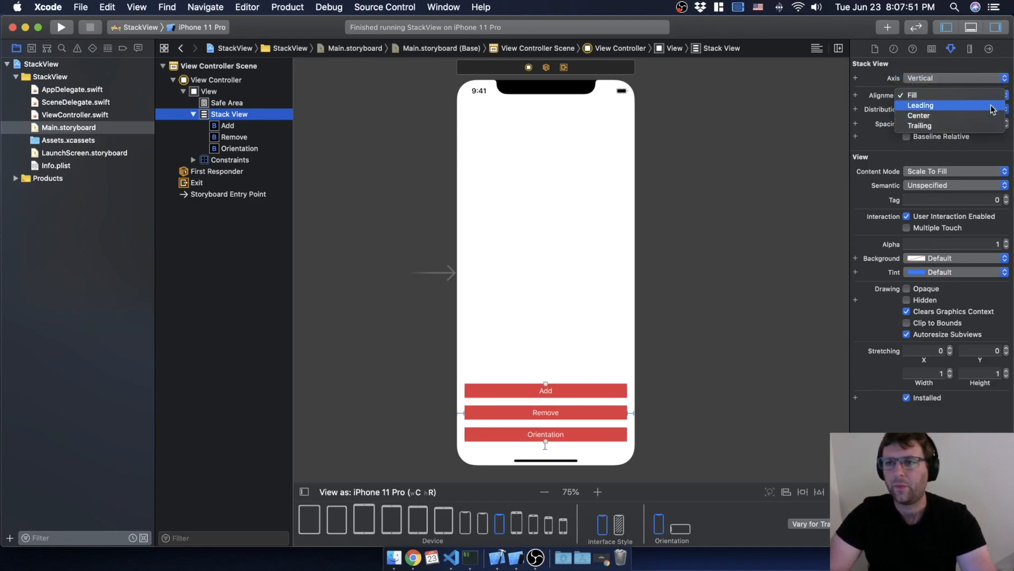
left_click(918, 115)
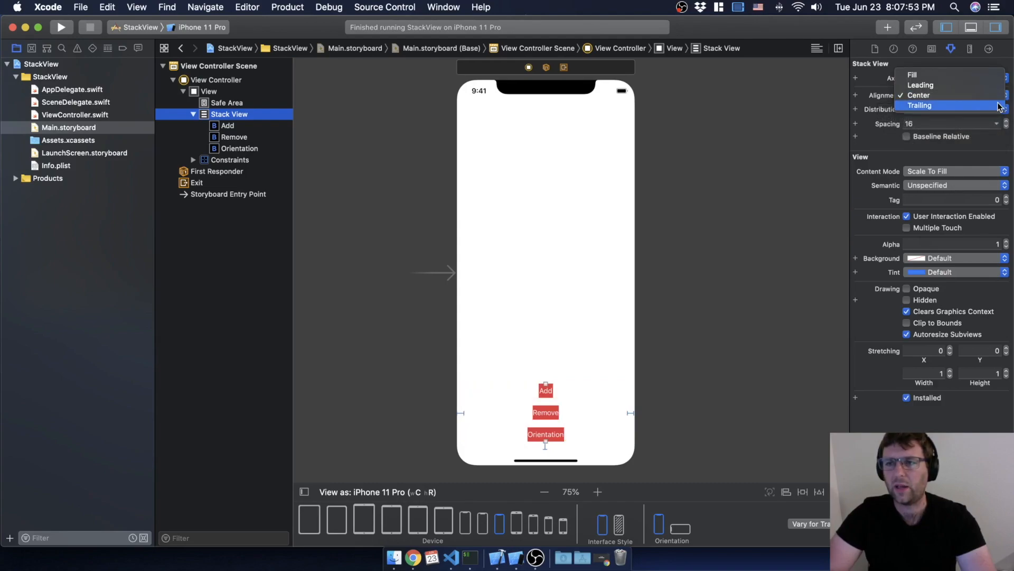
left_click(920, 105)
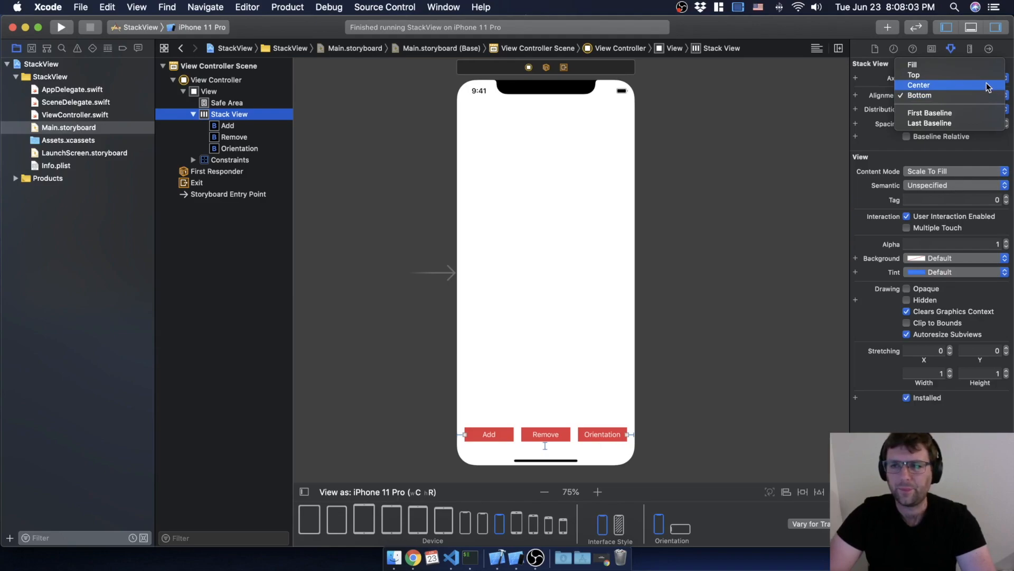
Set the stack's Alignment to Center and bring up the object Library
left_click(918, 85)
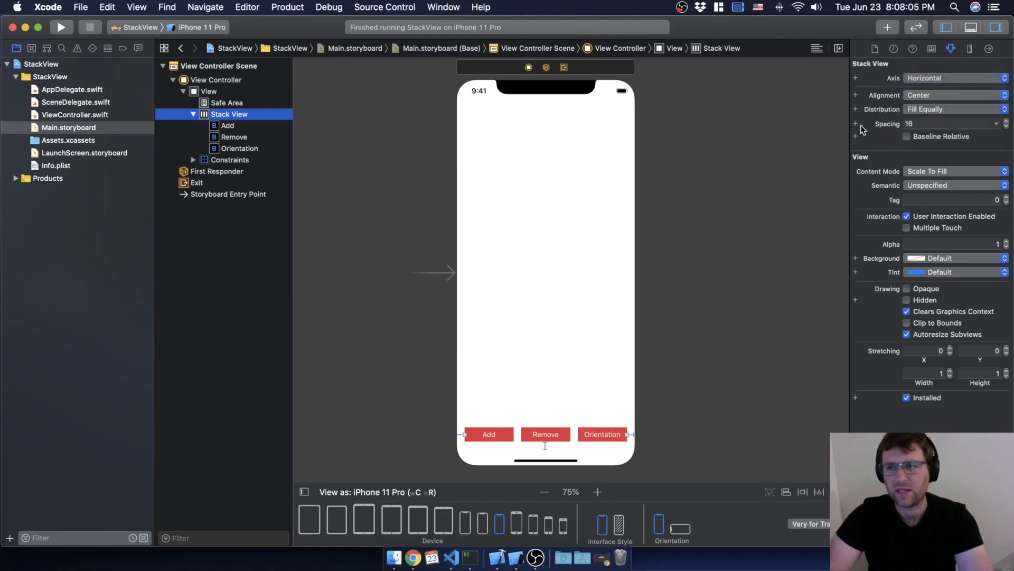
mouse_move(633, 334)
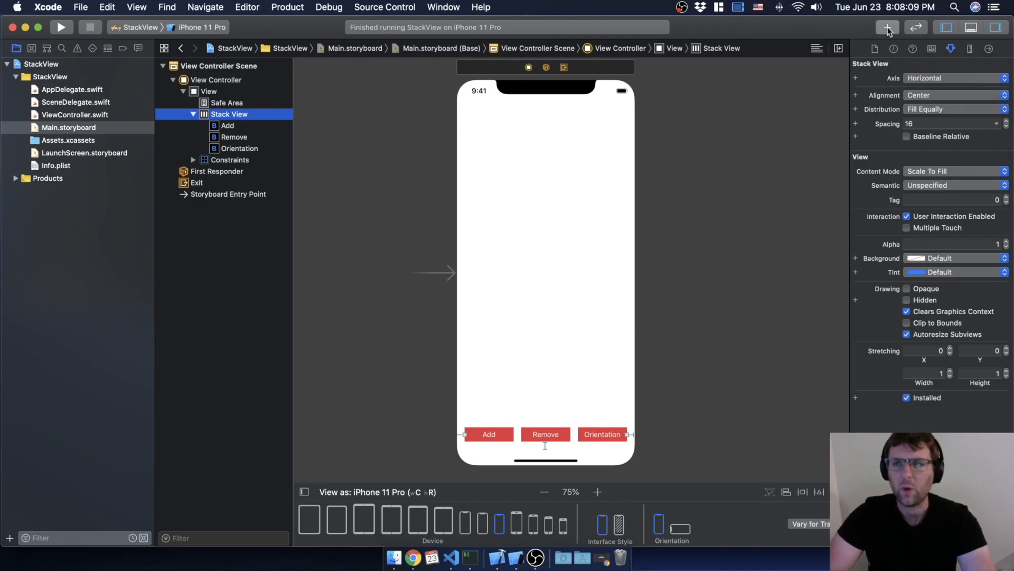
left_click(887, 27)
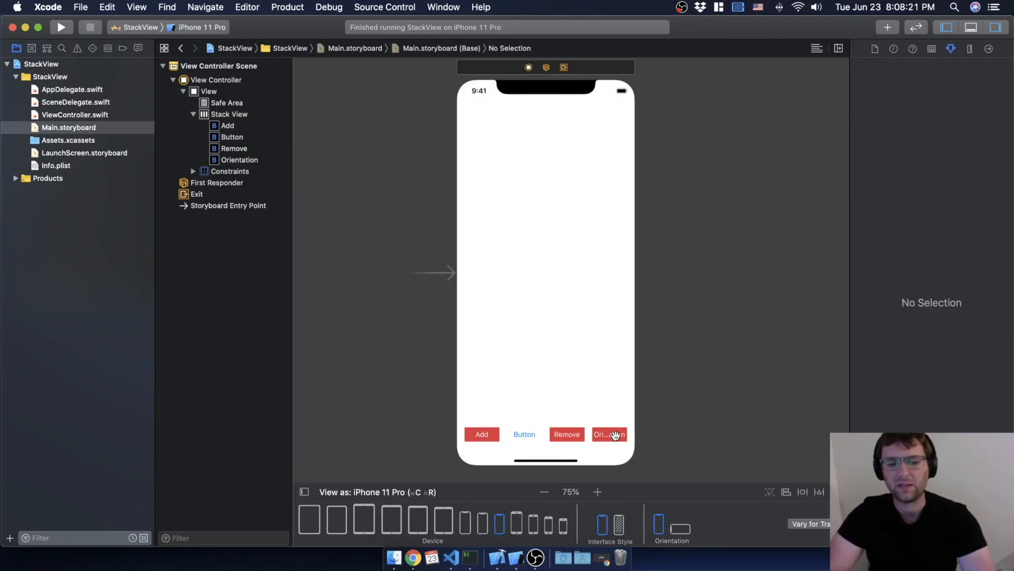
mouse_move(611, 460)
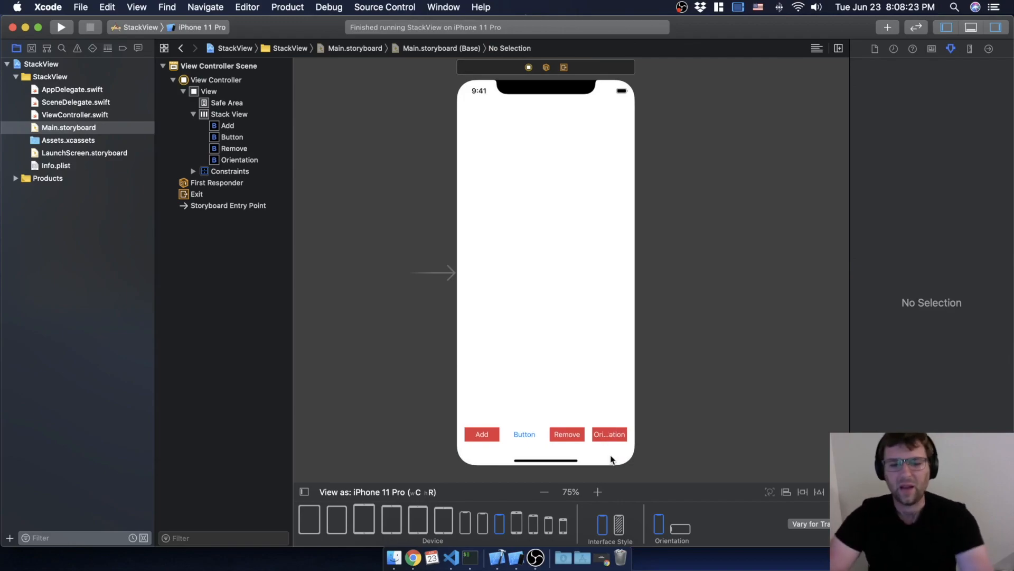
Select the new fourth button and give it a red background in the inspector
left_click(524, 434)
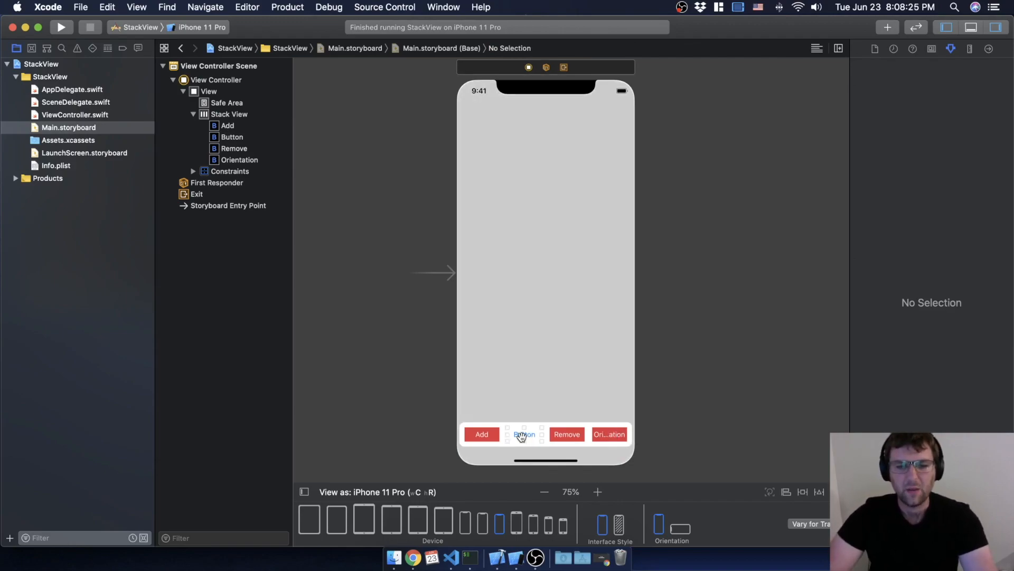
left_click(524, 434)
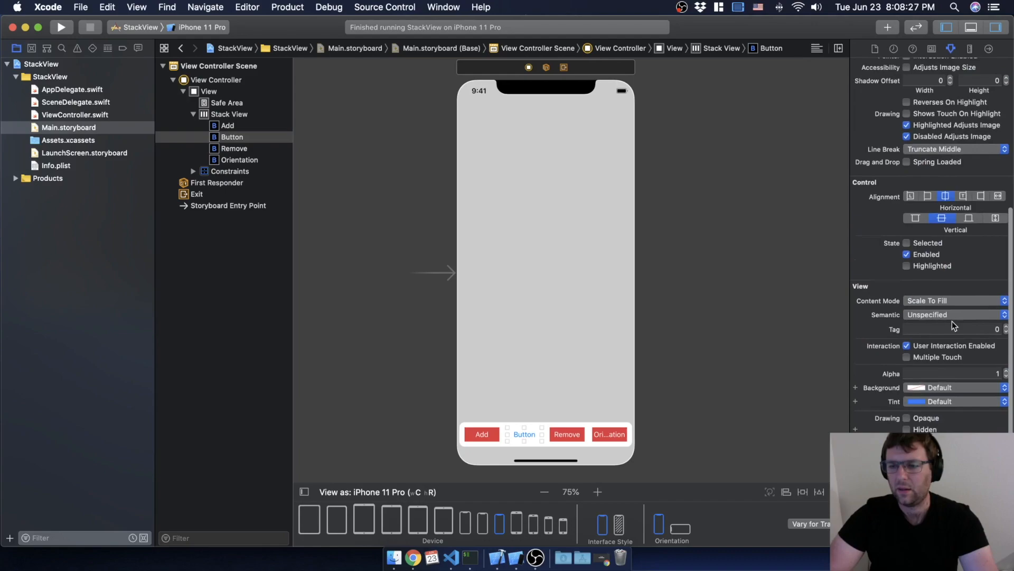
left_click(956, 388)
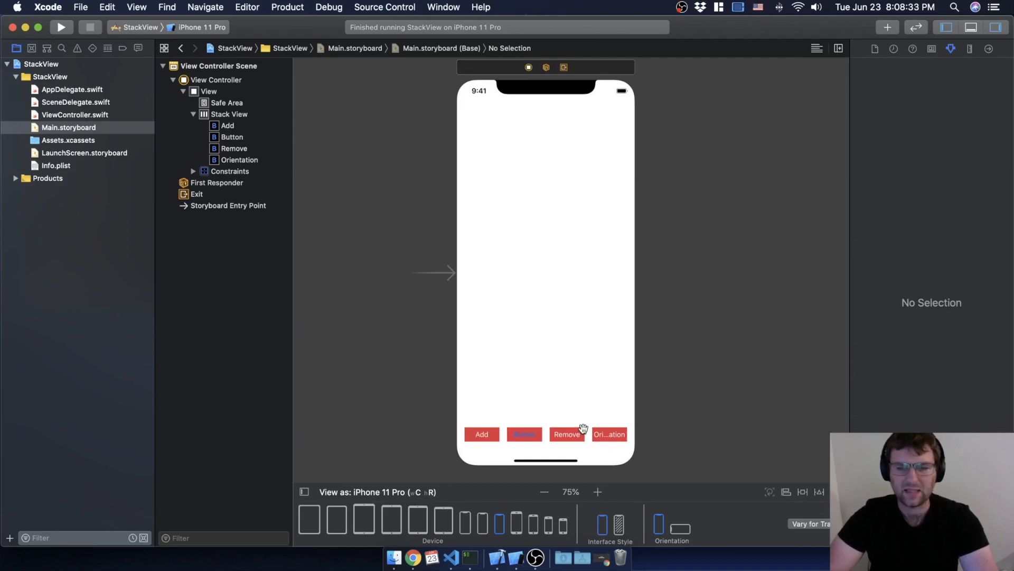
mouse_move(679, 358)
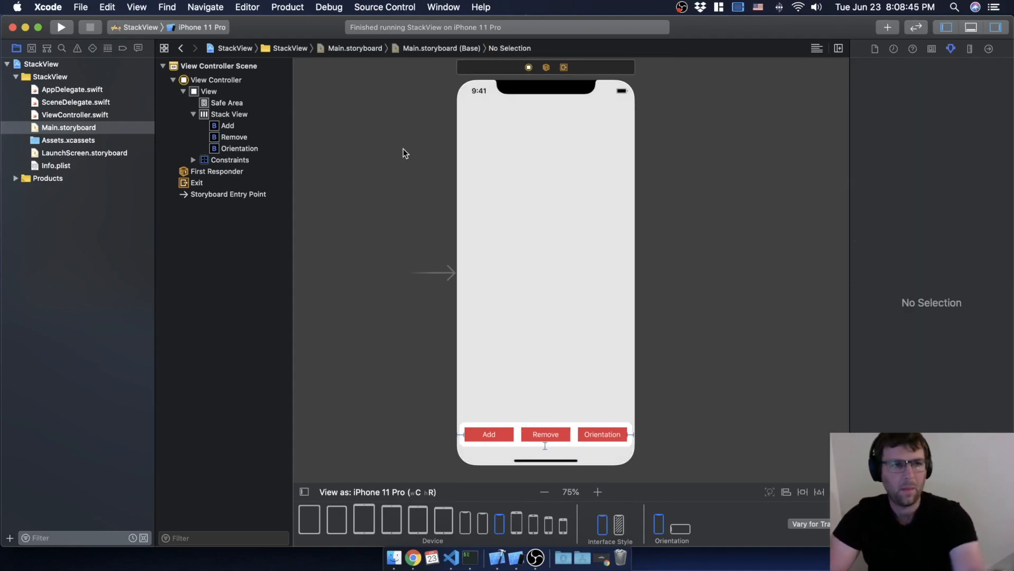
mouse_move(511, 362)
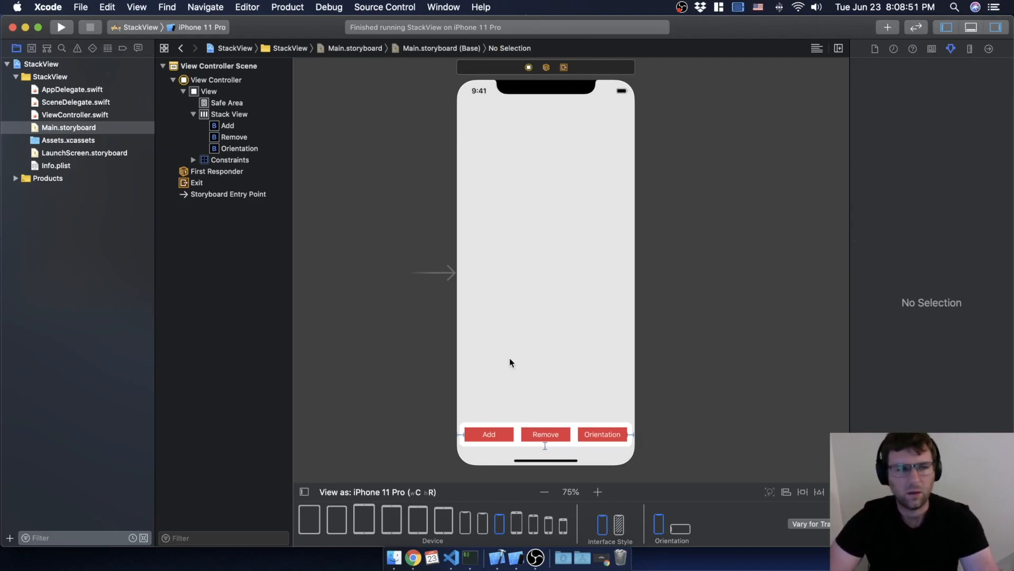
mouse_move(563, 327)
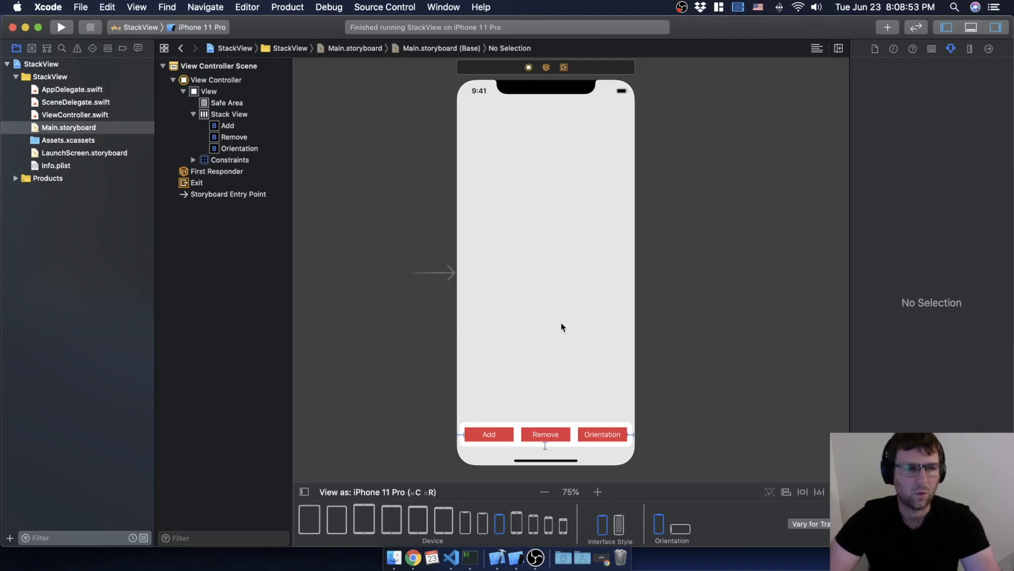
mouse_move(597, 389)
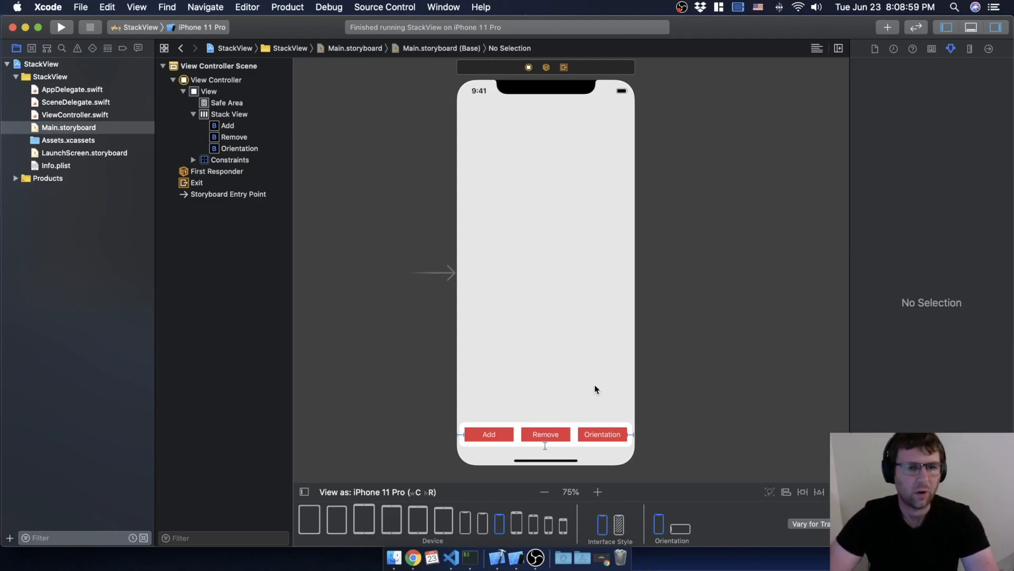
mouse_move(590, 393)
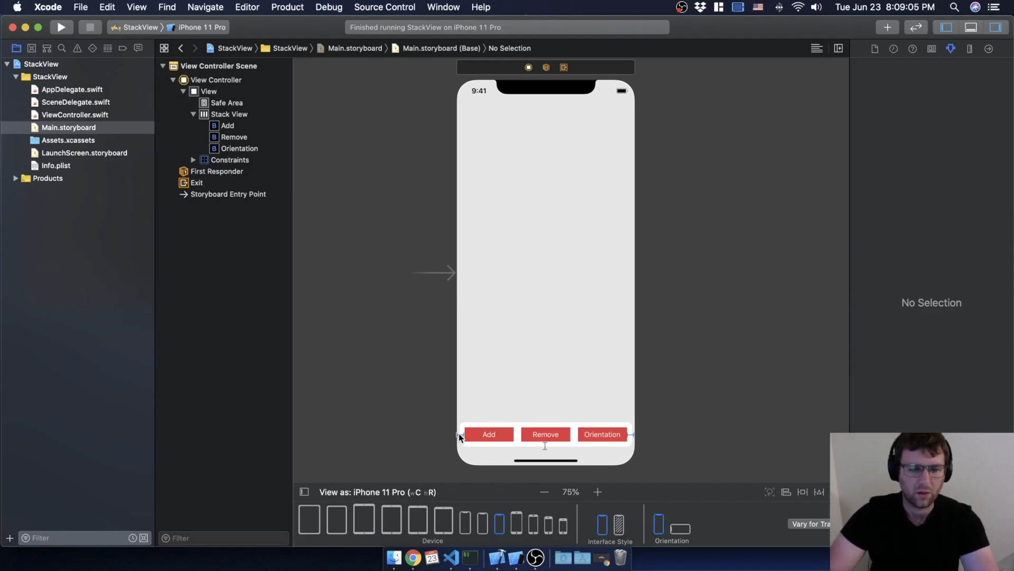
mouse_move(640, 438)
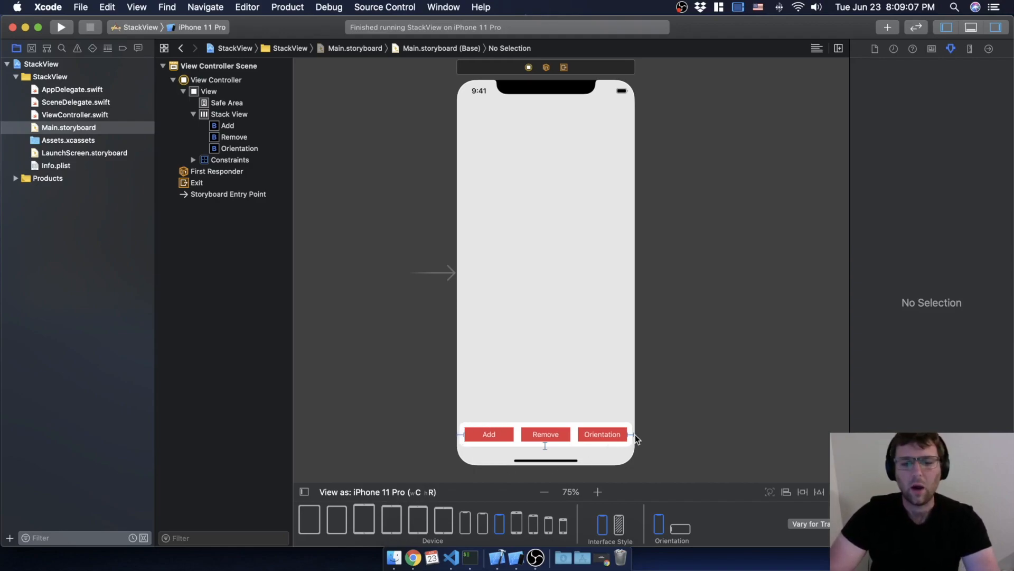
mouse_move(694, 208)
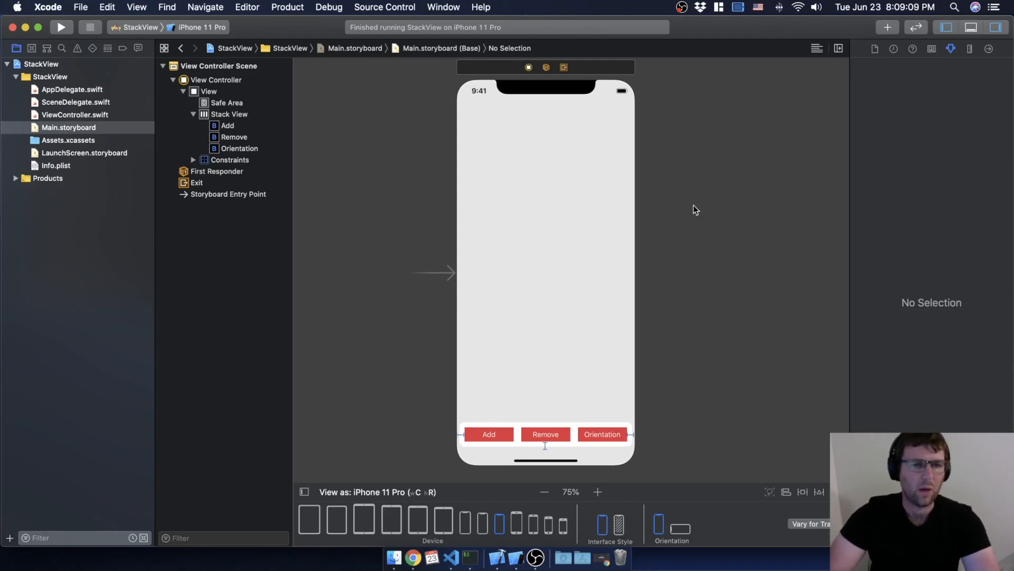
mouse_move(687, 259)
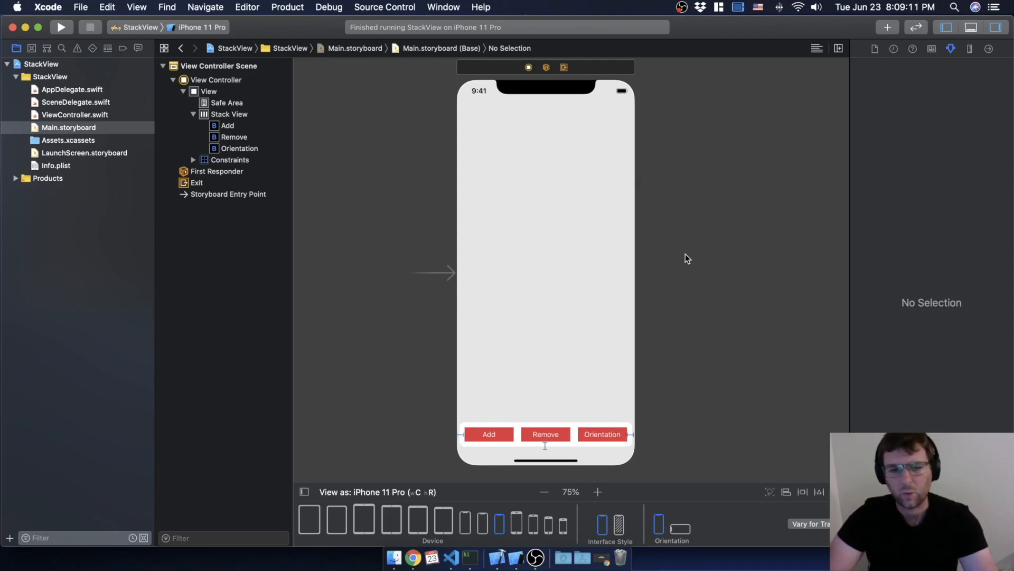
scroll("down", 3)
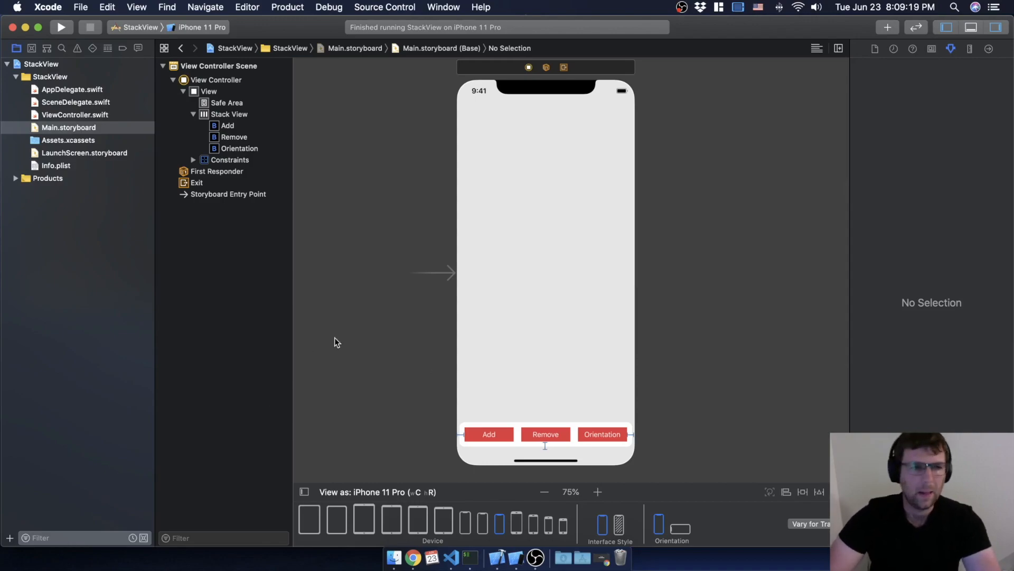
mouse_move(337, 360)
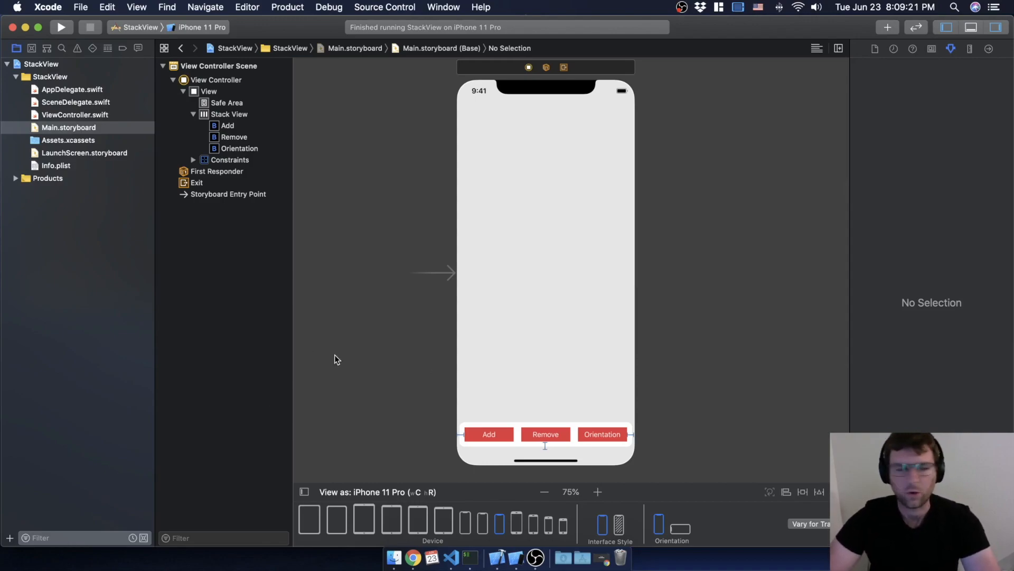
mouse_move(662, 322)
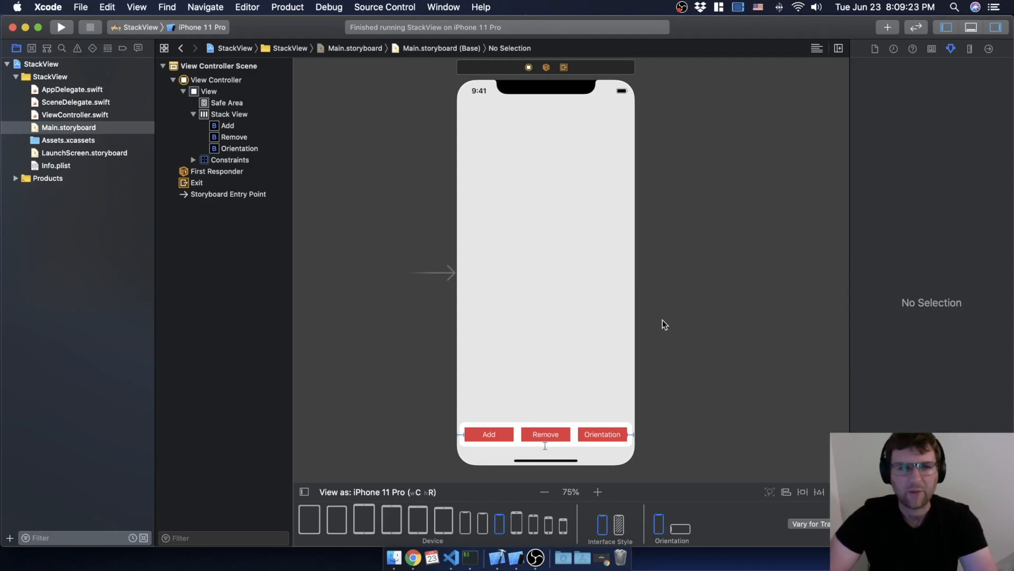
mouse_move(669, 320)
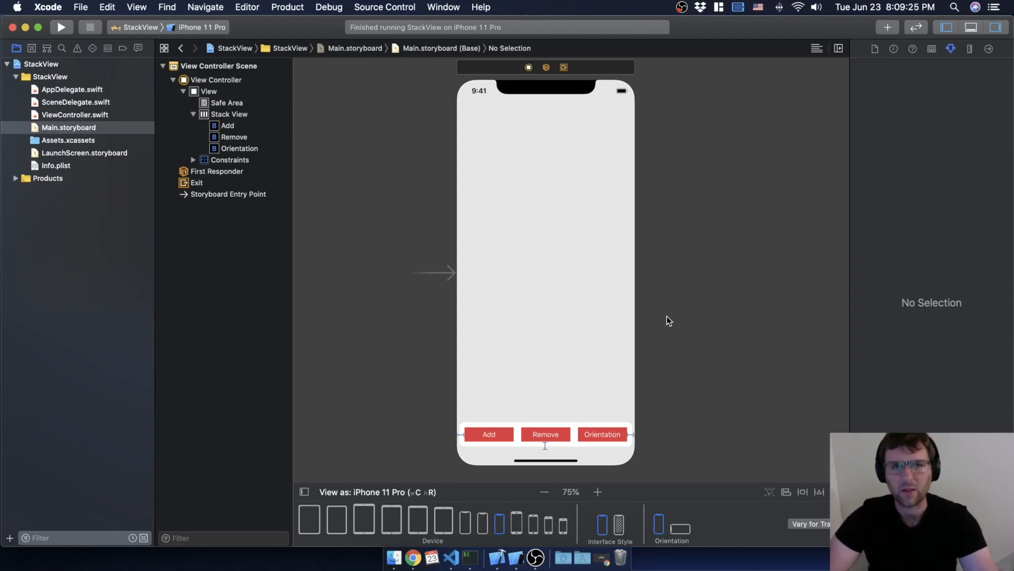
mouse_move(661, 316)
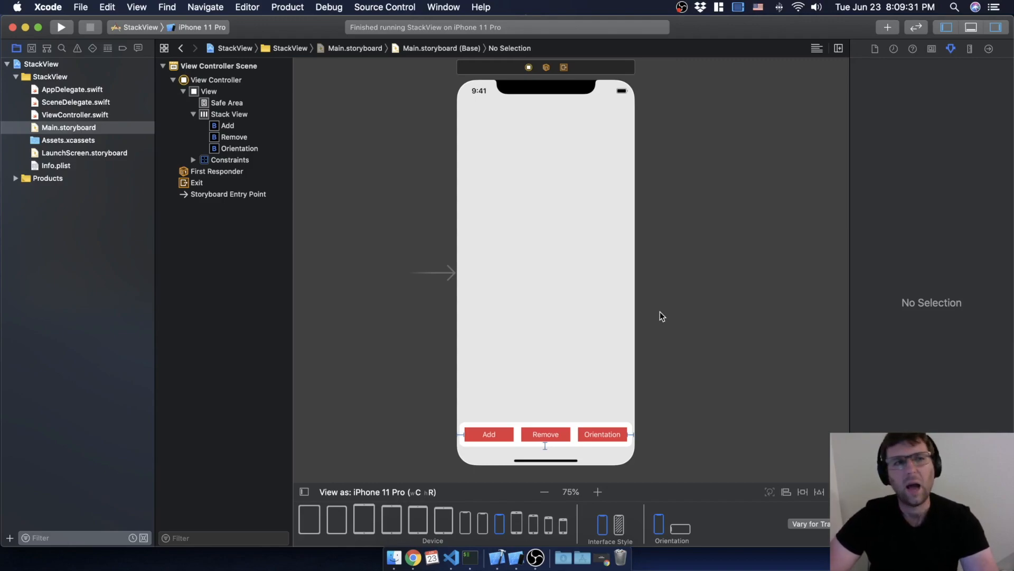
mouse_move(223, 206)
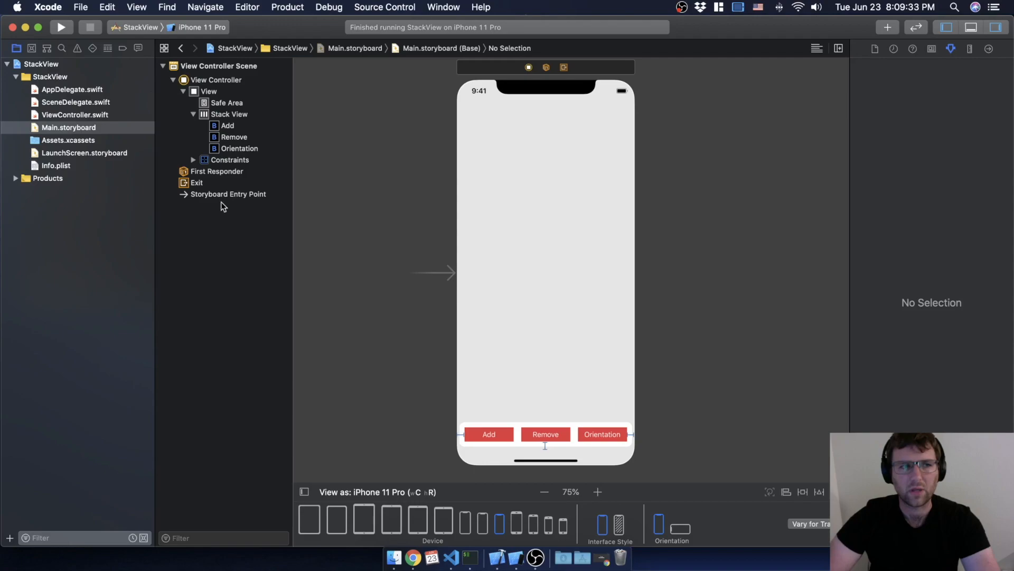
mouse_move(378, 118)
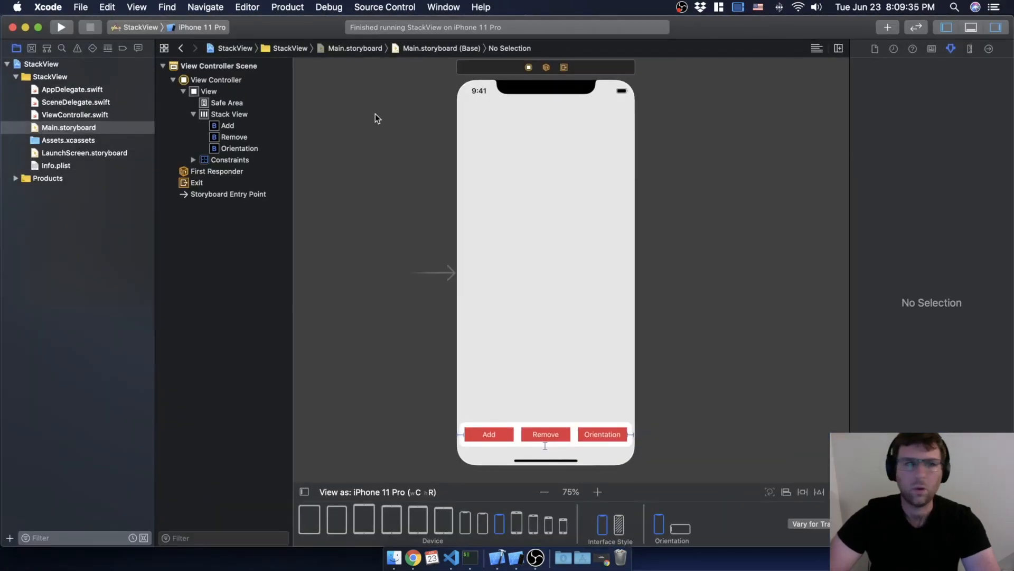